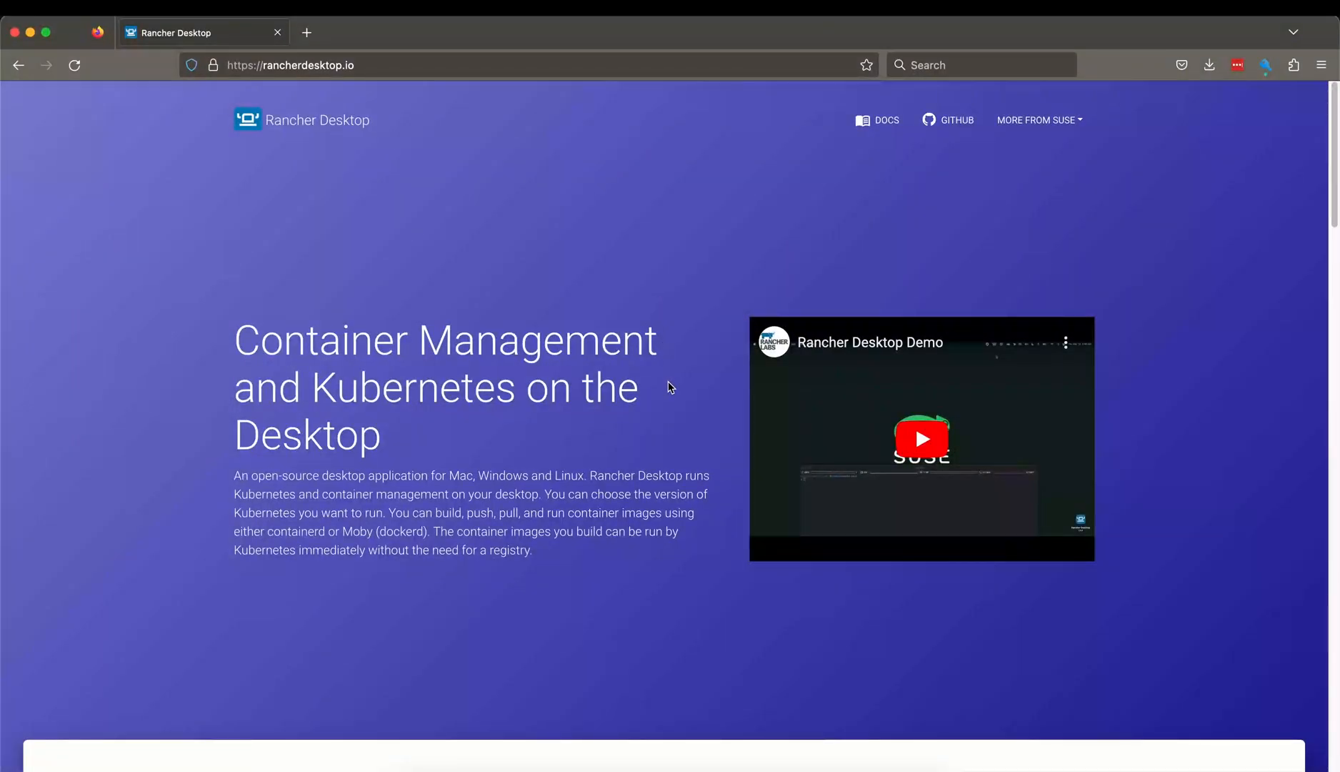
# Browse the Rancher Desktop download options, then launch Rancher Desktop from Spotlight
pyautogui.scroll(-3)
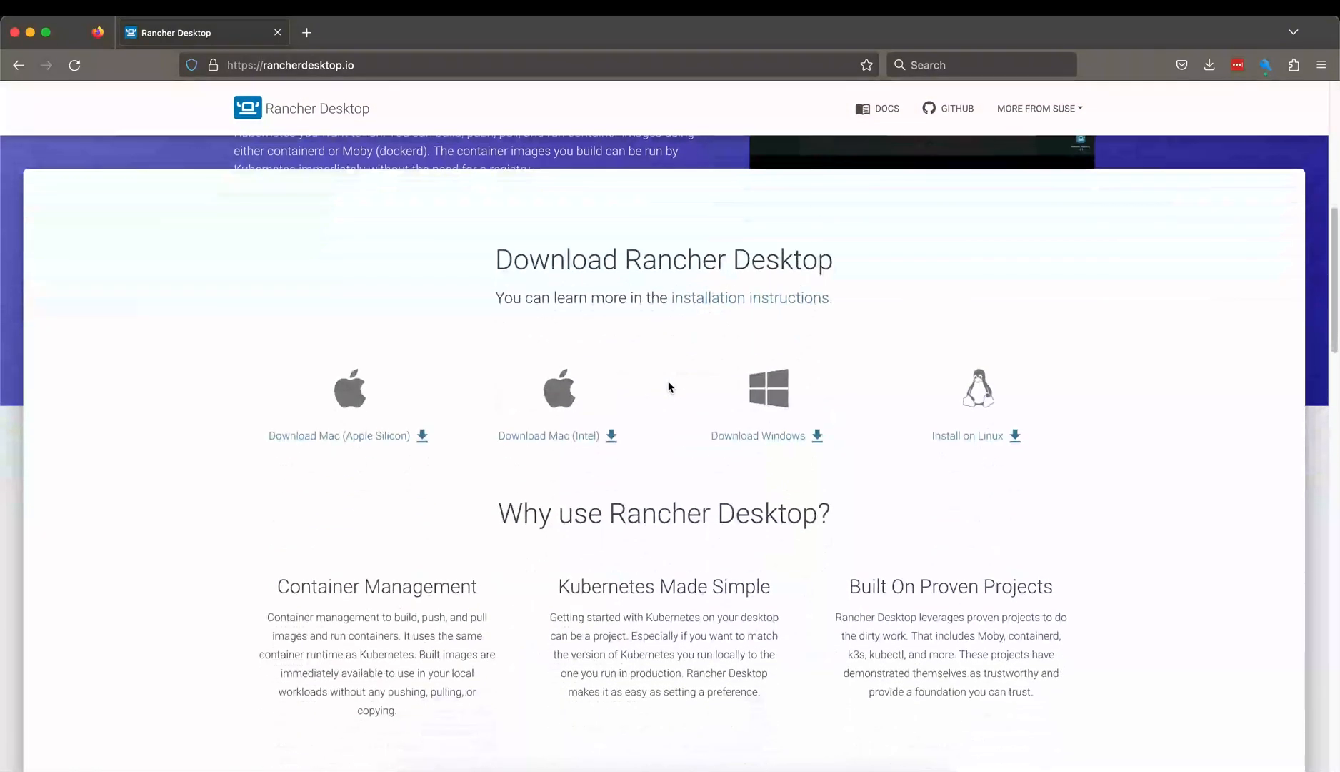
pyautogui.scroll(-3)
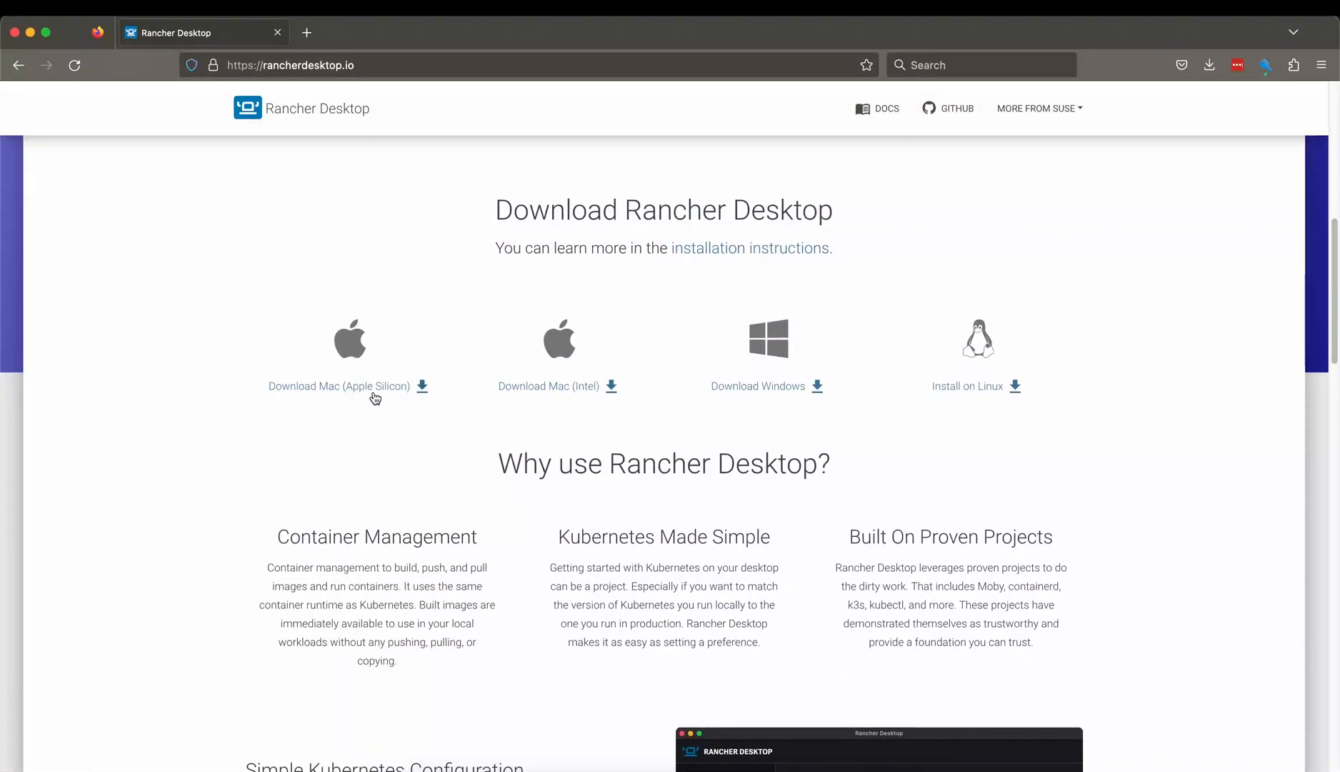
pyautogui.moveTo(354, 396)
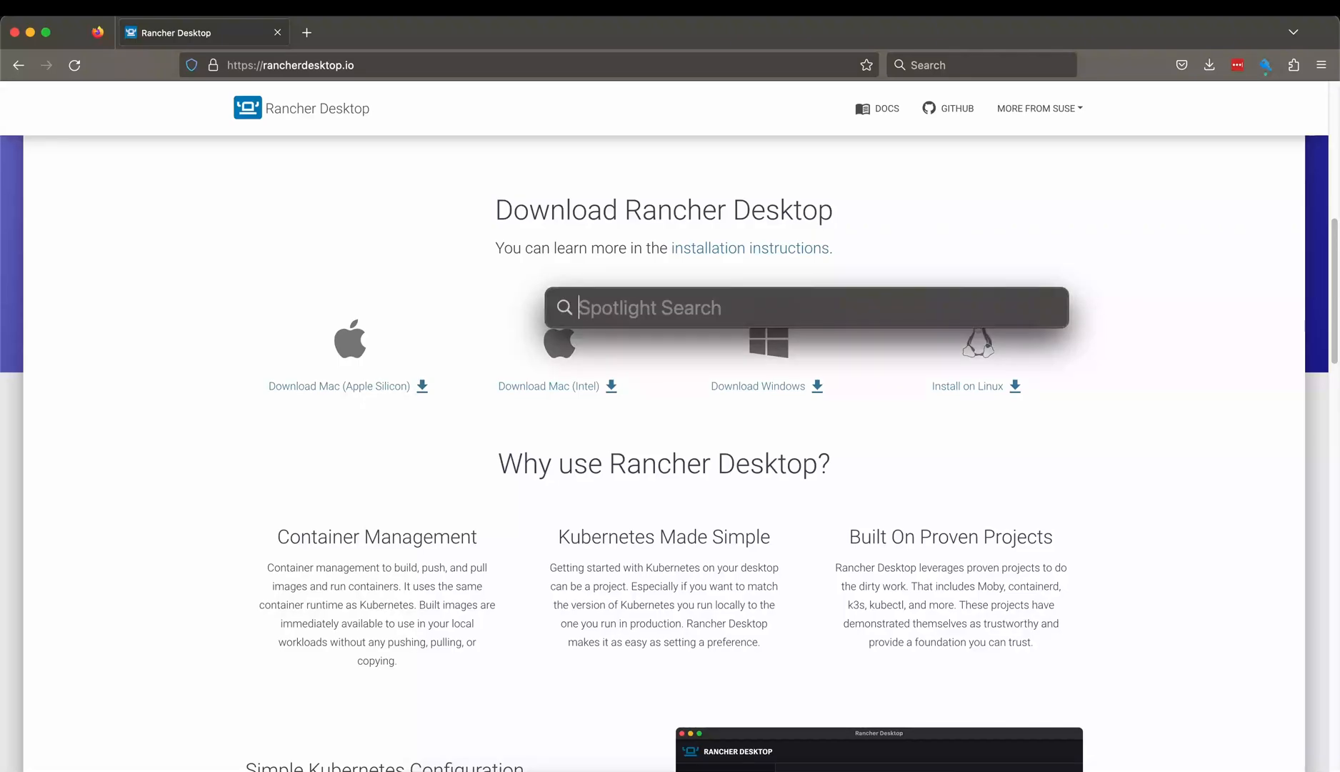
pyautogui.press('Escape')
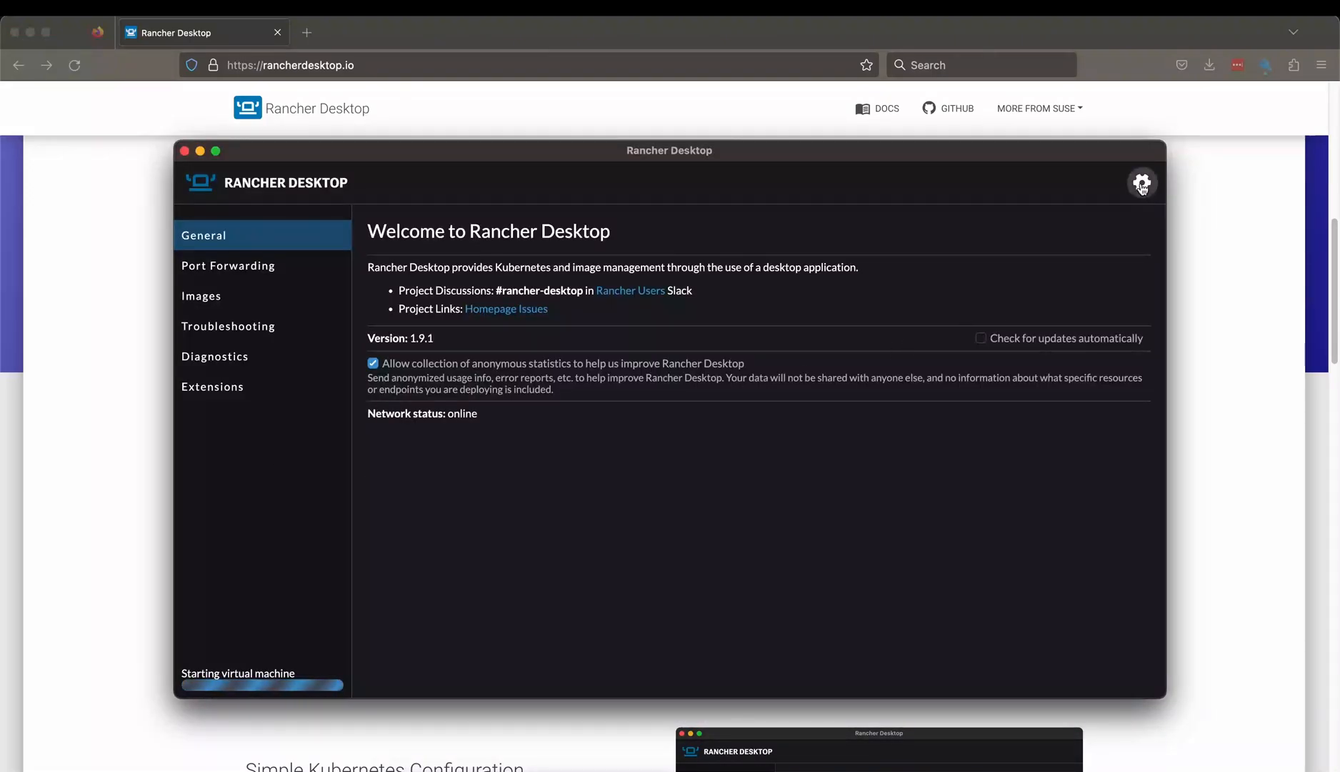
# Check Rancher Desktop preferences: Kubernetes v1.27.3, 6 GB memory, 2 CPUs, containerd engine
pyautogui.click(1142, 182)
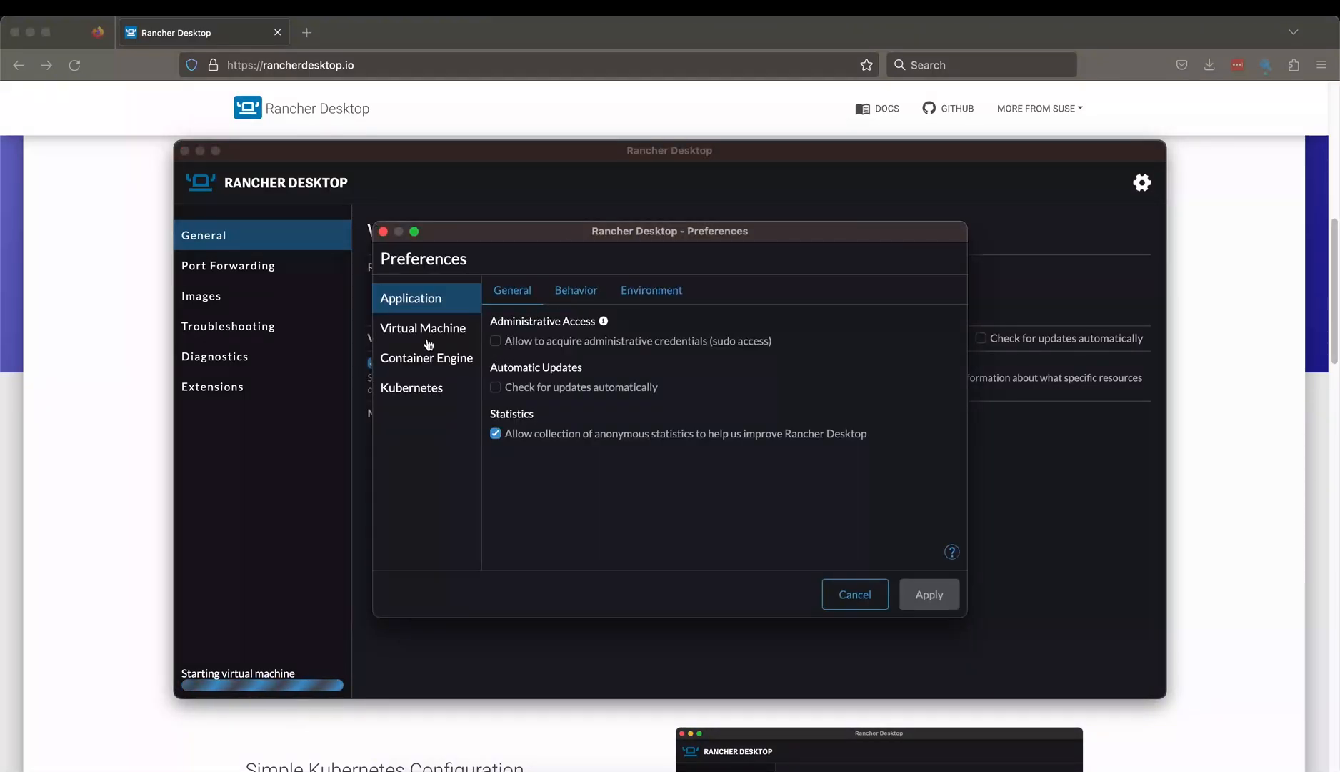
pyautogui.click(411, 387)
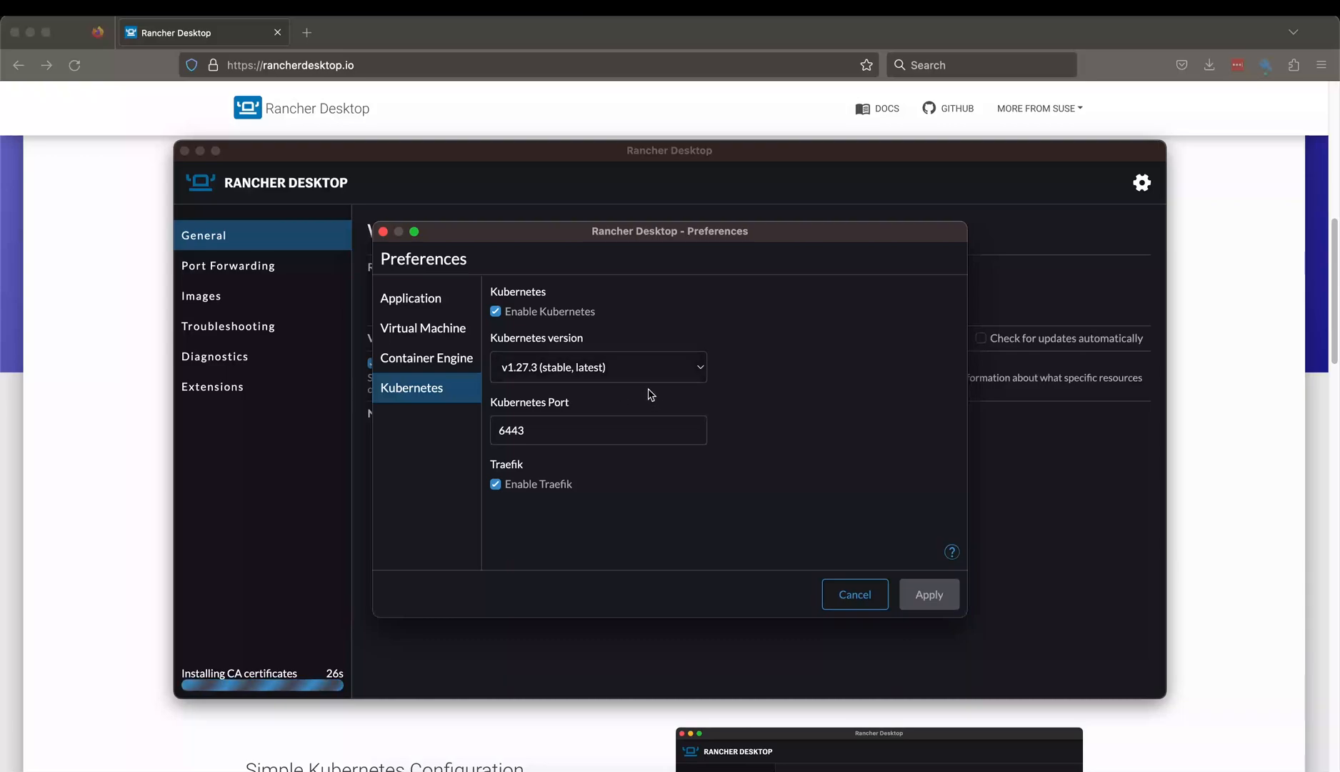
pyautogui.moveTo(220, 689)
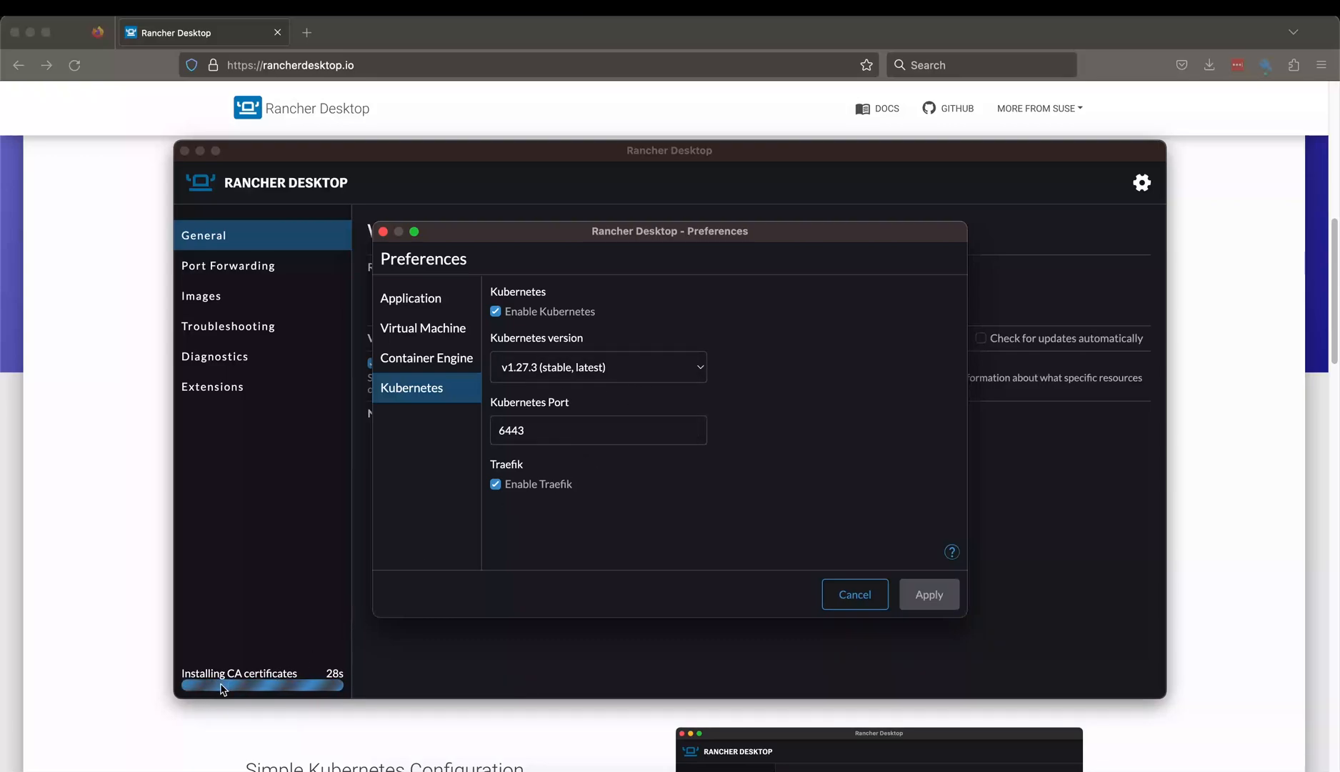
pyautogui.moveTo(261, 684)
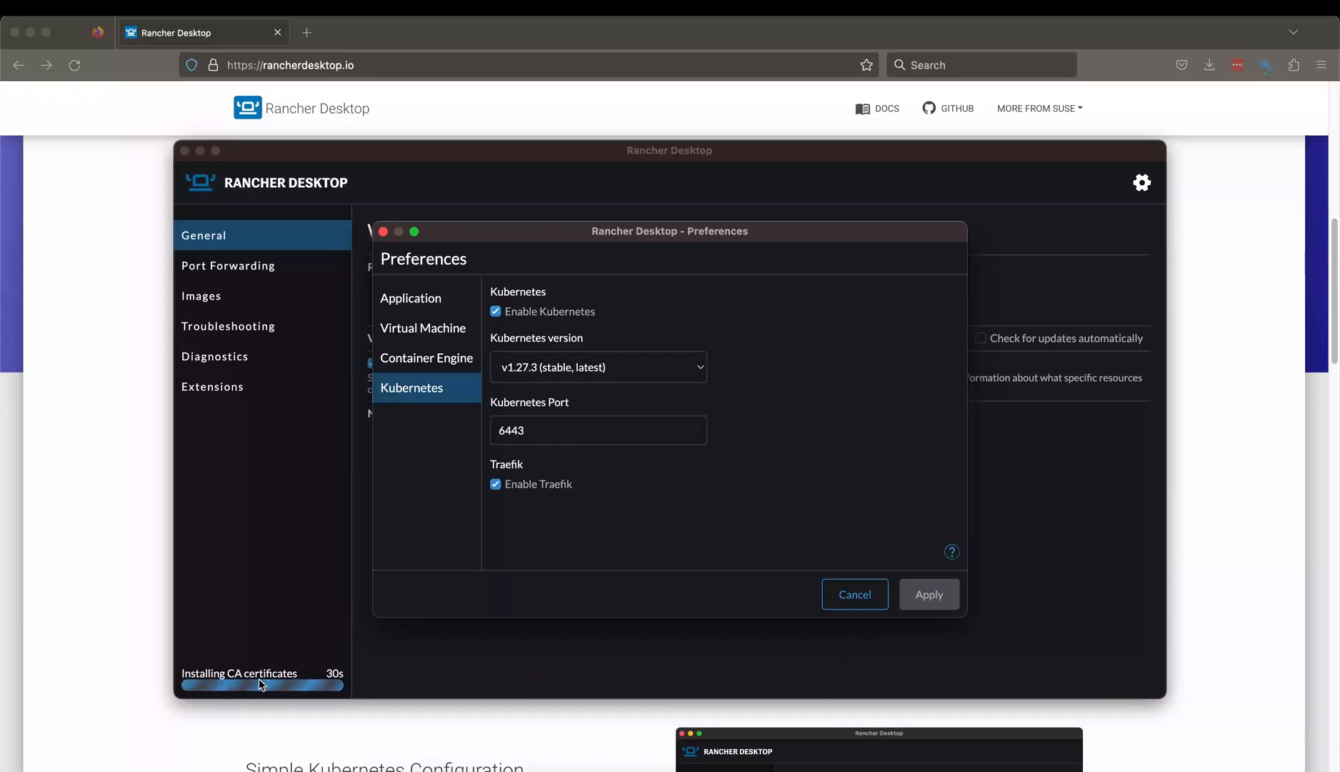
pyautogui.moveTo(876, 604)
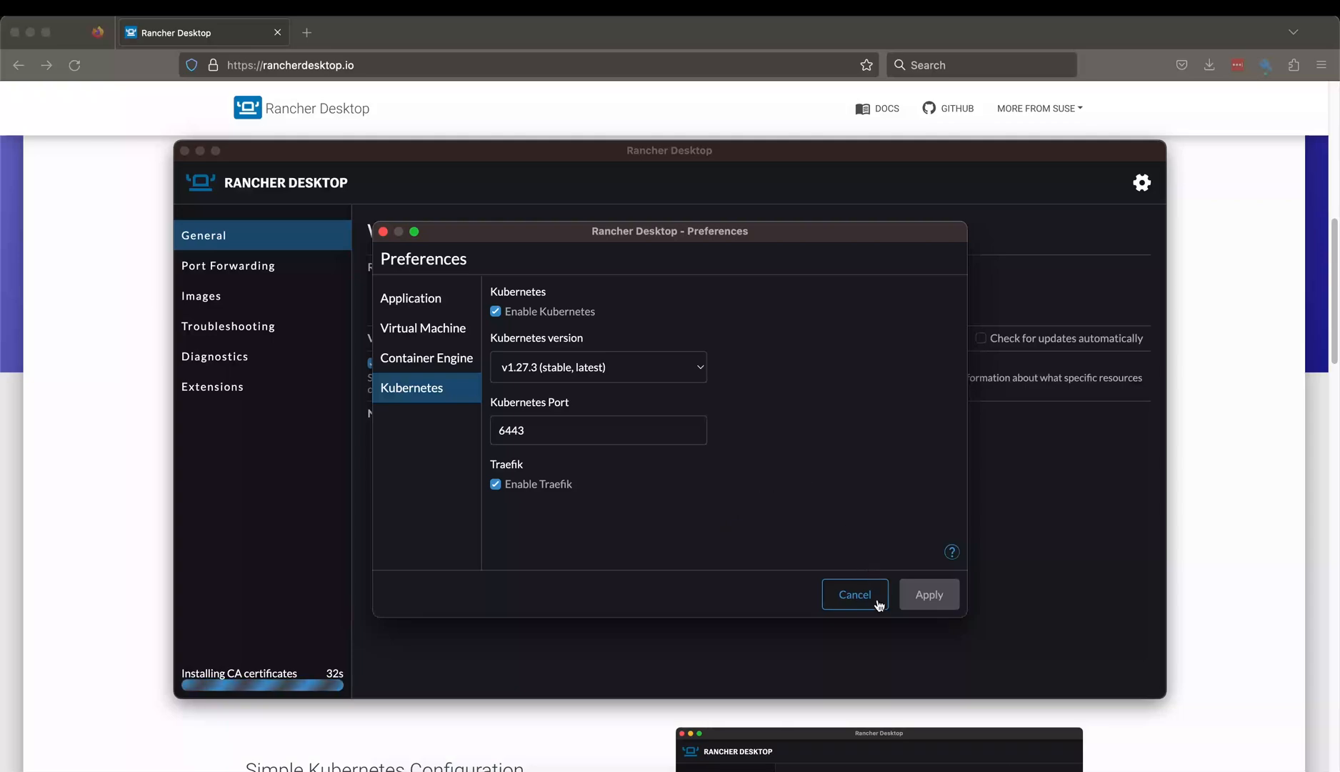
pyautogui.moveTo(431, 356)
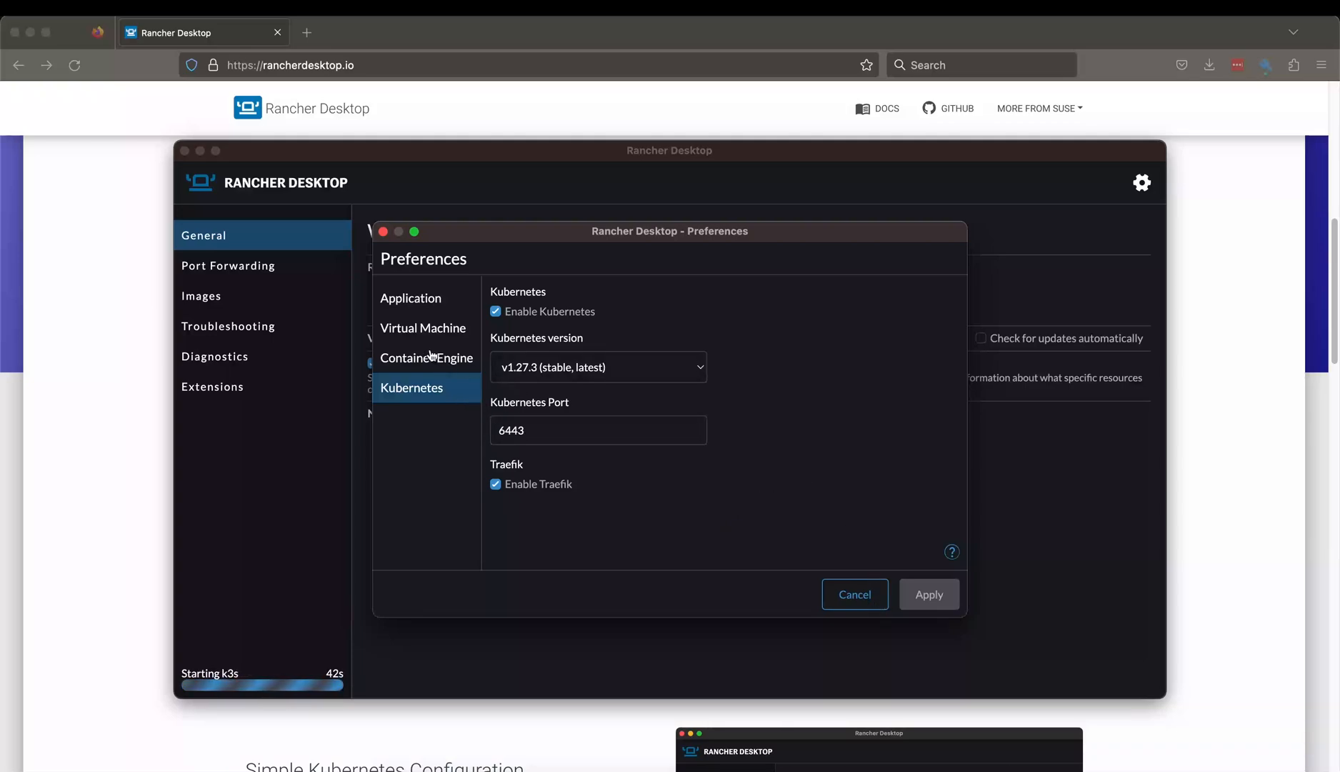
pyautogui.click(422, 328)
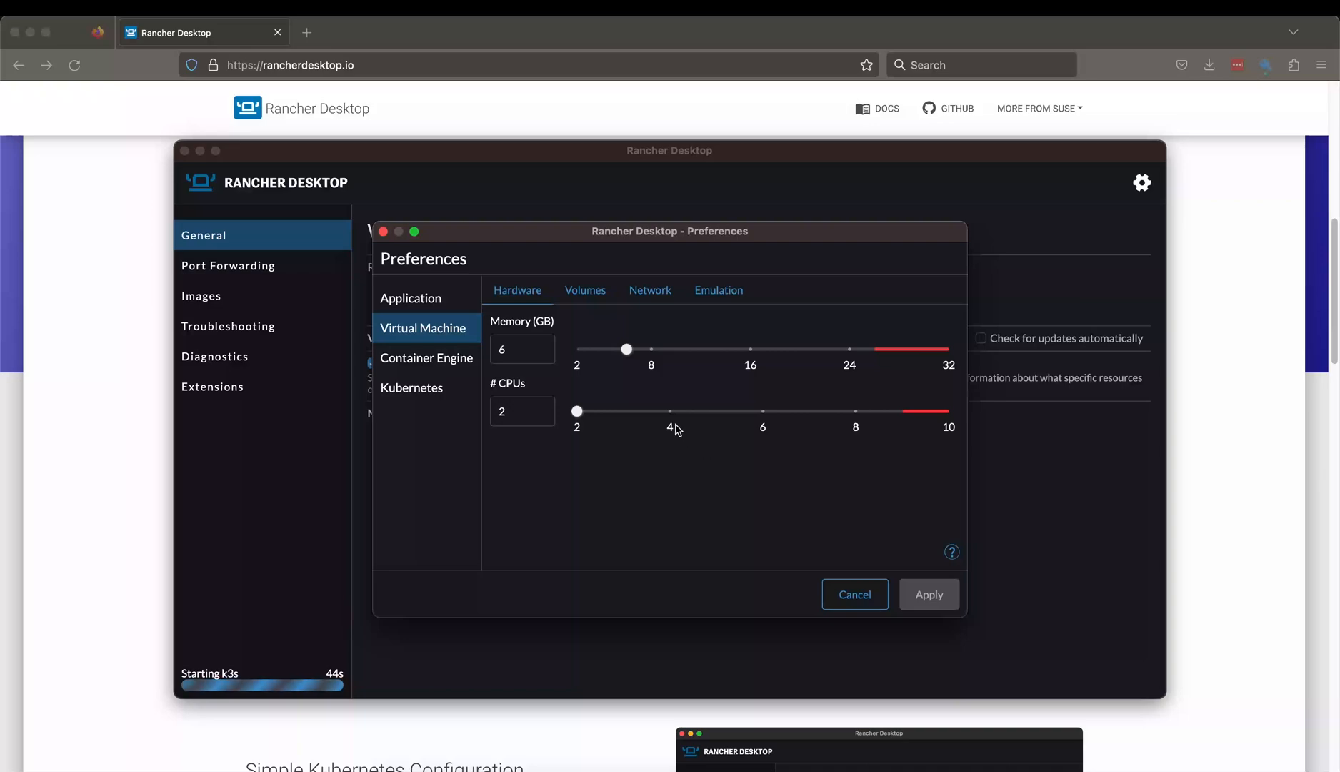
pyautogui.moveTo(623, 362)
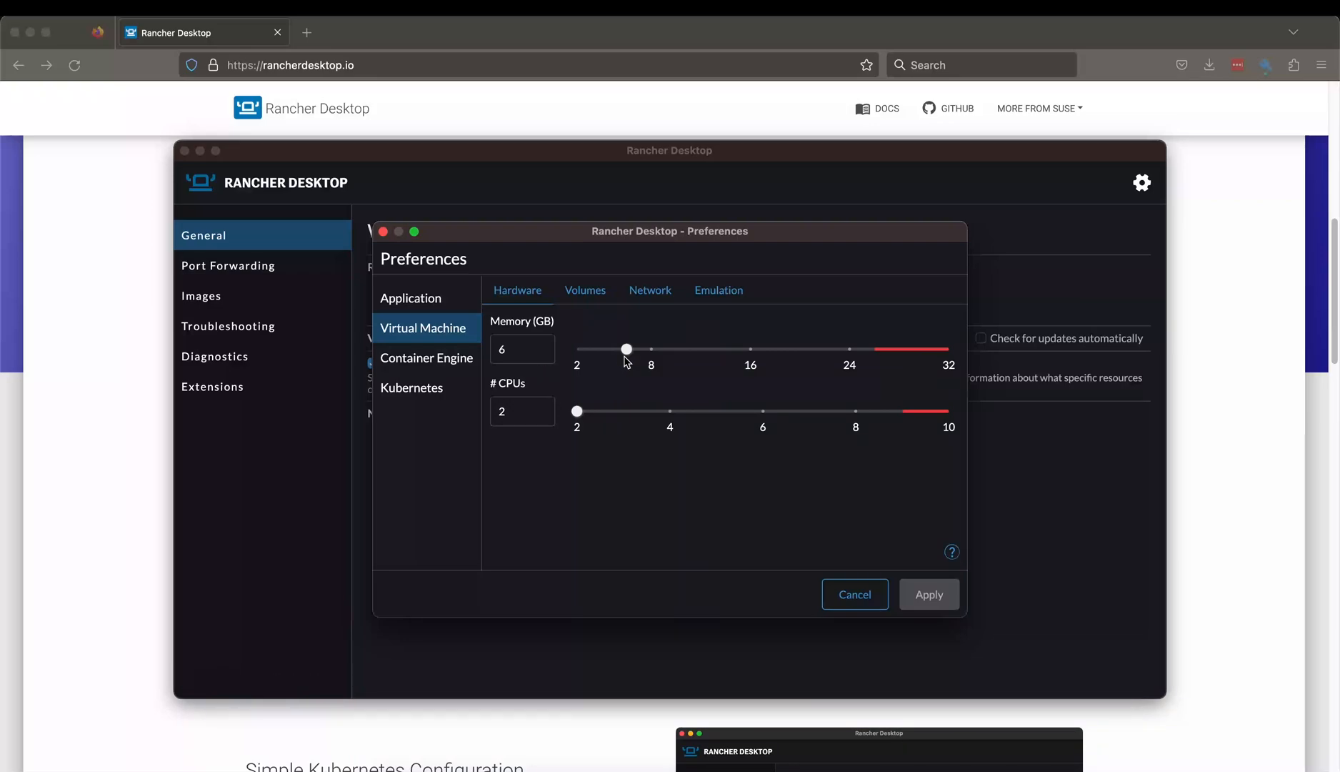
pyautogui.moveTo(596, 350)
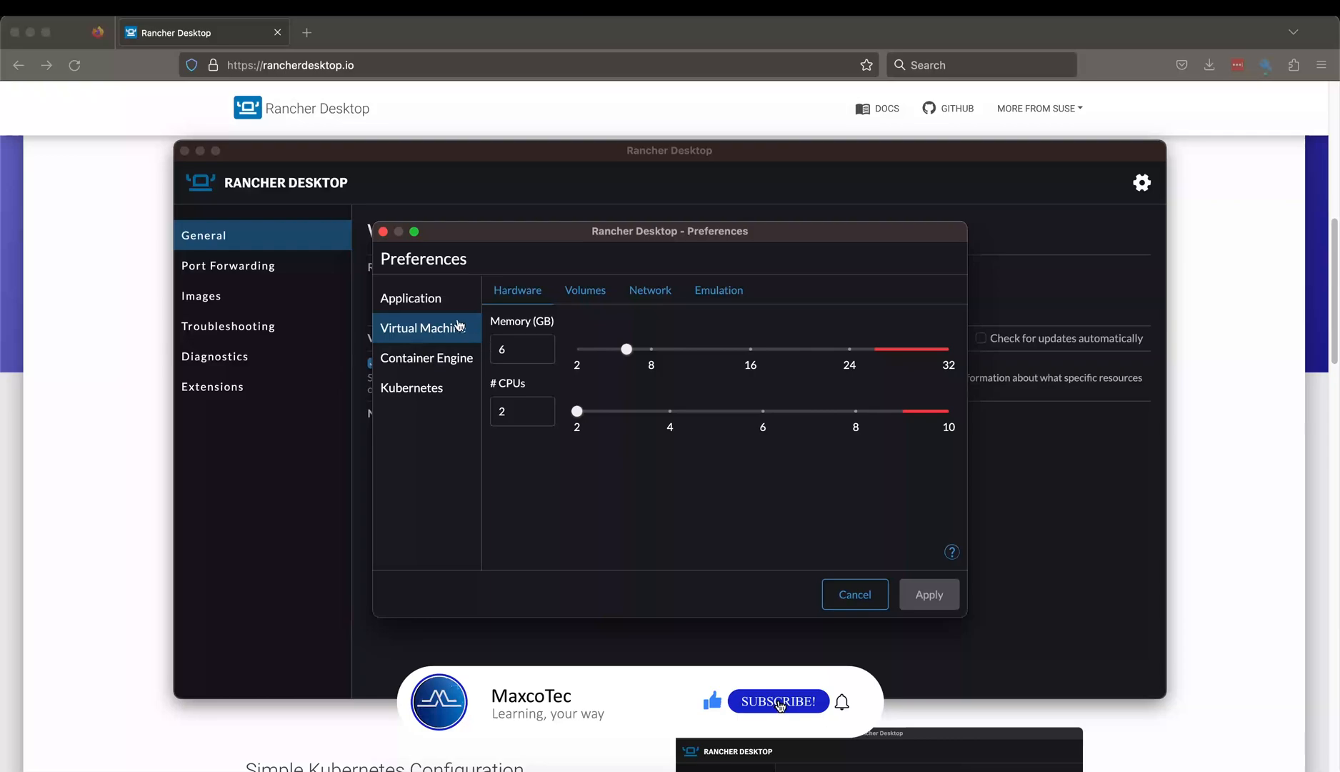
pyautogui.click(412, 303)
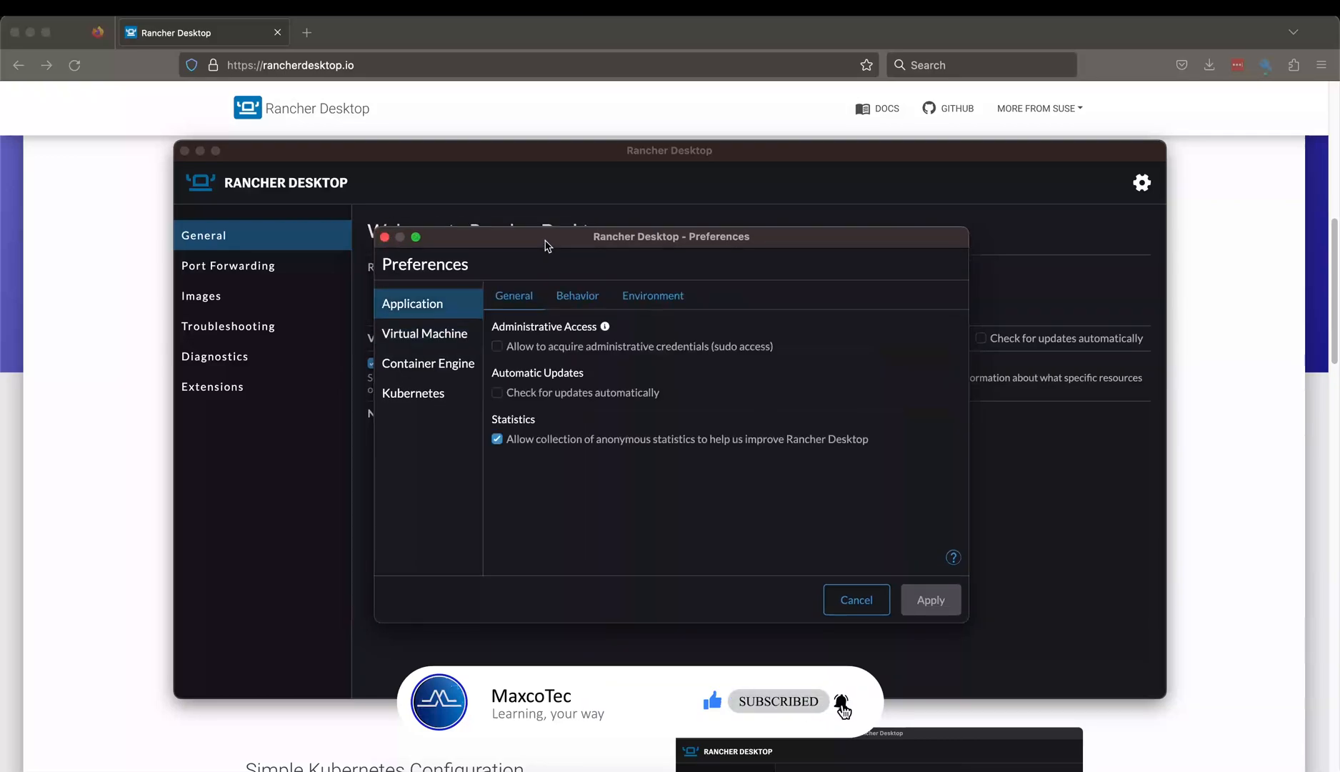
pyautogui.click(427, 363)
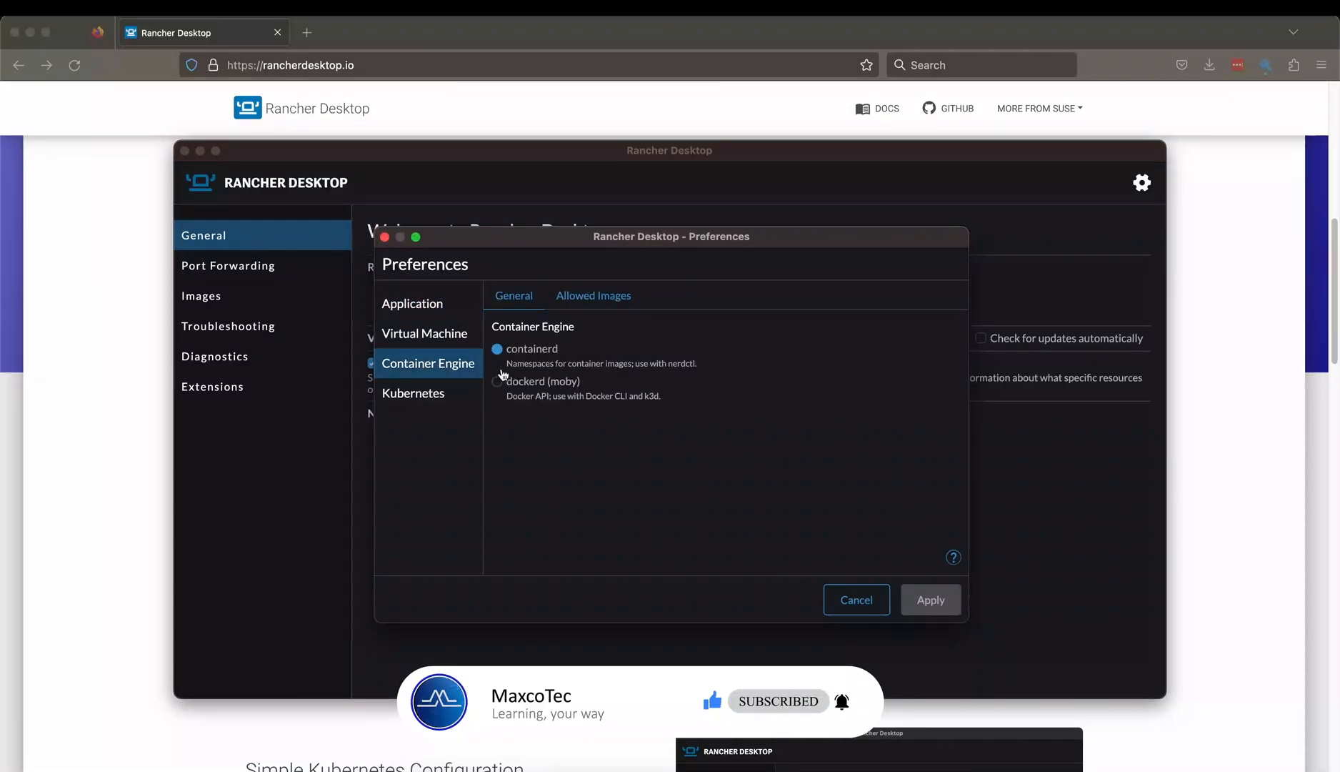
pyautogui.moveTo(517, 365)
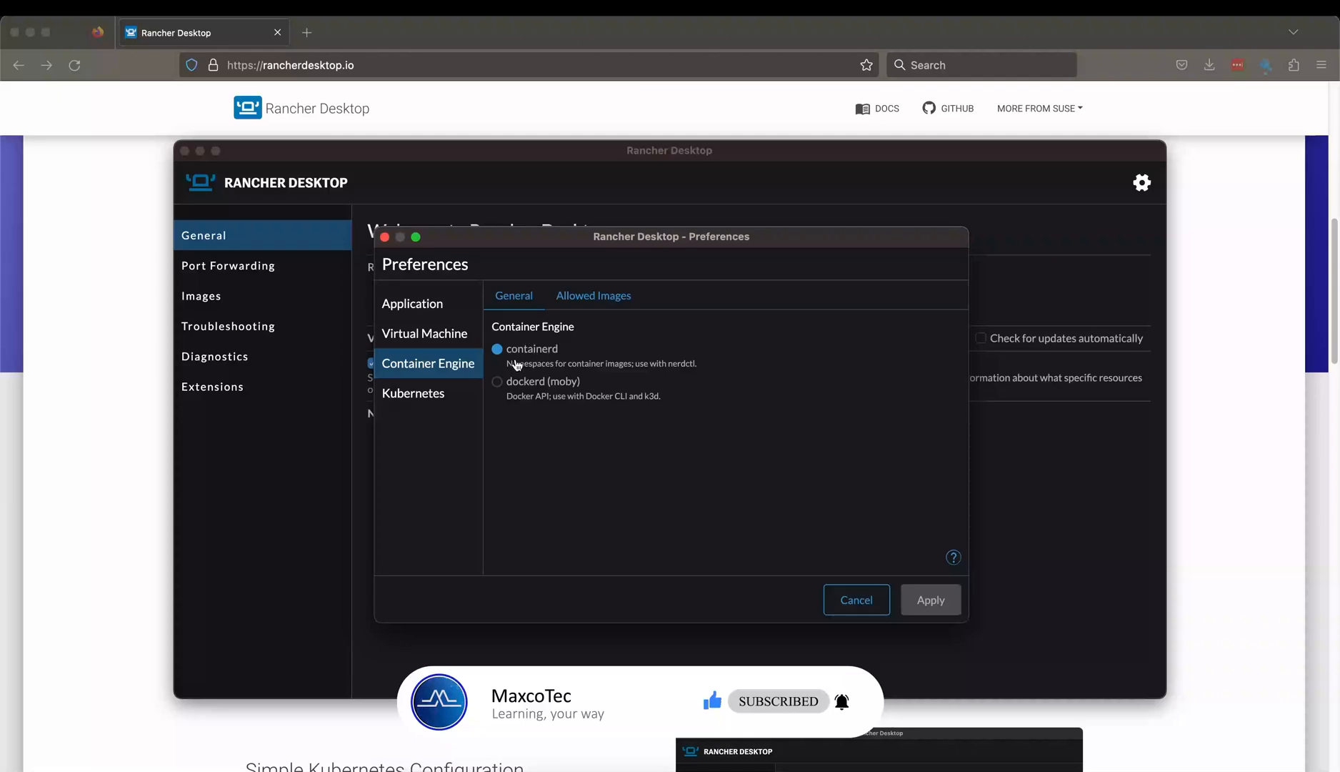
pyautogui.moveTo(543, 349)
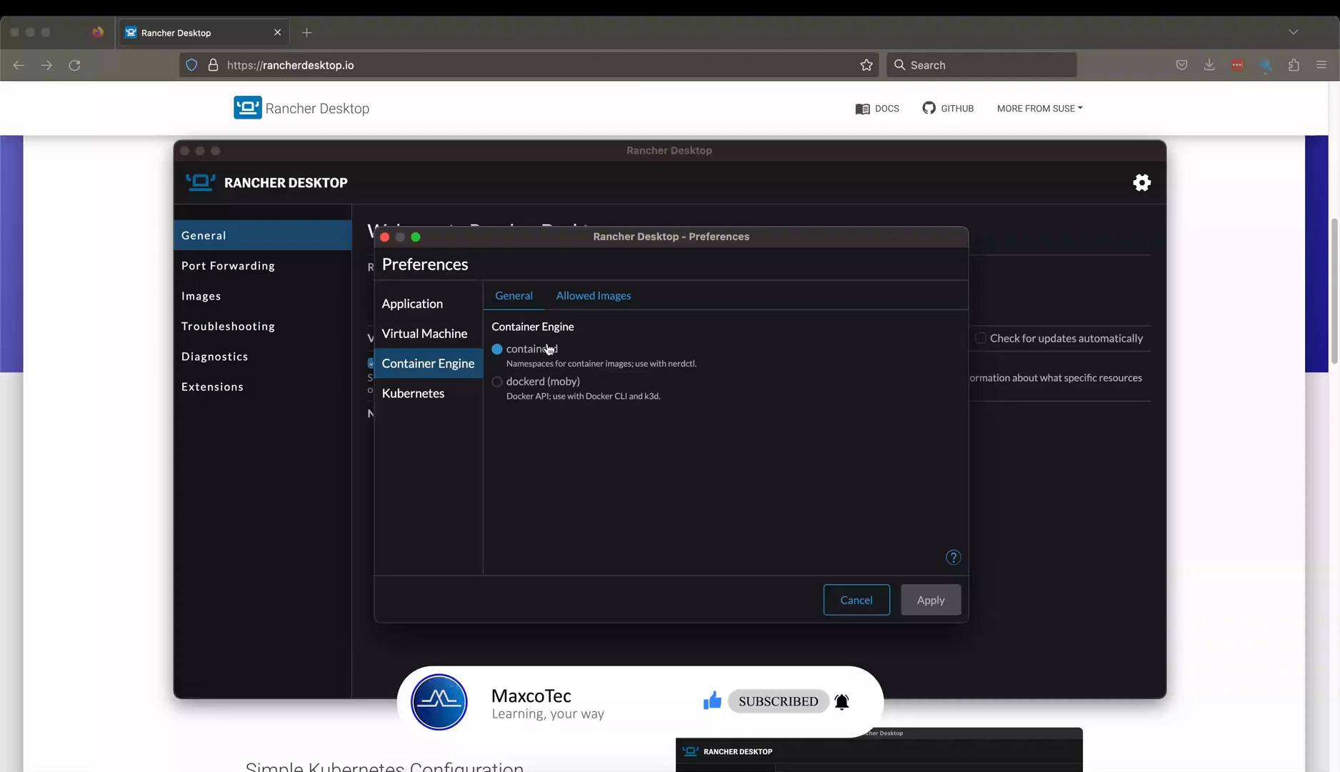
pyautogui.moveTo(554, 400)
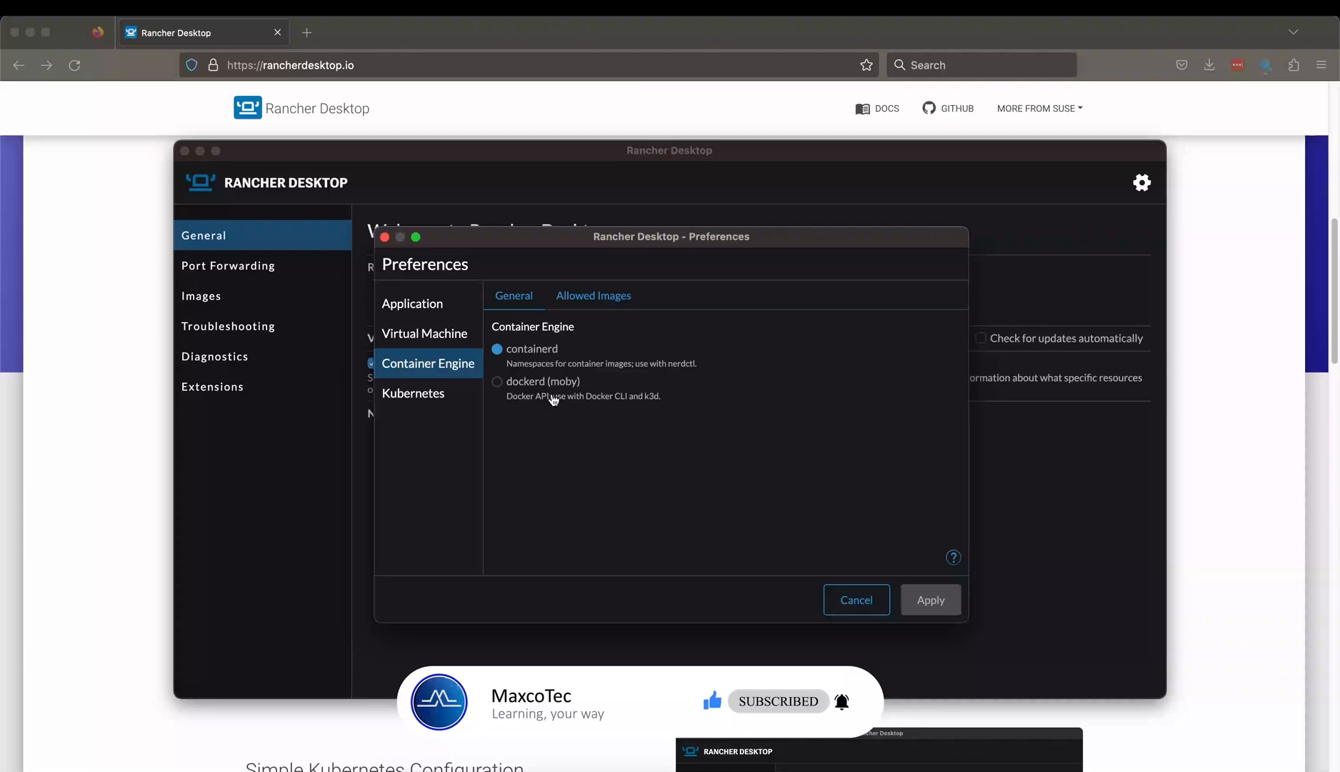
pyautogui.moveTo(535, 370)
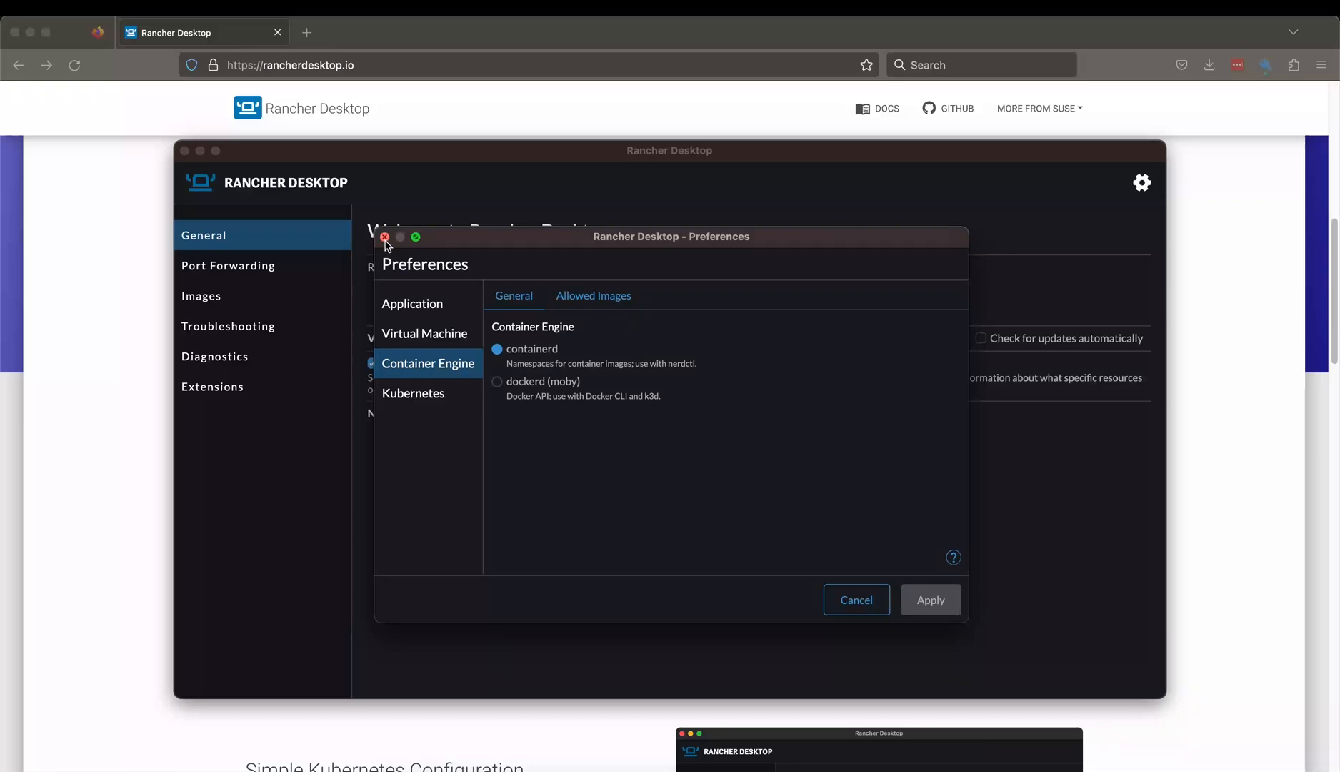
# Close preferences and run kubectl config get-contexts, confirming rancher-desktop is current
pyautogui.click(385, 237)
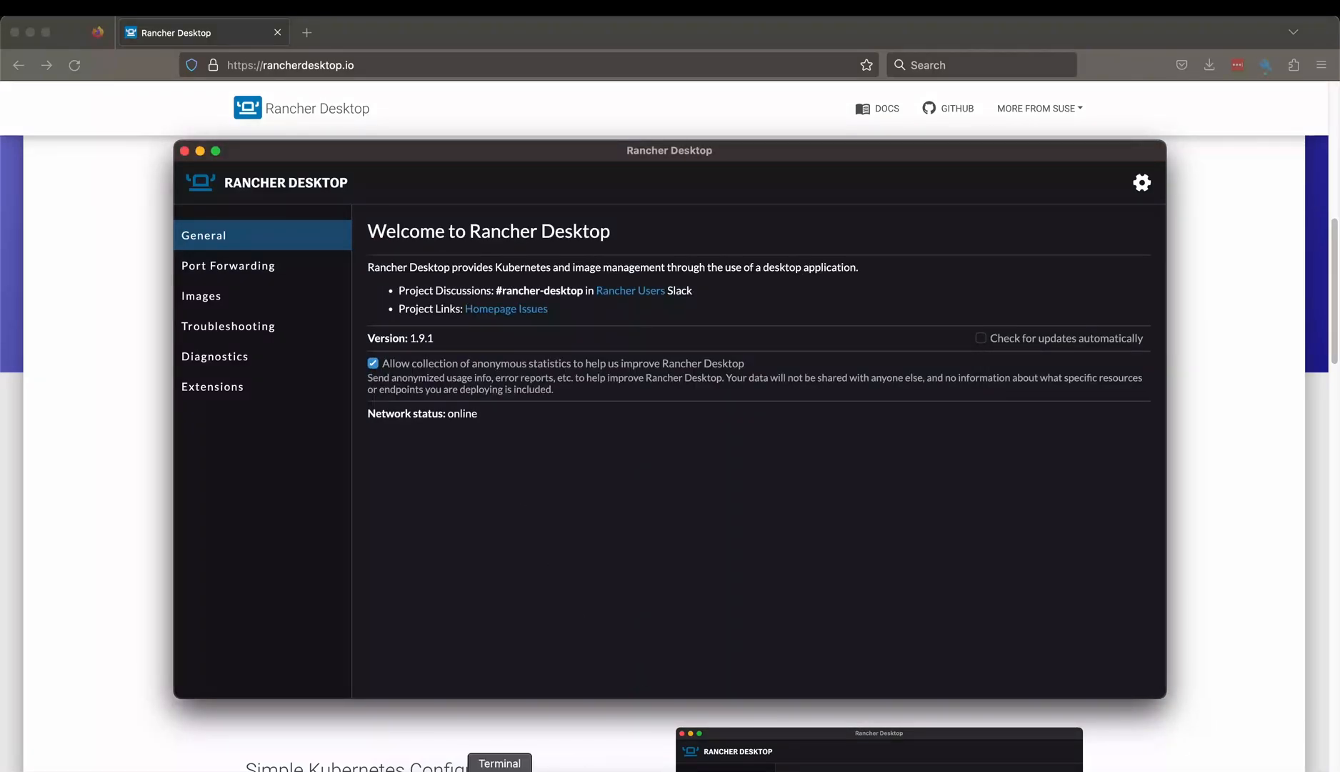
pyautogui.click(500, 762)
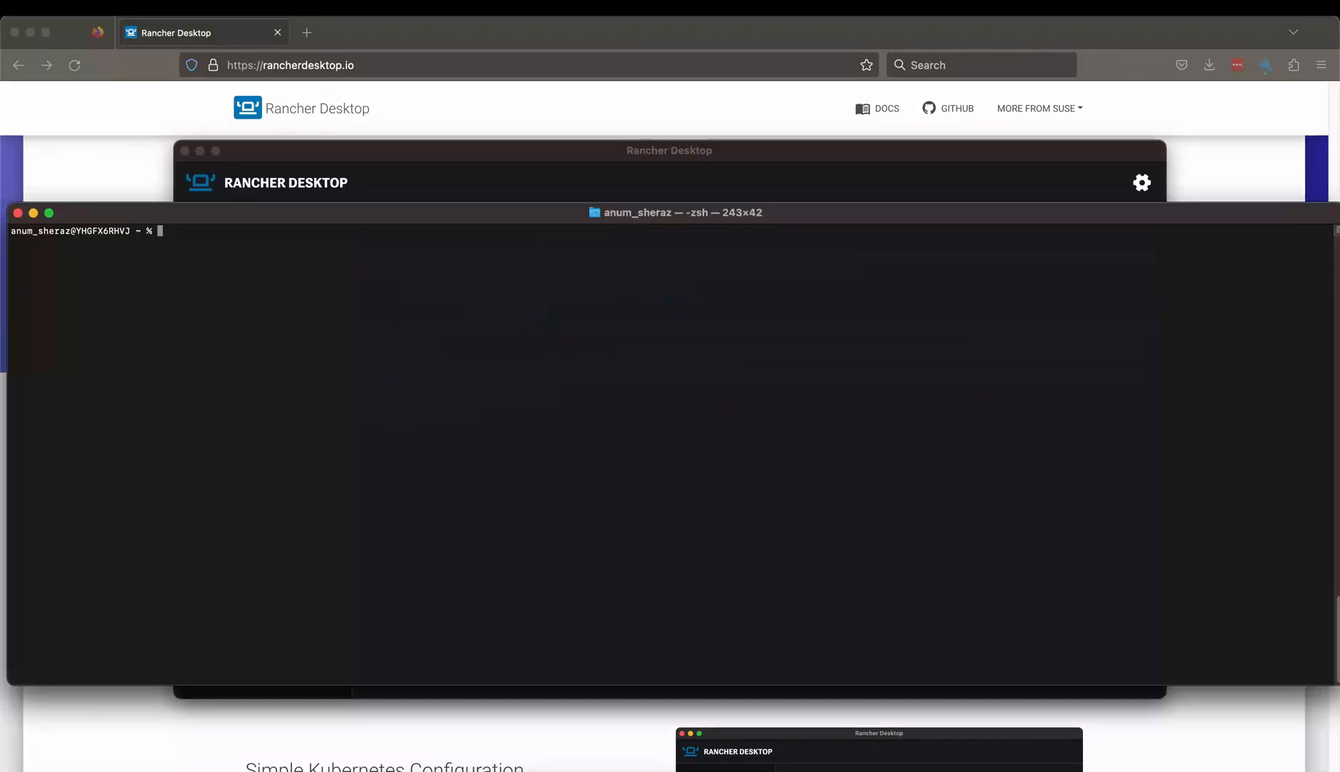
pyautogui.write('clear')
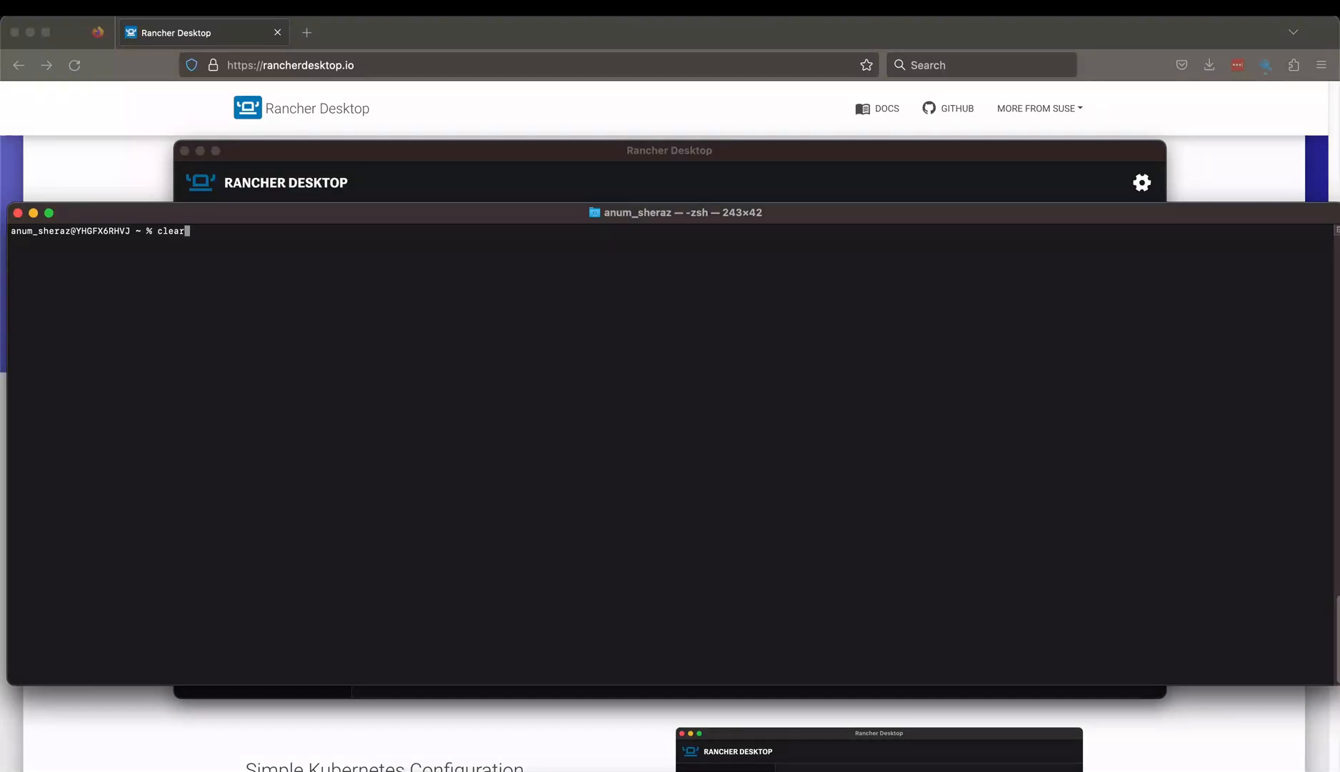
pyautogui.write('kubectl config get-contexts')
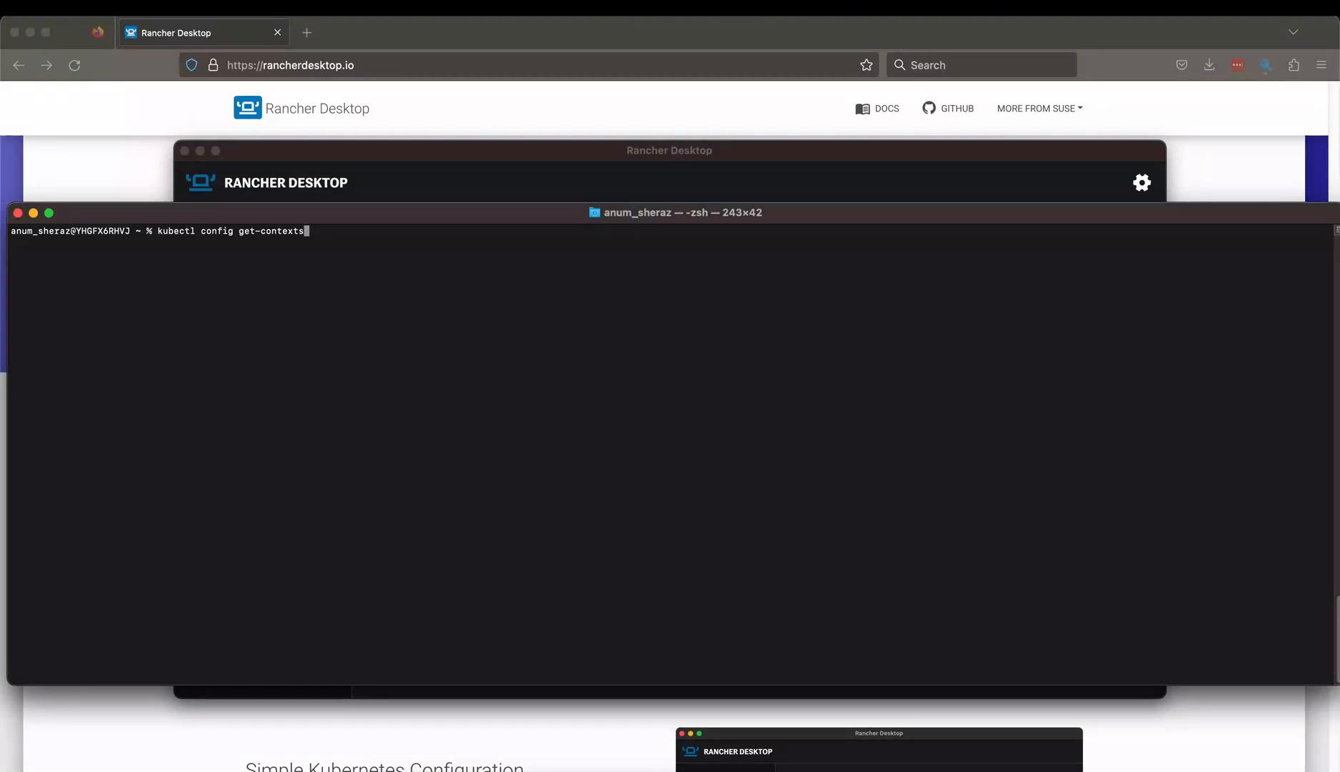
pyautogui.press('Return')
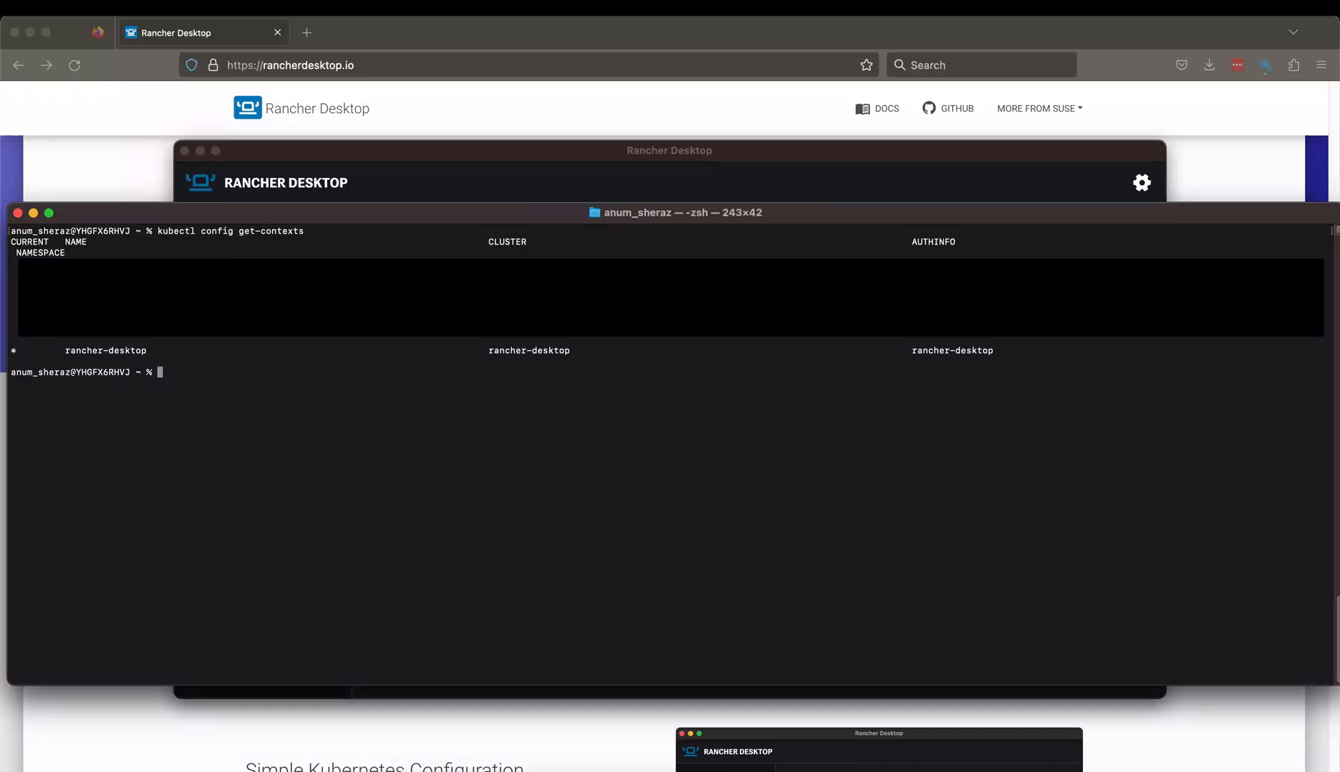
pyautogui.moveTo(319, 397)
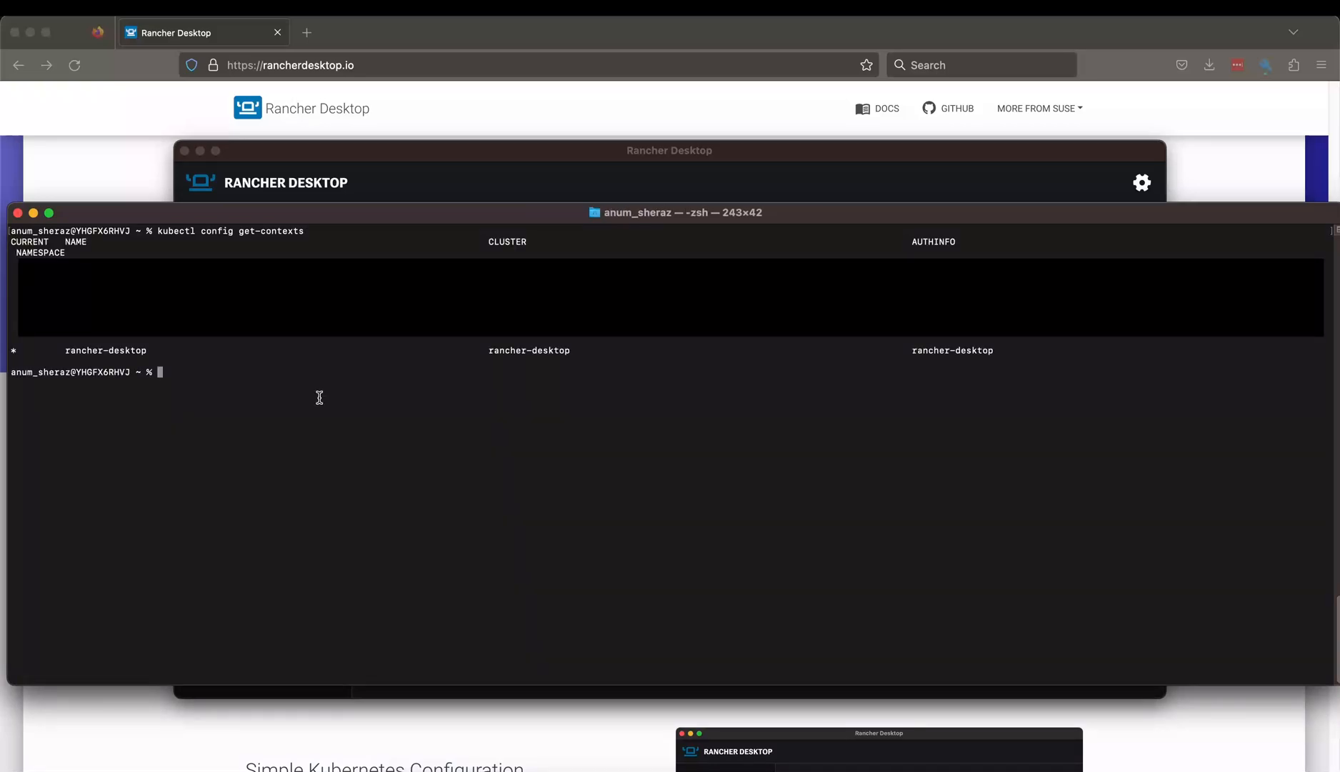
pyautogui.moveTo(154, 371)
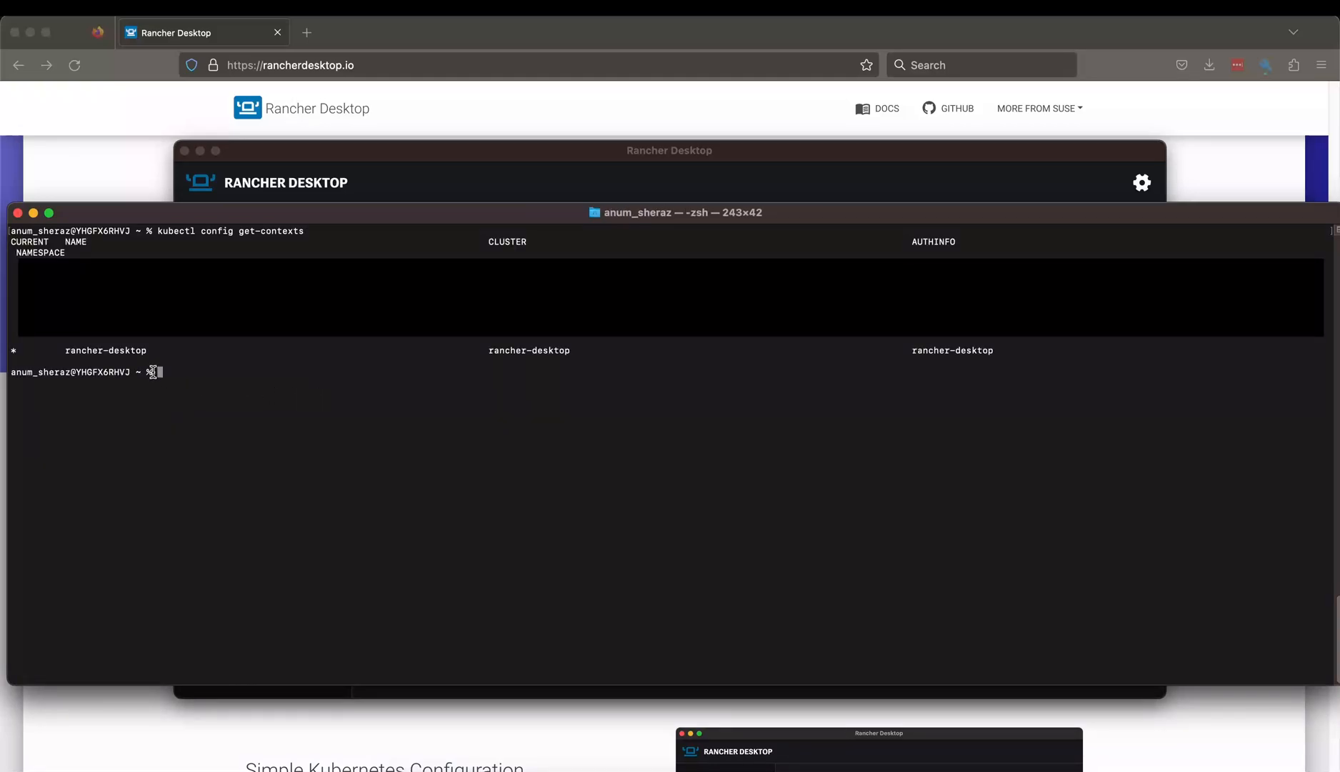
pyautogui.doubleClick(105, 349)
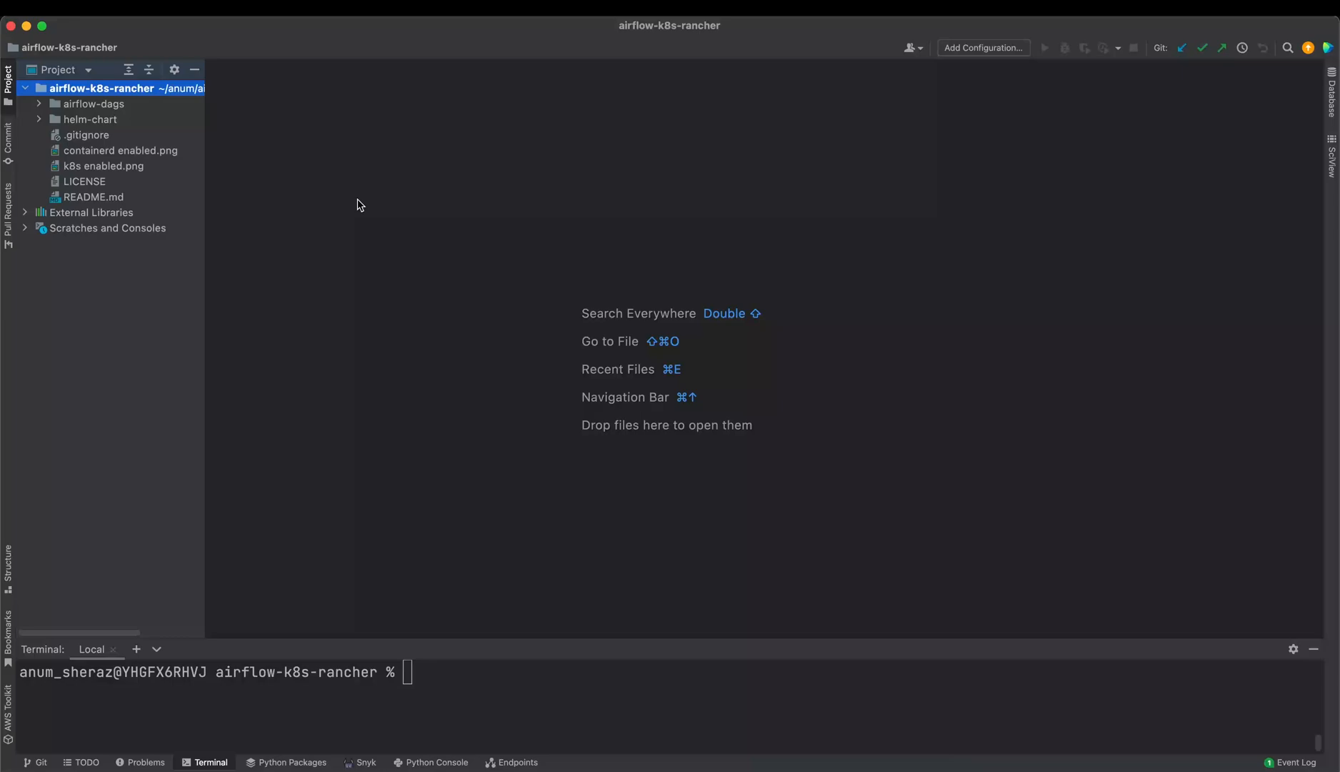
pyautogui.moveTo(57, 116)
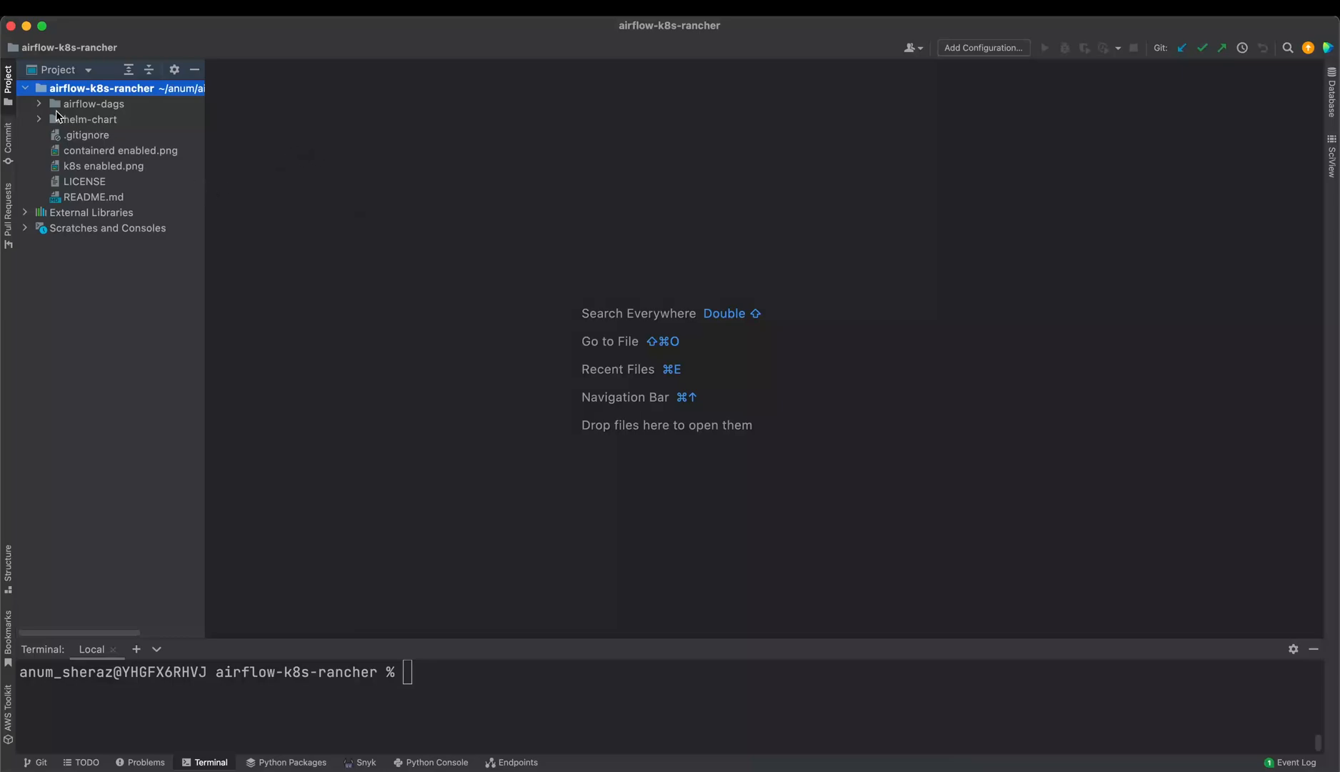
# Open the airflow-dags Dockerfile and inspect the base image's Airflow version
pyautogui.click(93, 104)
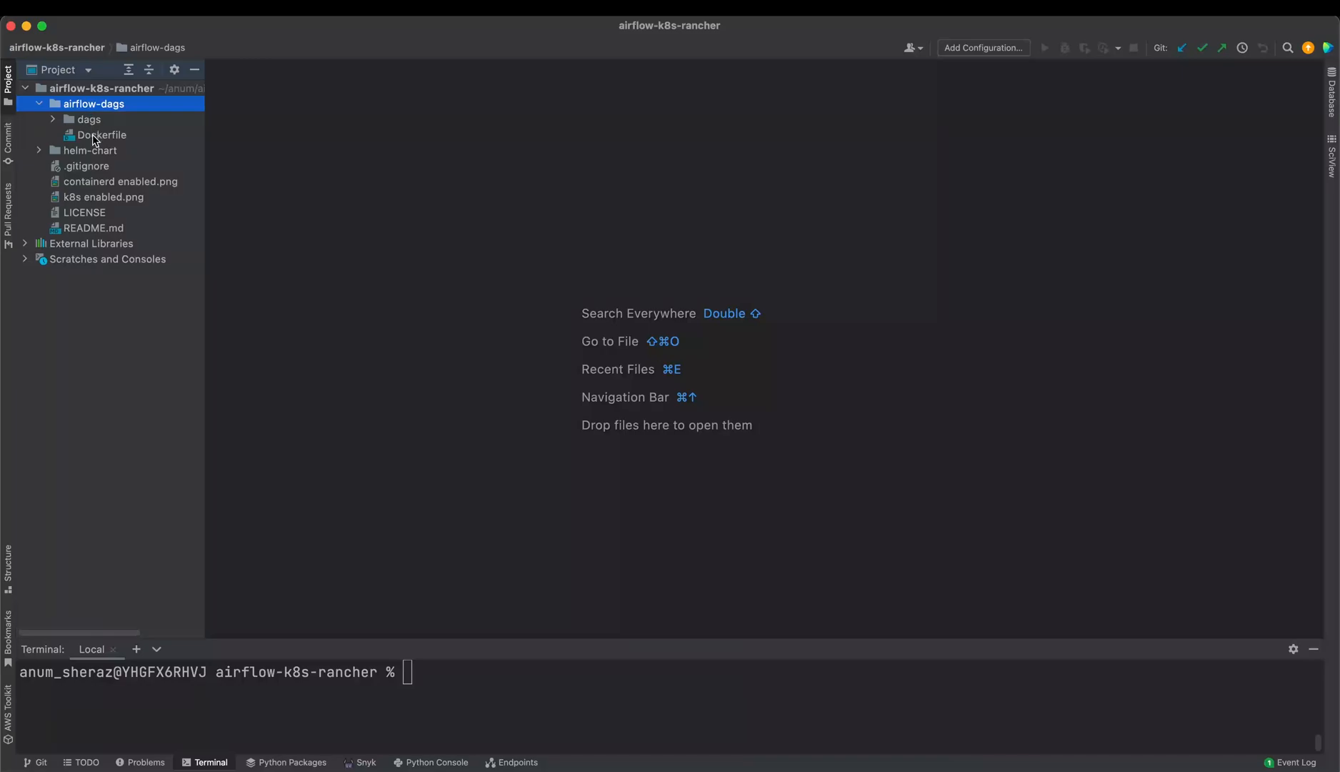
pyautogui.doubleClick(105, 134)
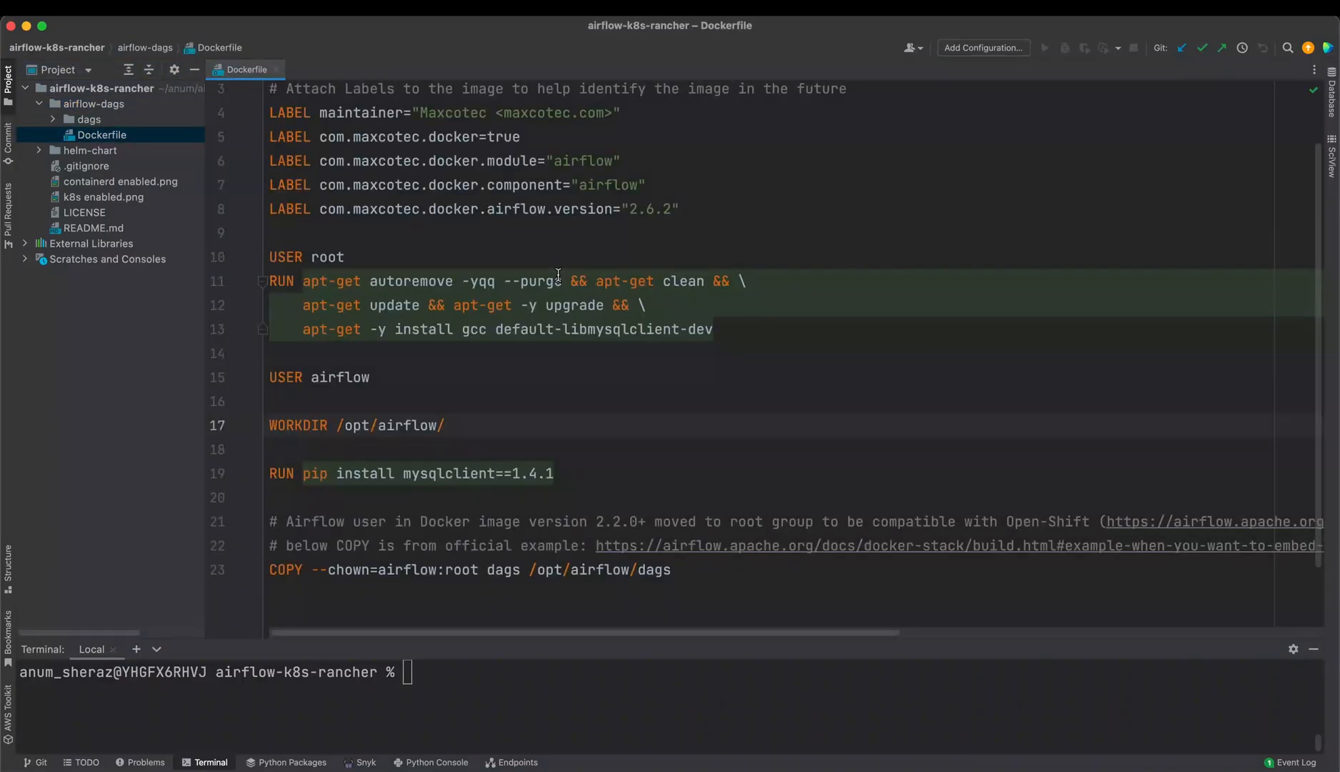
pyautogui.scroll(3)
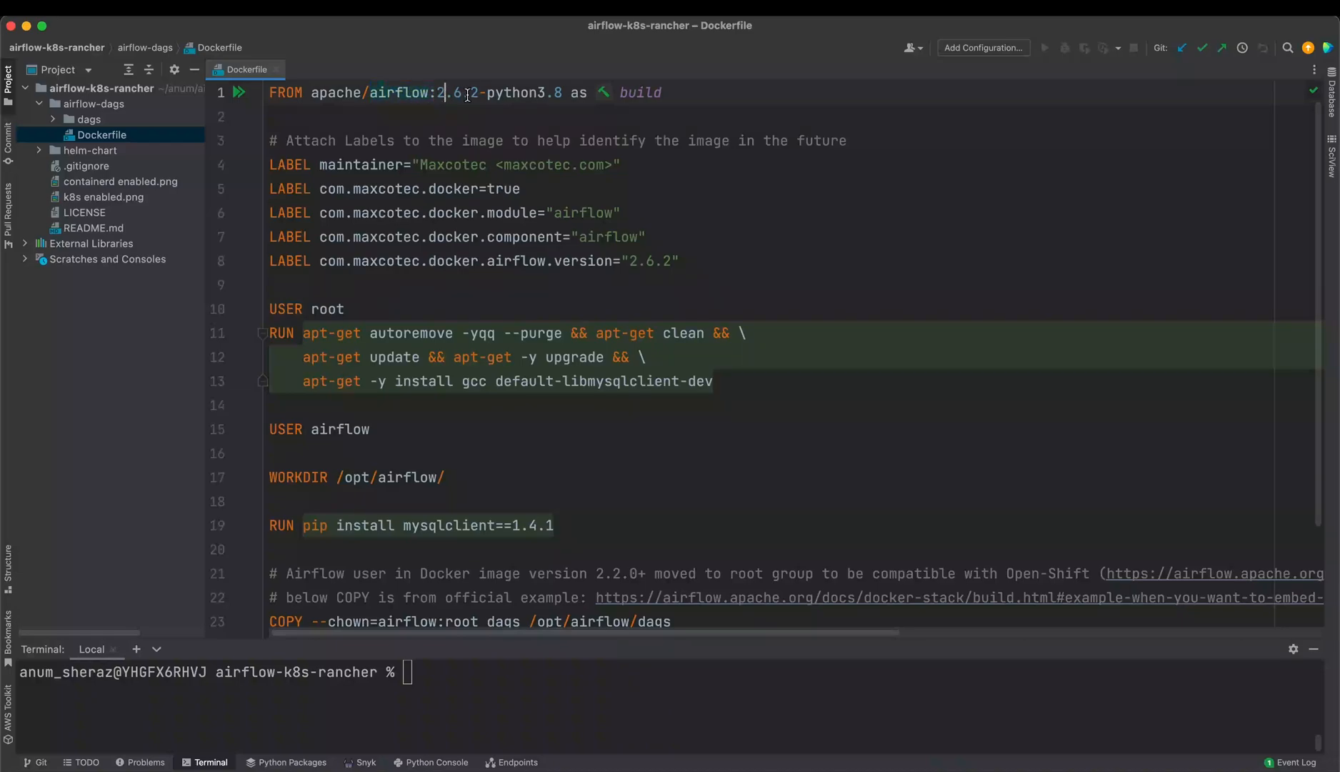
pyautogui.doubleClick(457, 91)
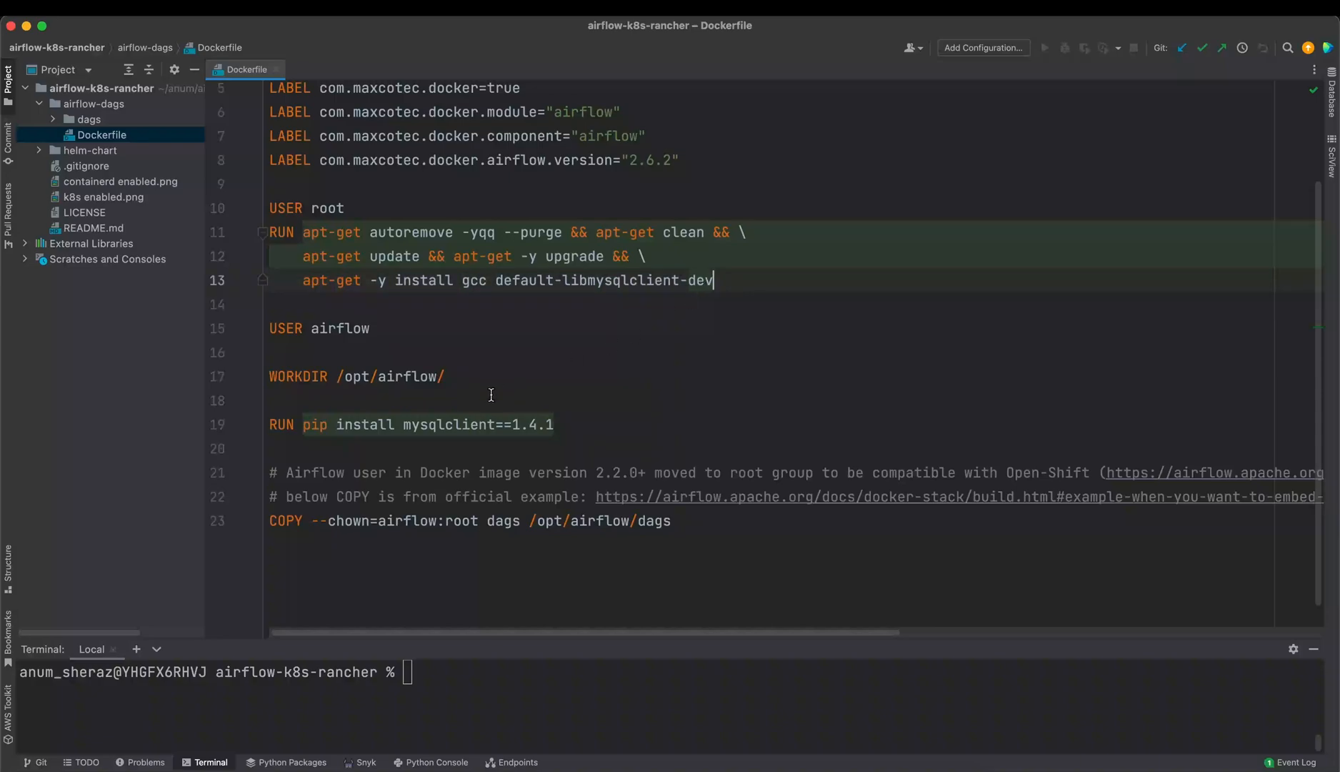
pyautogui.moveTo(414, 524)
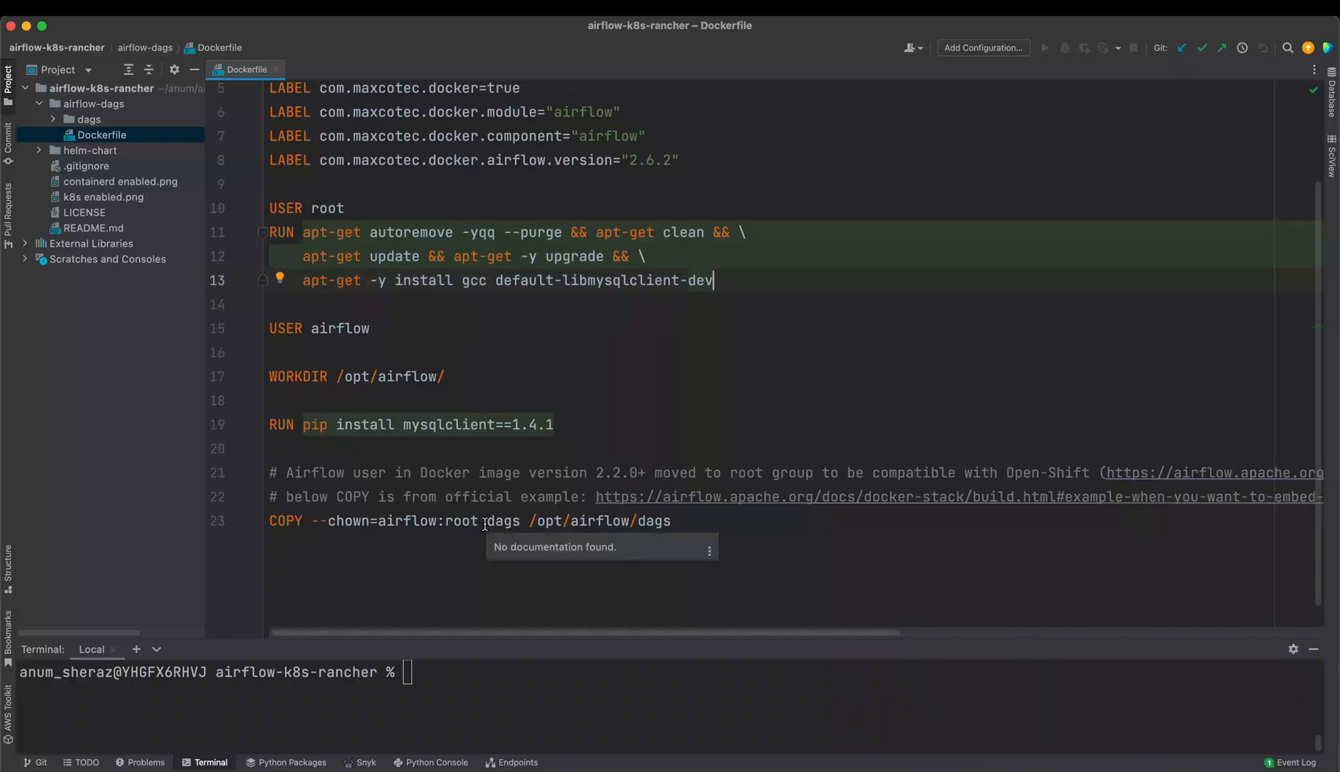
# Highlight the COPY destination /opt/airflow/dags and open helloWorld.py from the dags folder
pyautogui.click(87, 118)
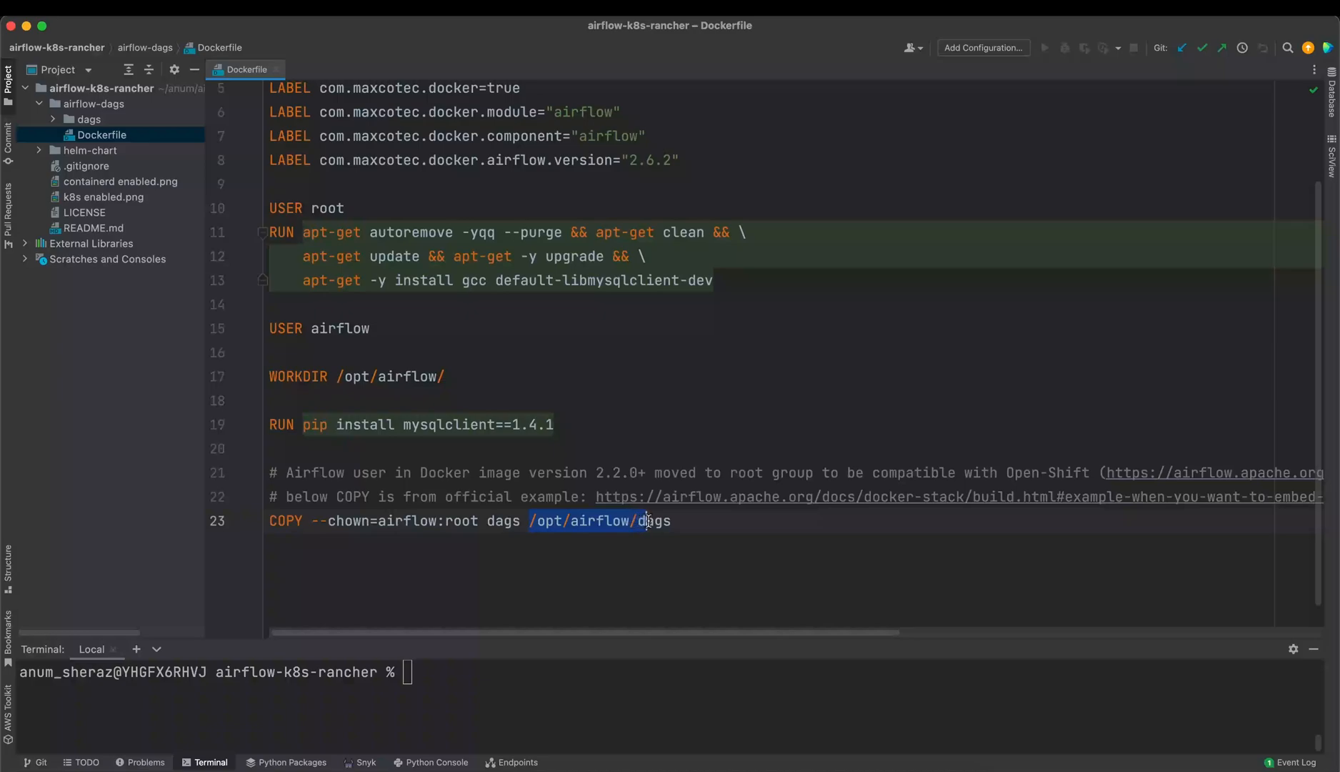
pyautogui.doubleClick(650, 520)
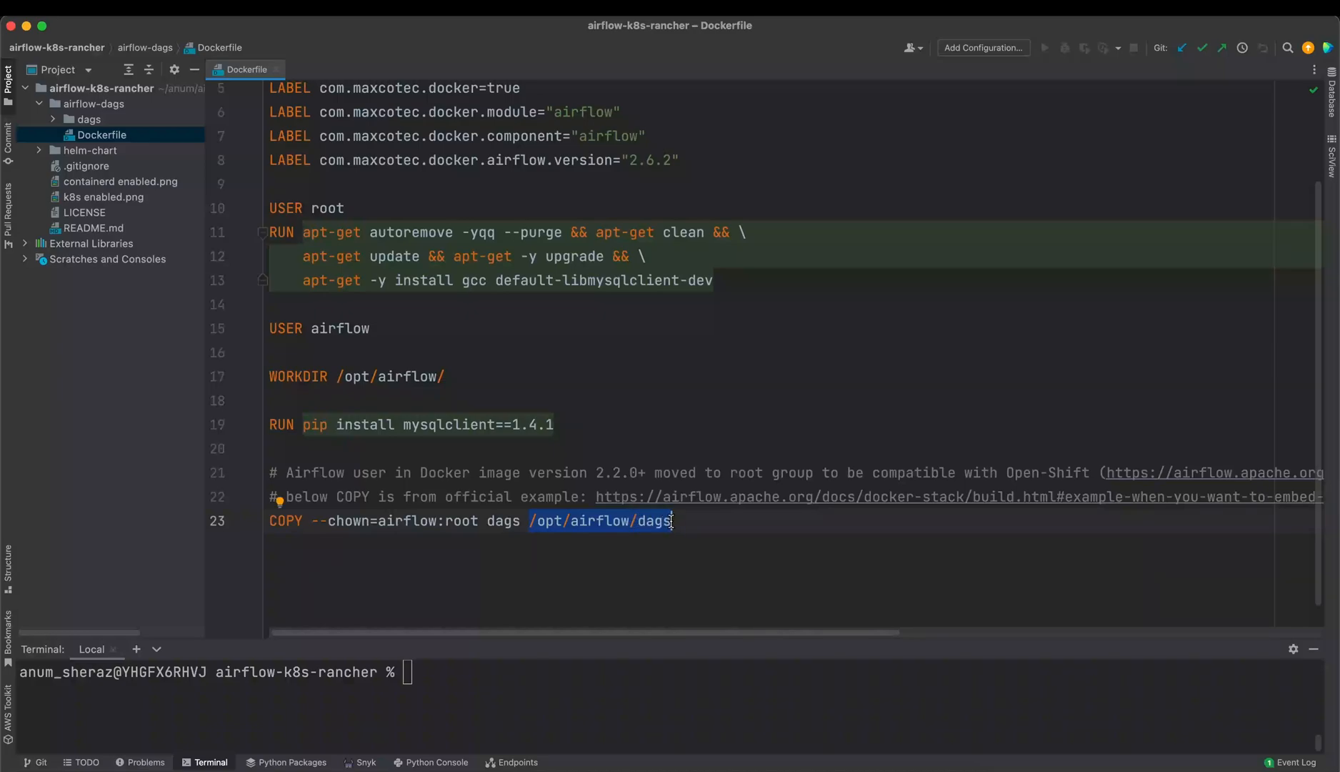
pyautogui.click(89, 118)
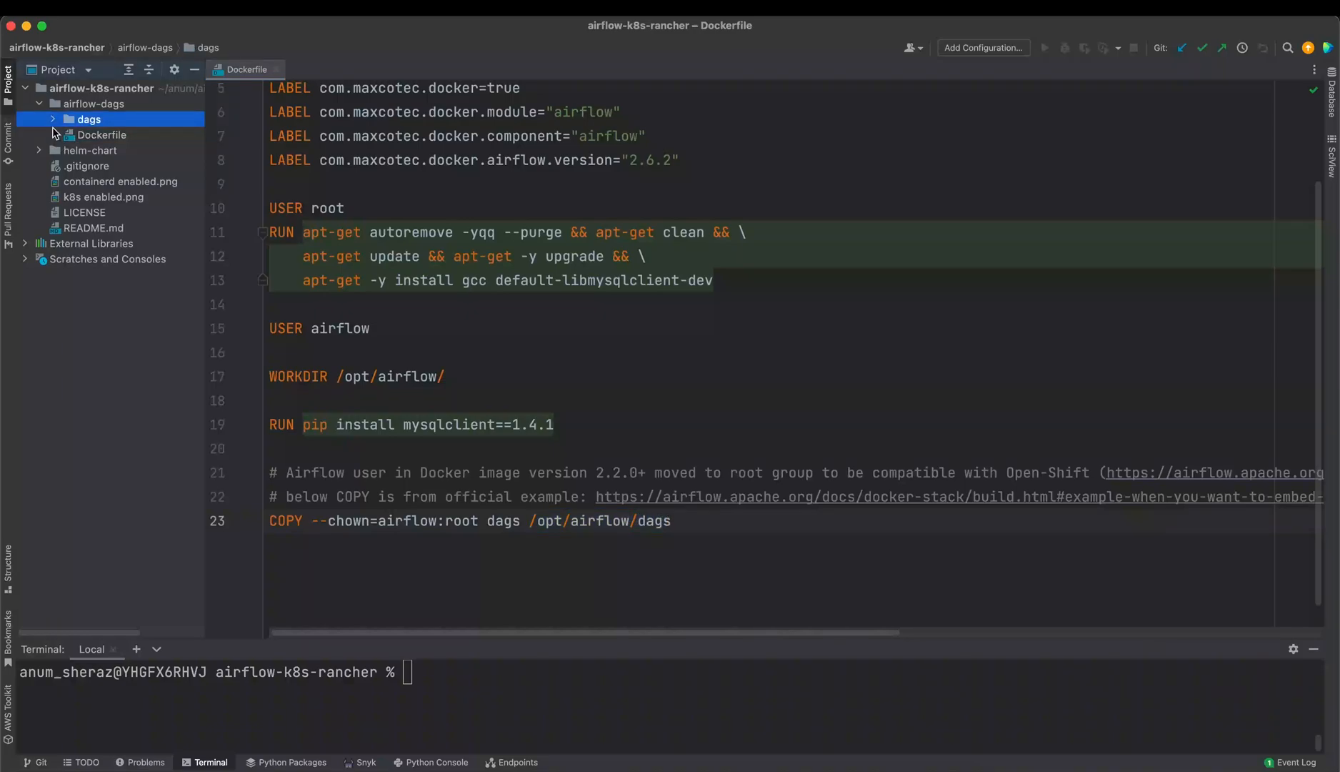
pyautogui.click(88, 118)
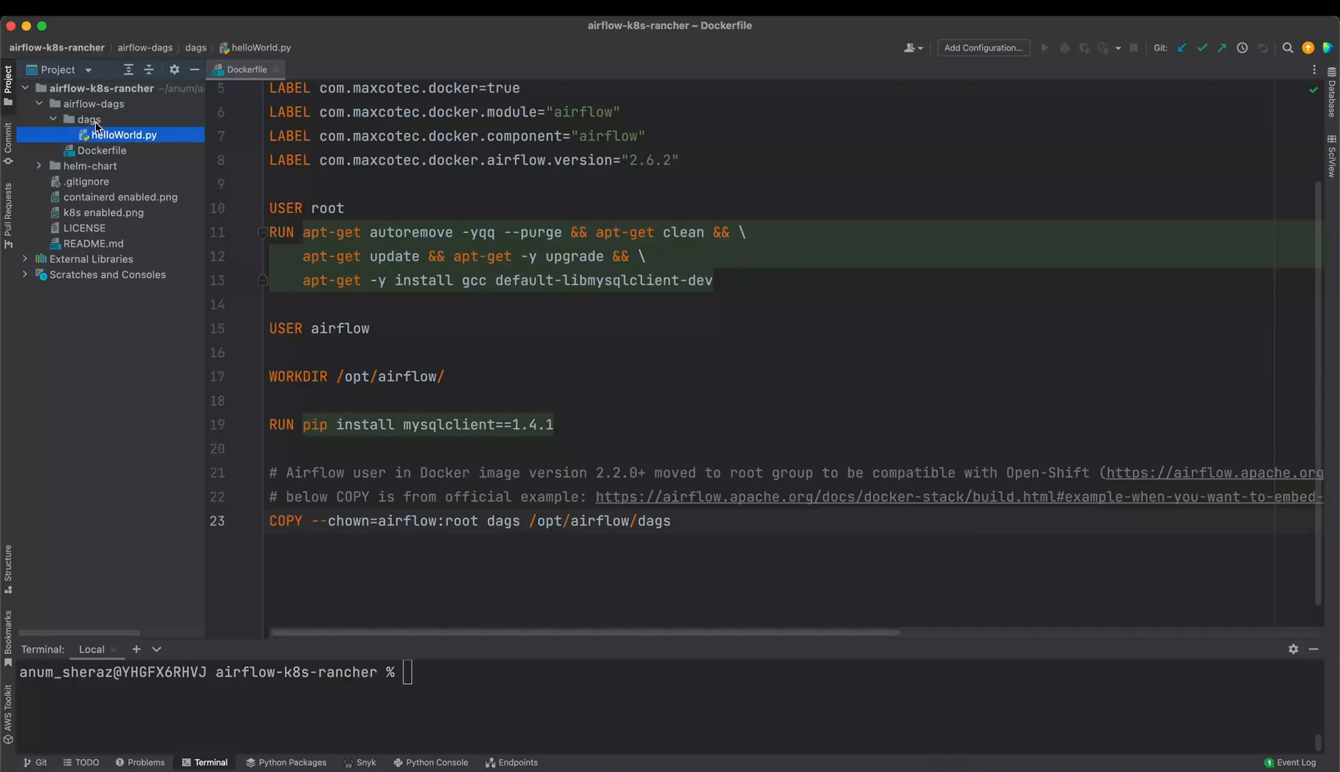
pyautogui.click(123, 134)
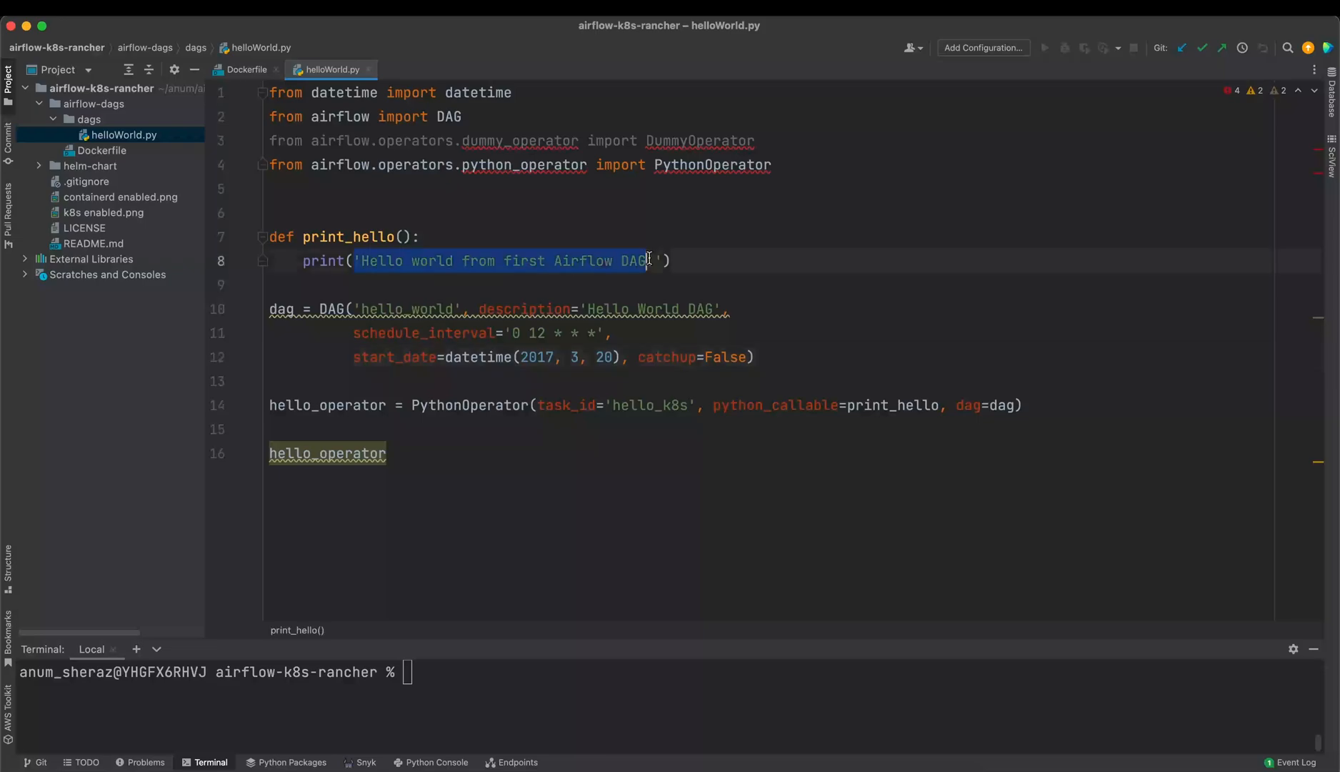
# Review the helm-chart deployment templates and values.yaml dags image and credential settings
pyautogui.click(43, 169)
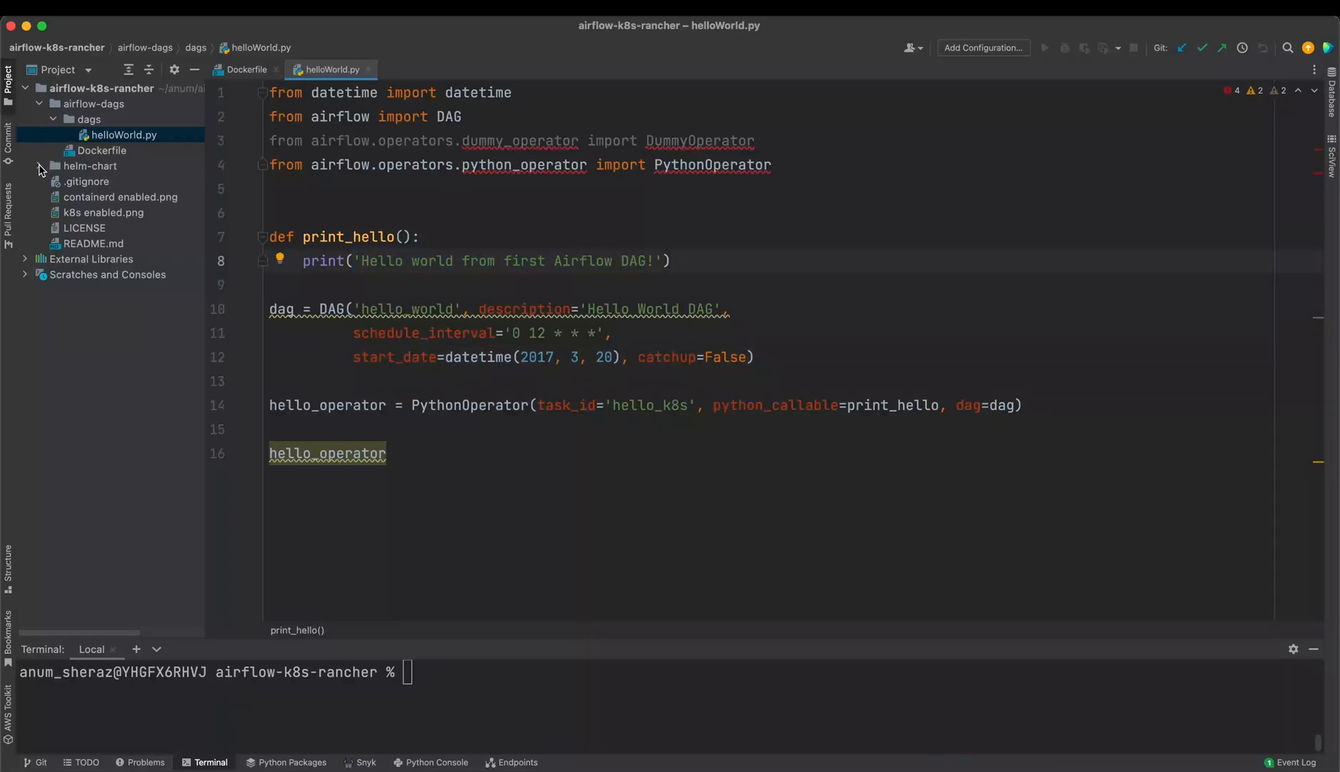
pyautogui.click(40, 165)
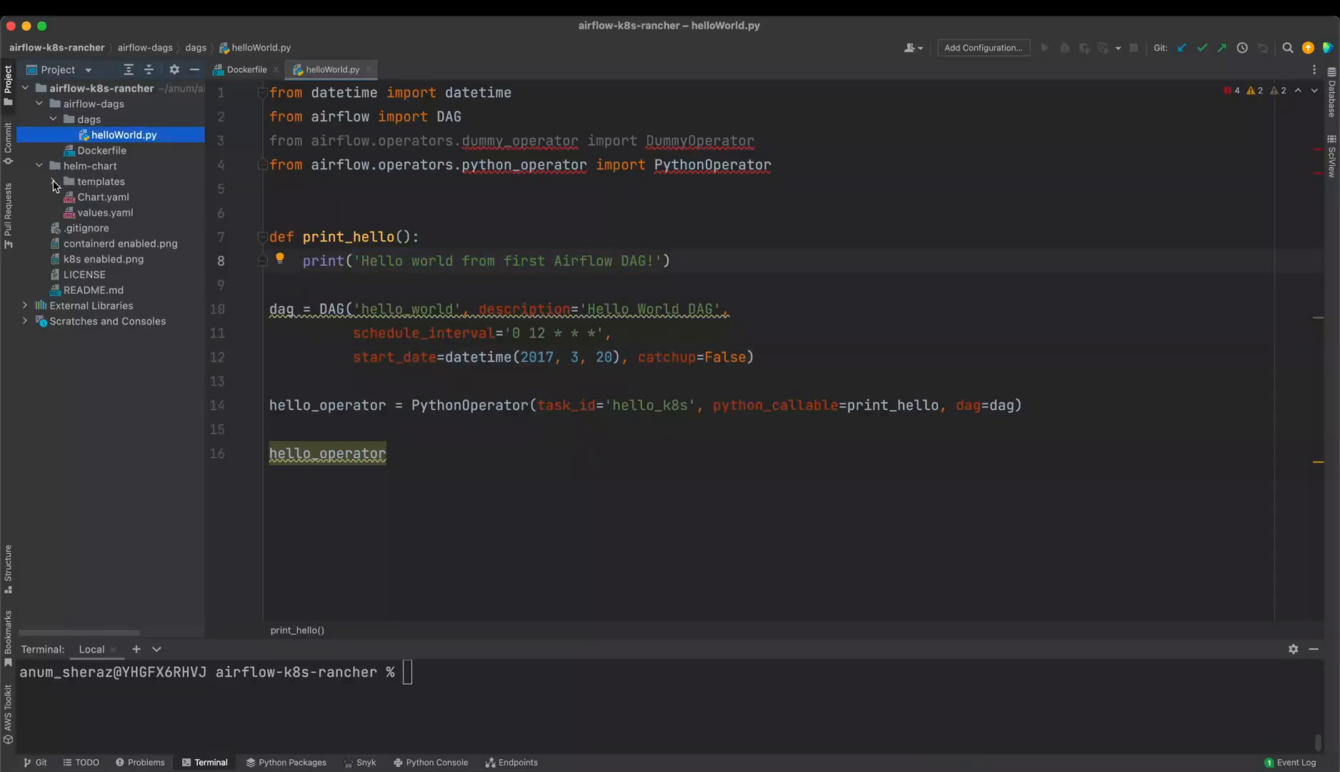
pyautogui.click(55, 182)
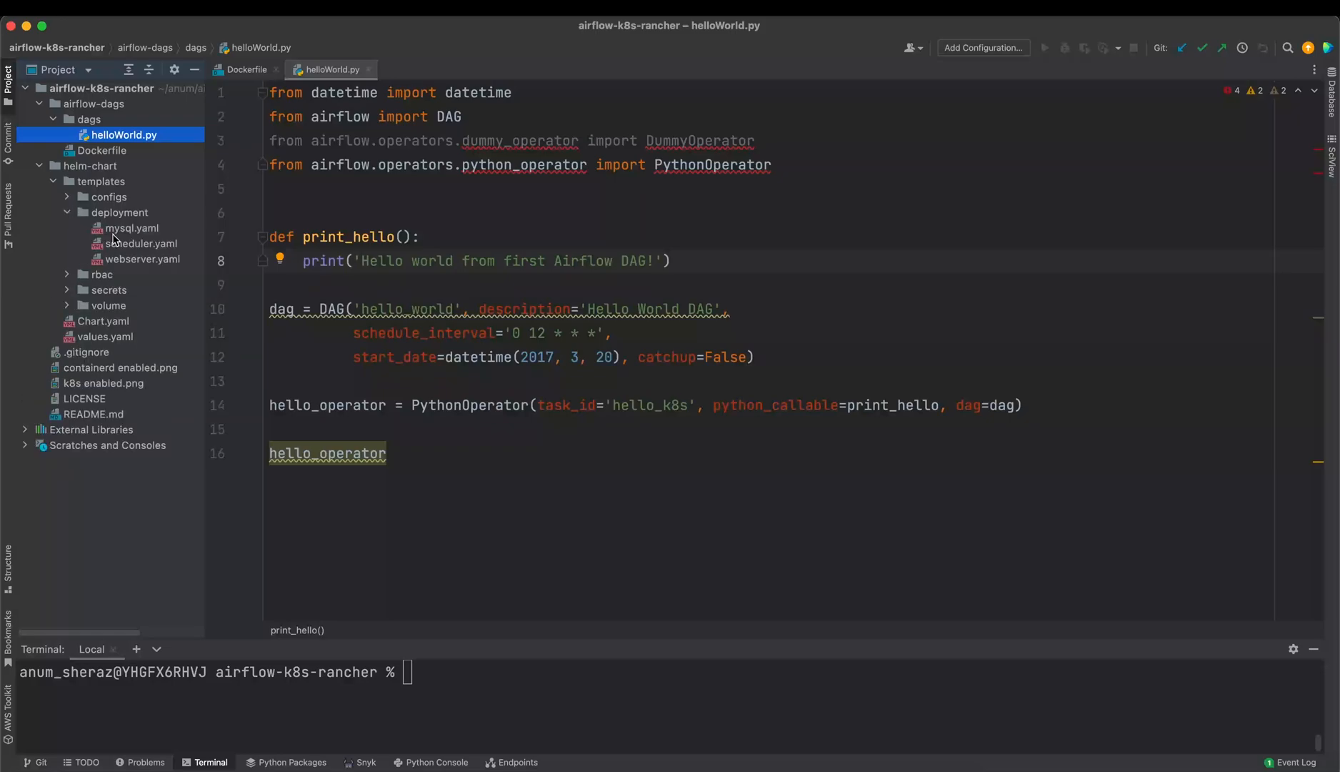
pyautogui.click(131, 227)
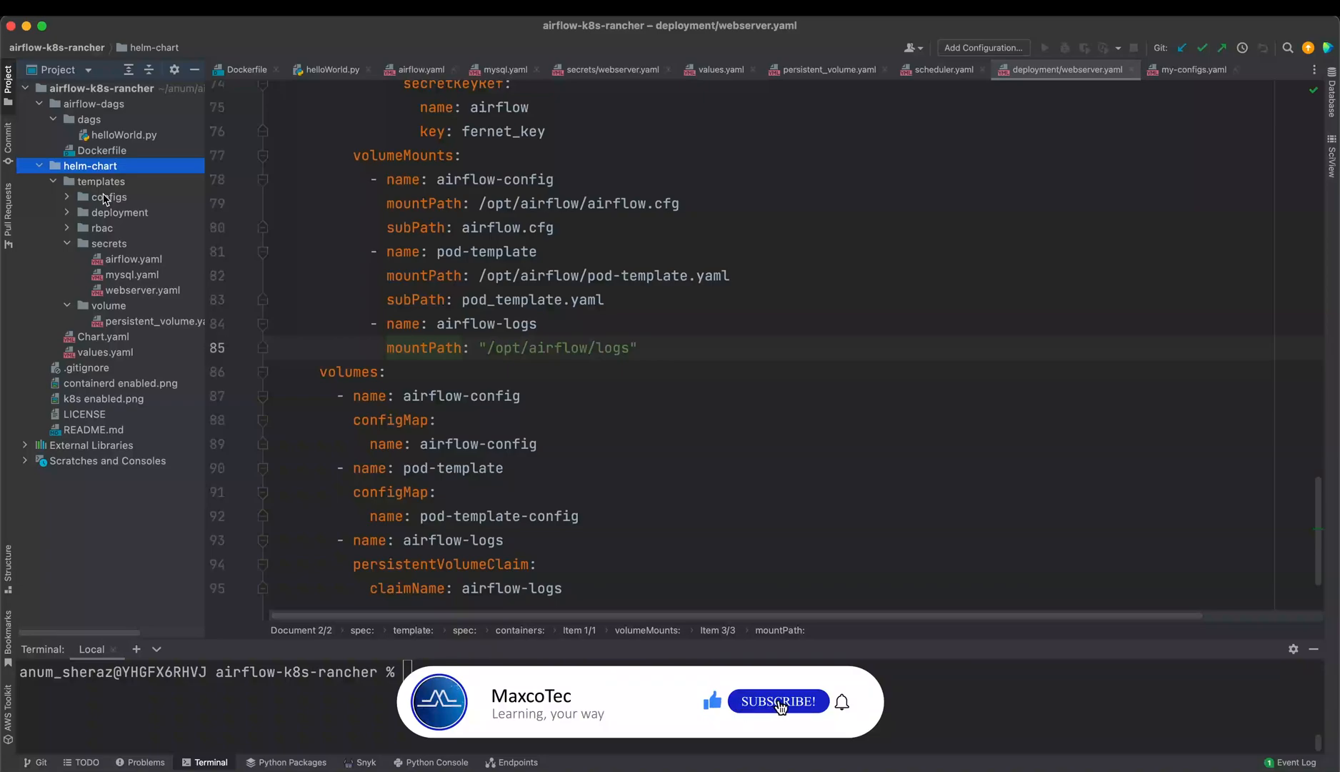
pyautogui.click(143, 290)
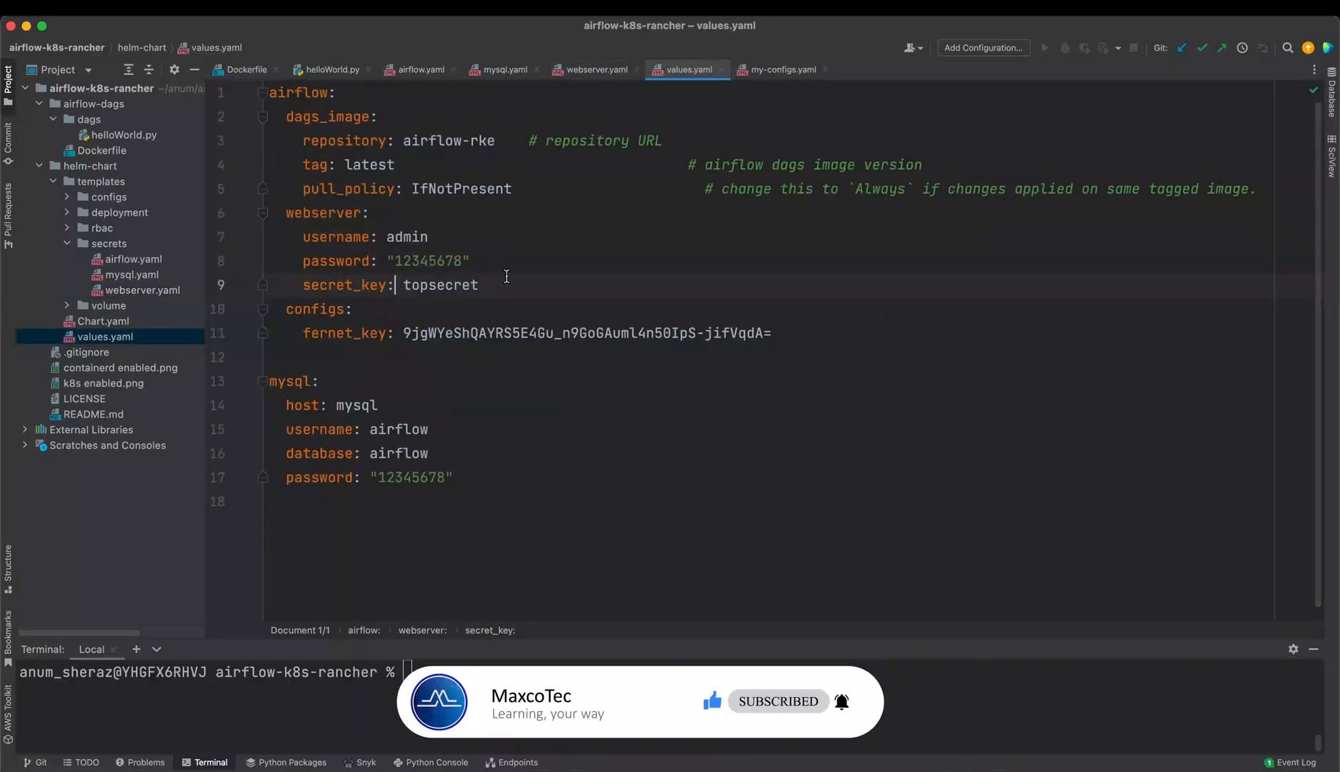
pyautogui.moveTo(471, 471)
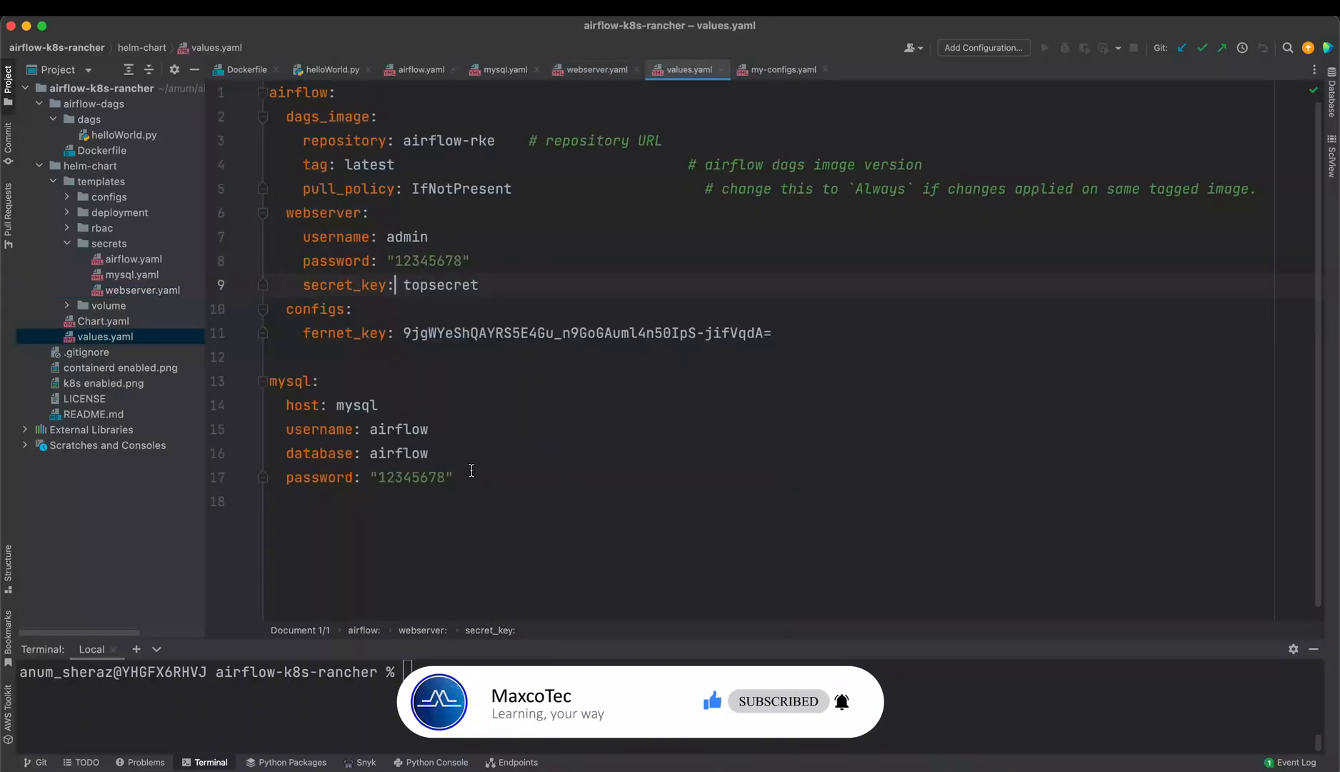
pyautogui.click(362, 309)
pyautogui.write('cd airflow-dags')
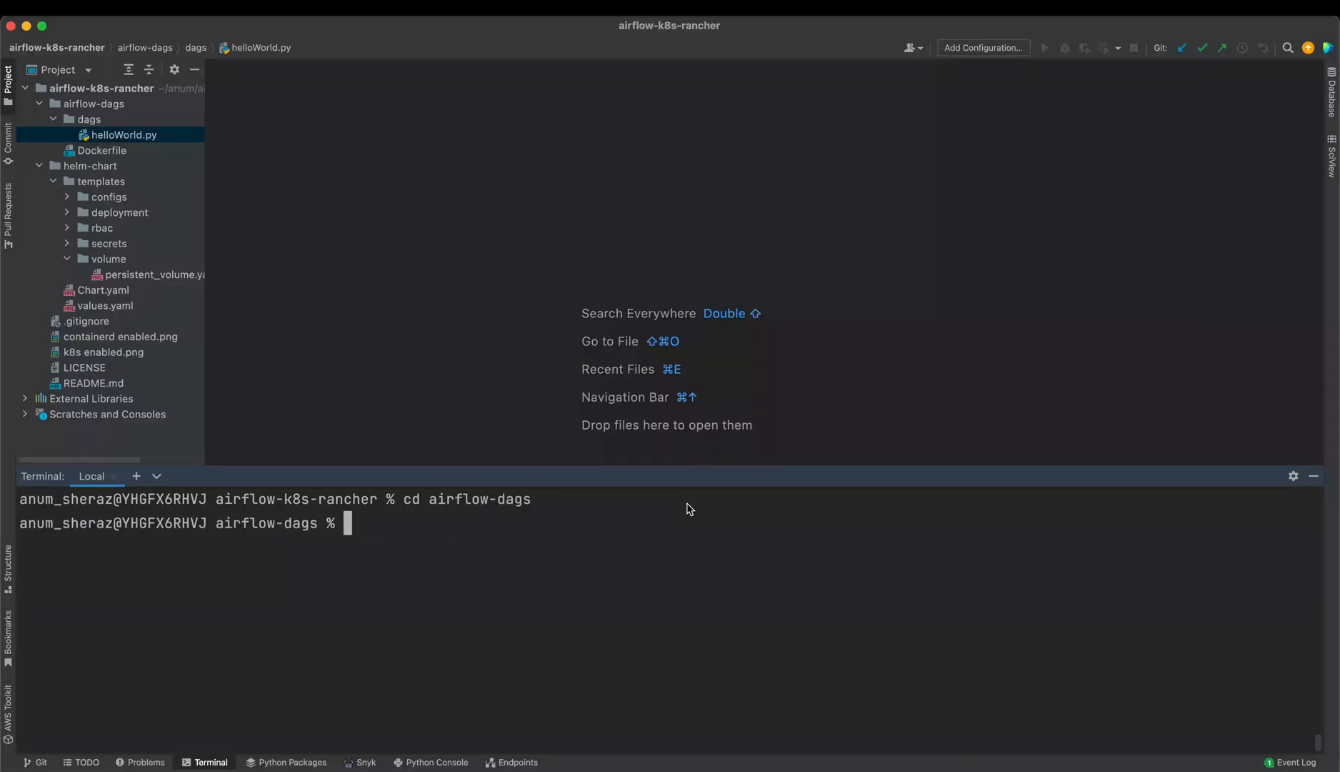
# Run nerdctl --namespace k8s.io build . -t airflow-rke:latest to build the image
pyautogui.write('clear')
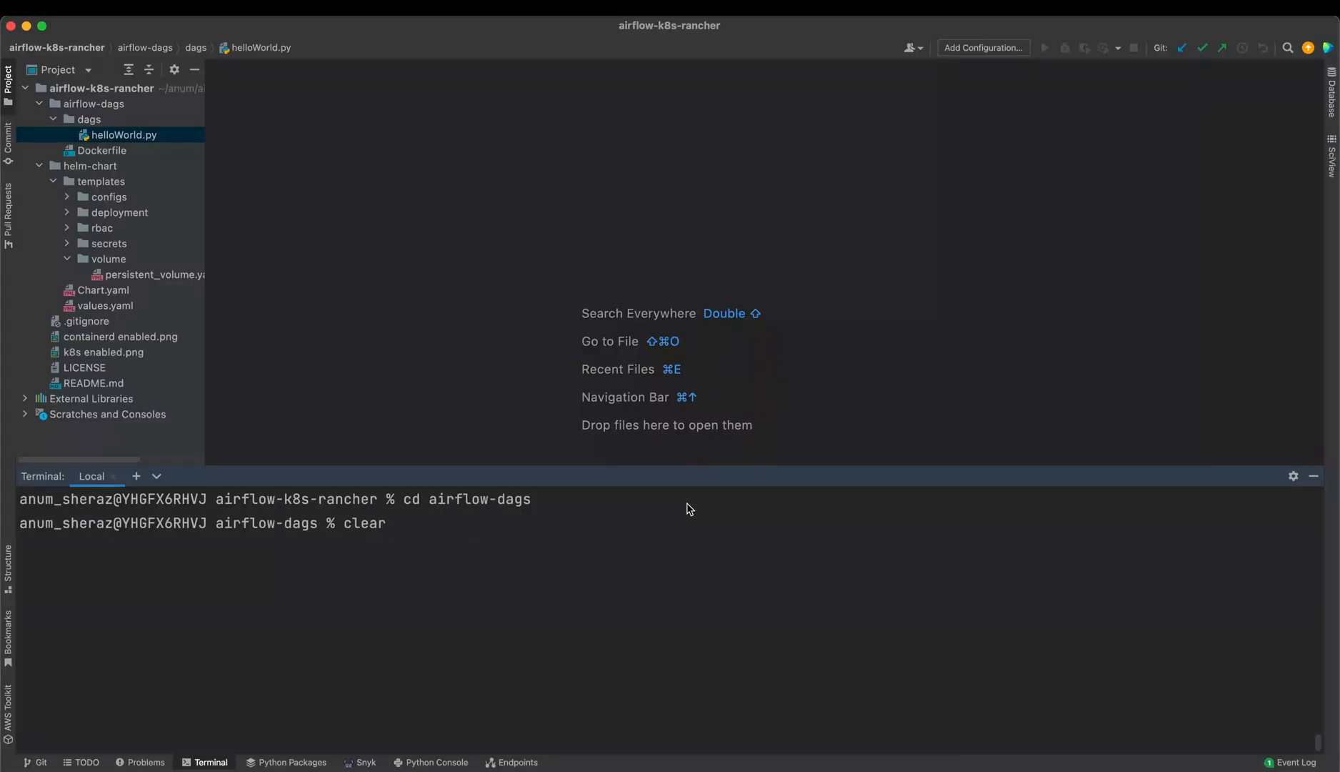
pyautogui.write('nerdctl --namespace k8s.io build . -t airflow-rke:latest')
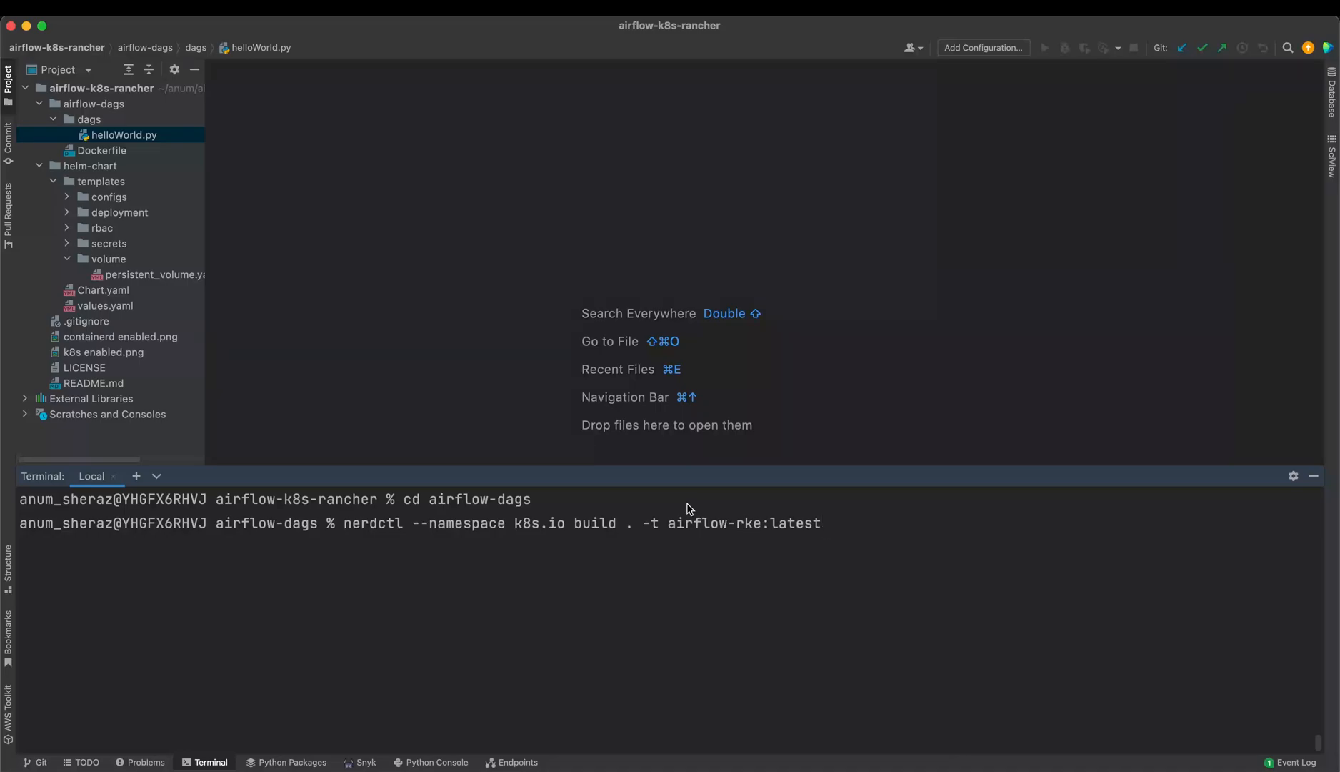
pyautogui.moveTo(683, 527)
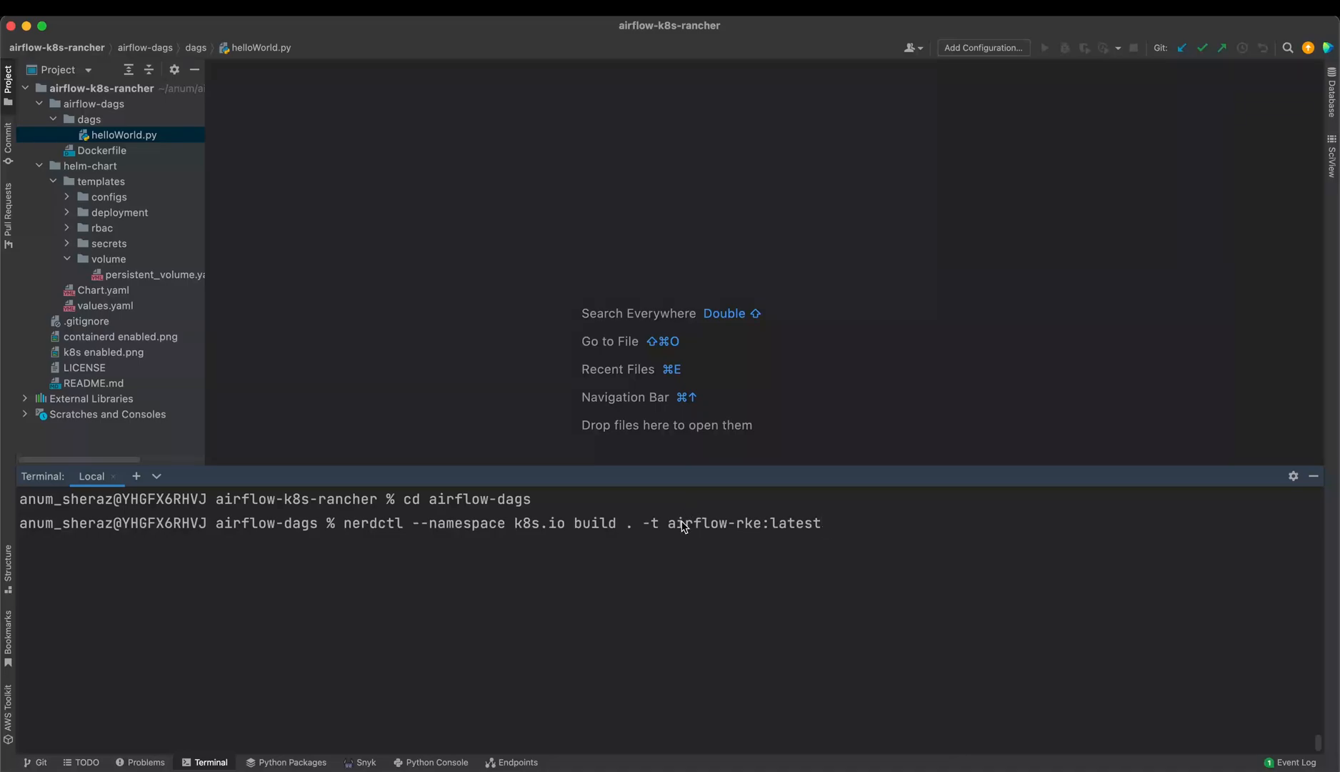
pyautogui.doubleClick(711, 522)
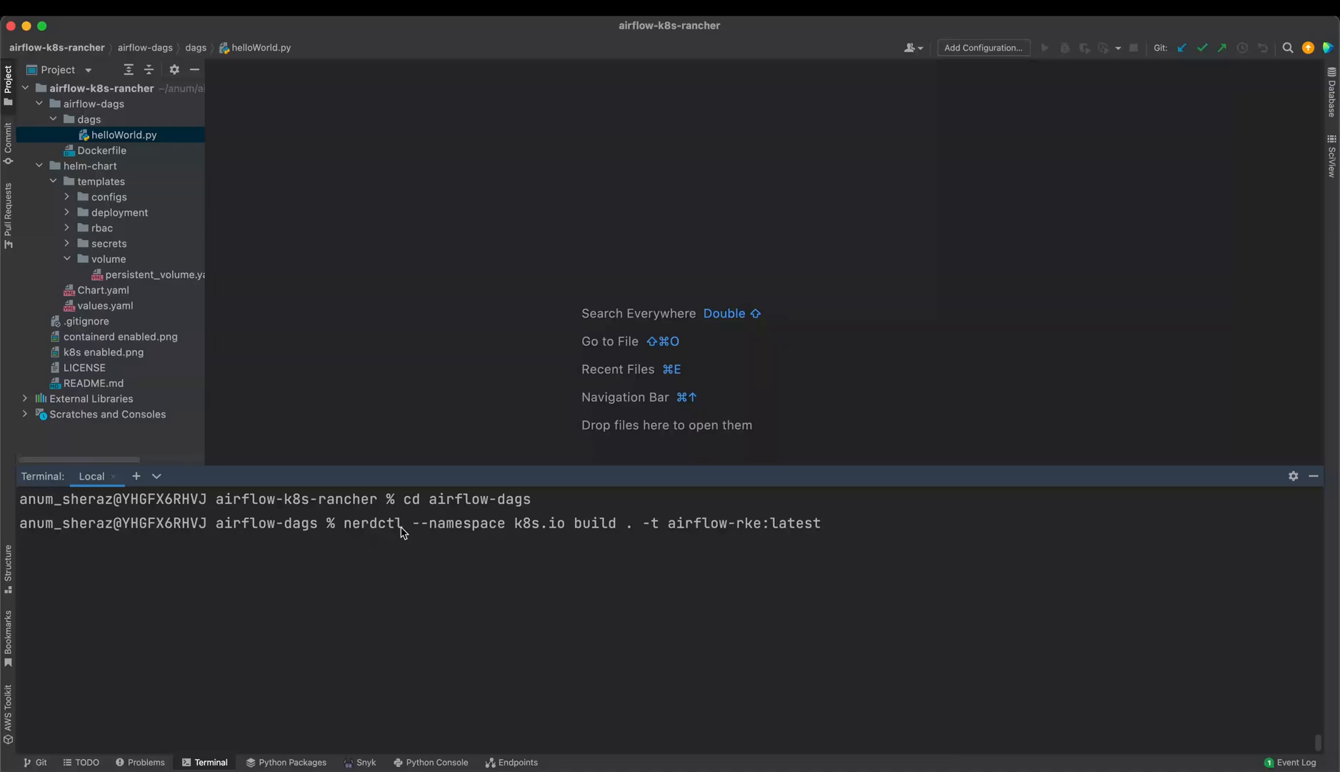
pyautogui.doubleClick(459, 522)
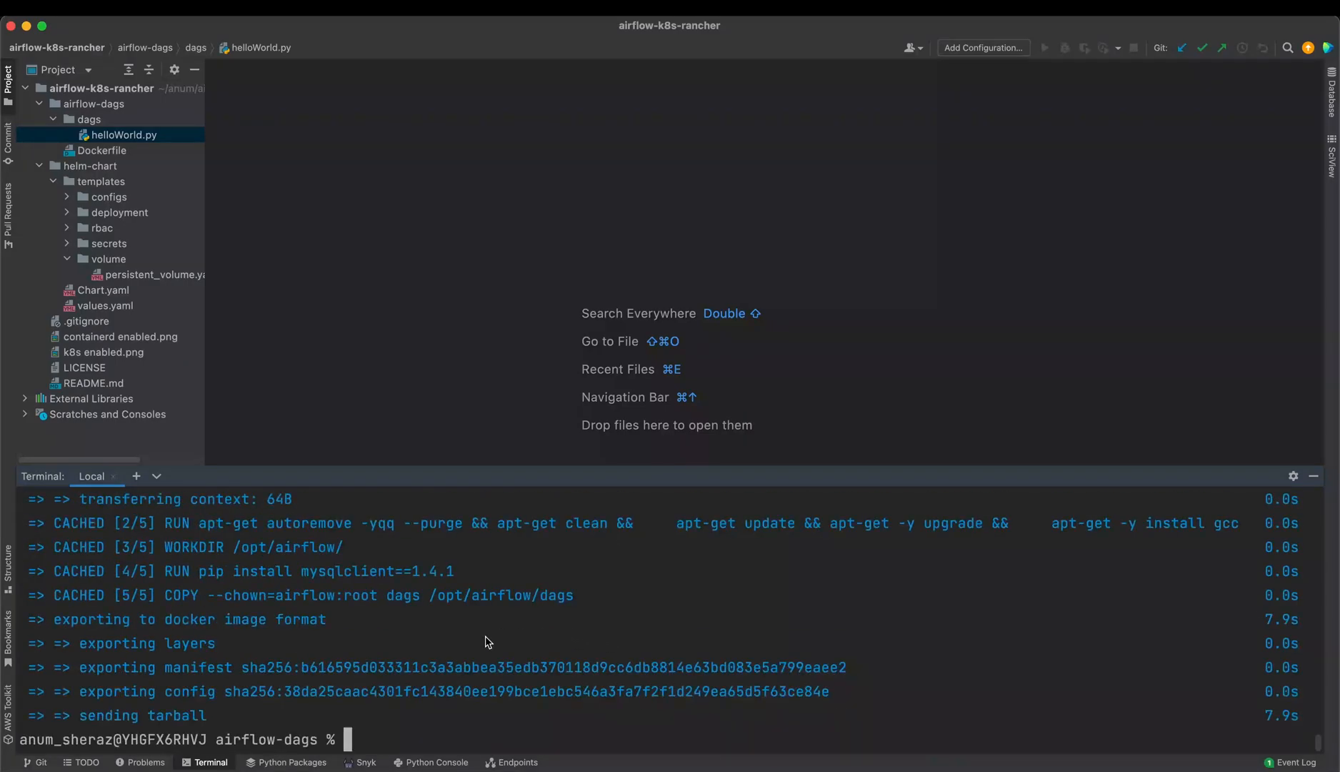
pyautogui.moveTo(863, 21)
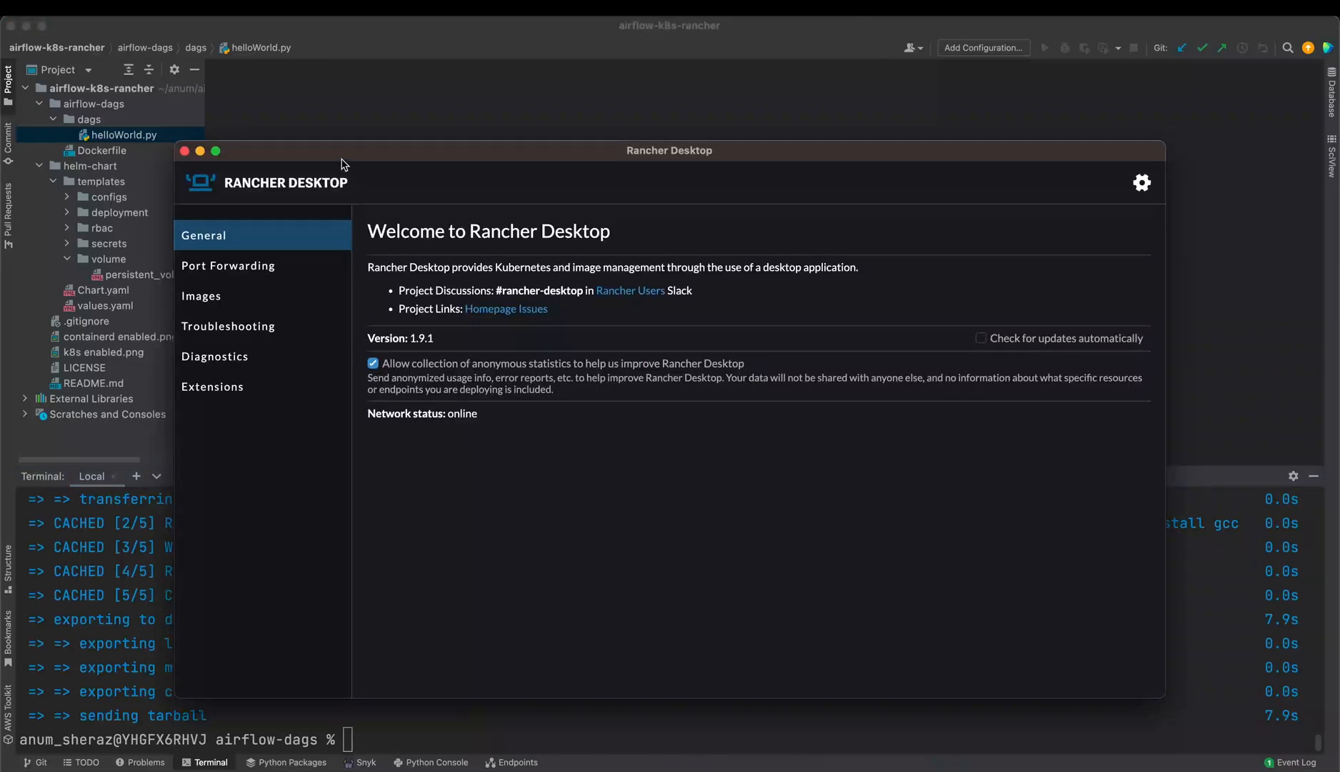
# Find and check airflow-rke:latest in Rancher Desktop's k8s.io image list
pyautogui.click(201, 296)
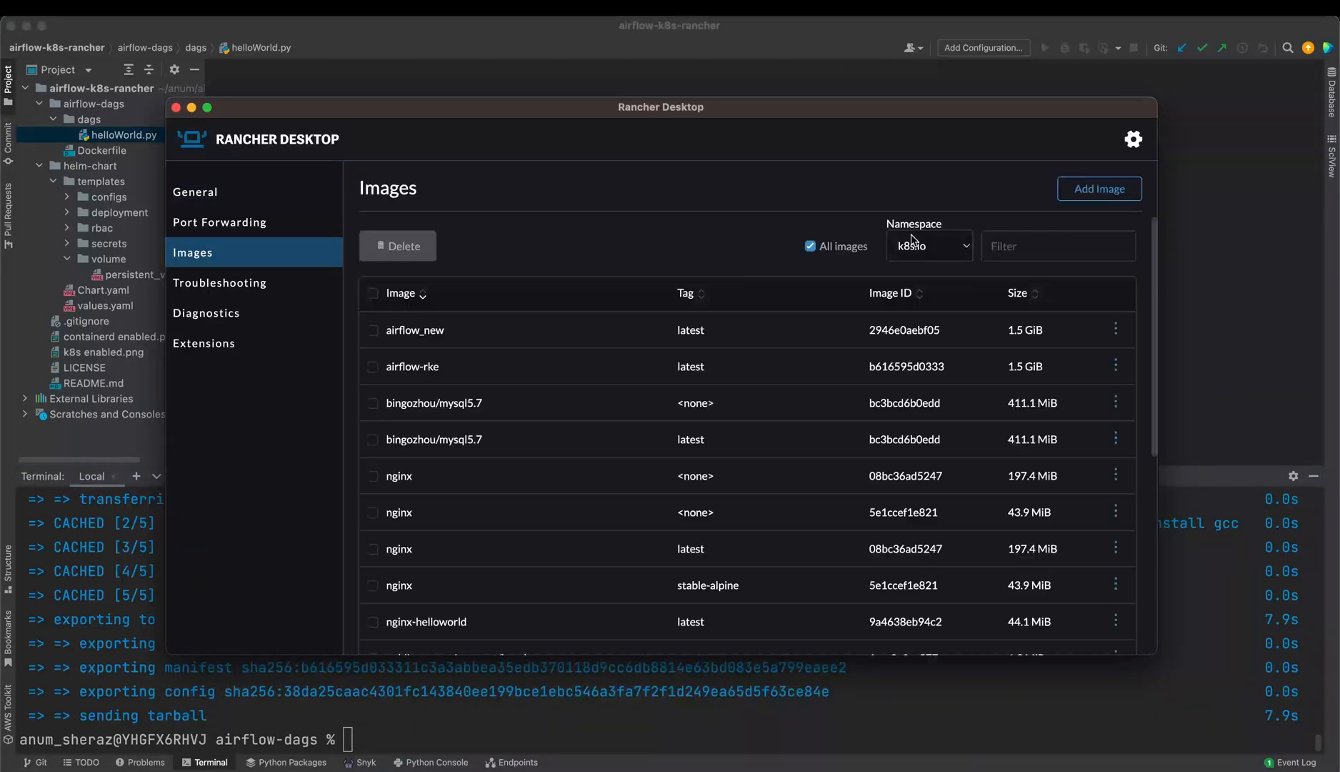
pyautogui.click(928, 245)
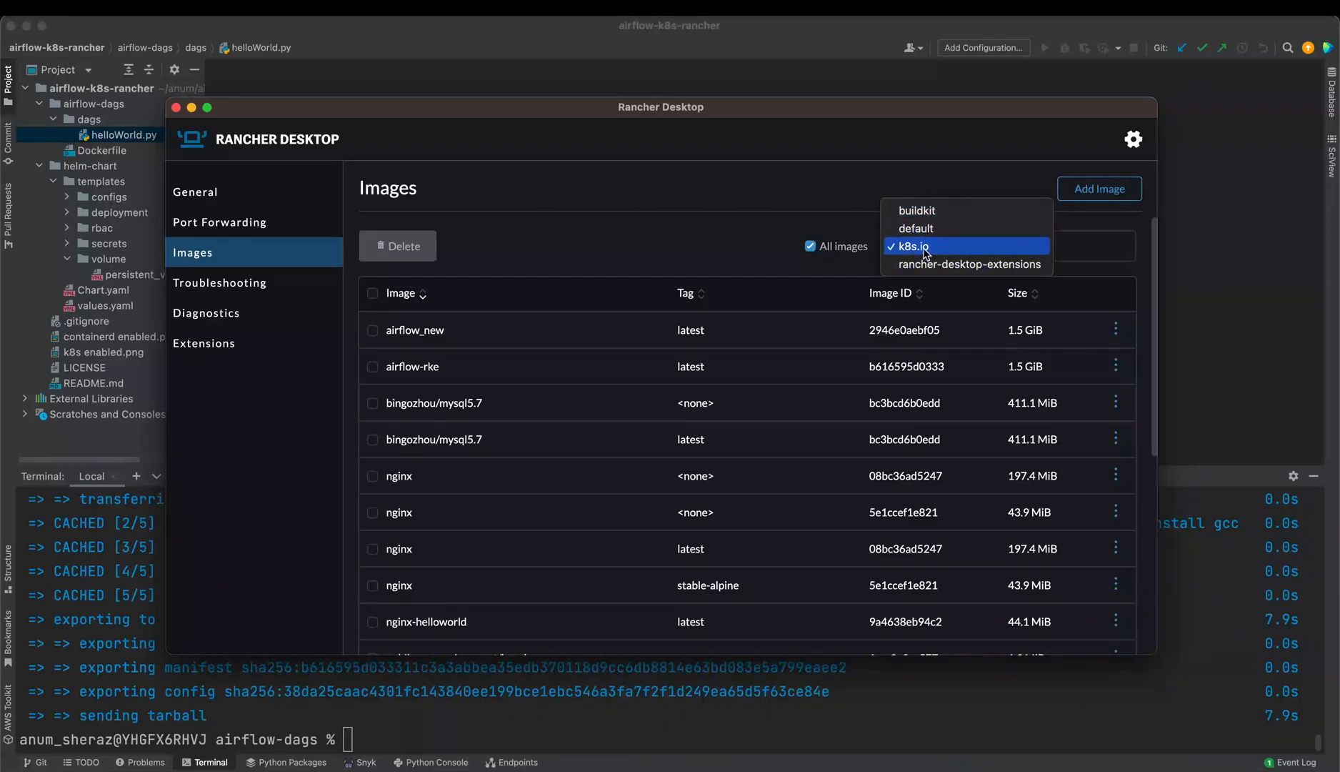
pyautogui.click(913, 246)
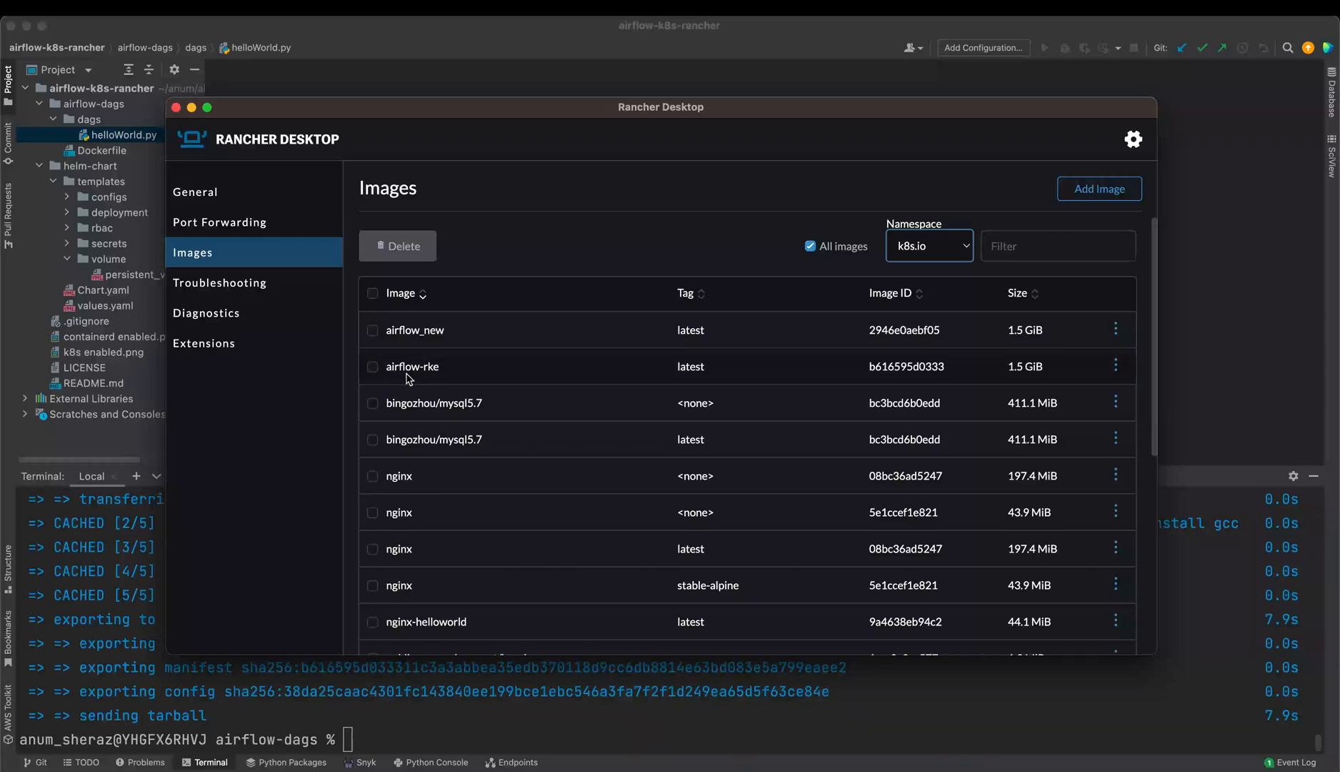
pyautogui.doubleClick(412, 366)
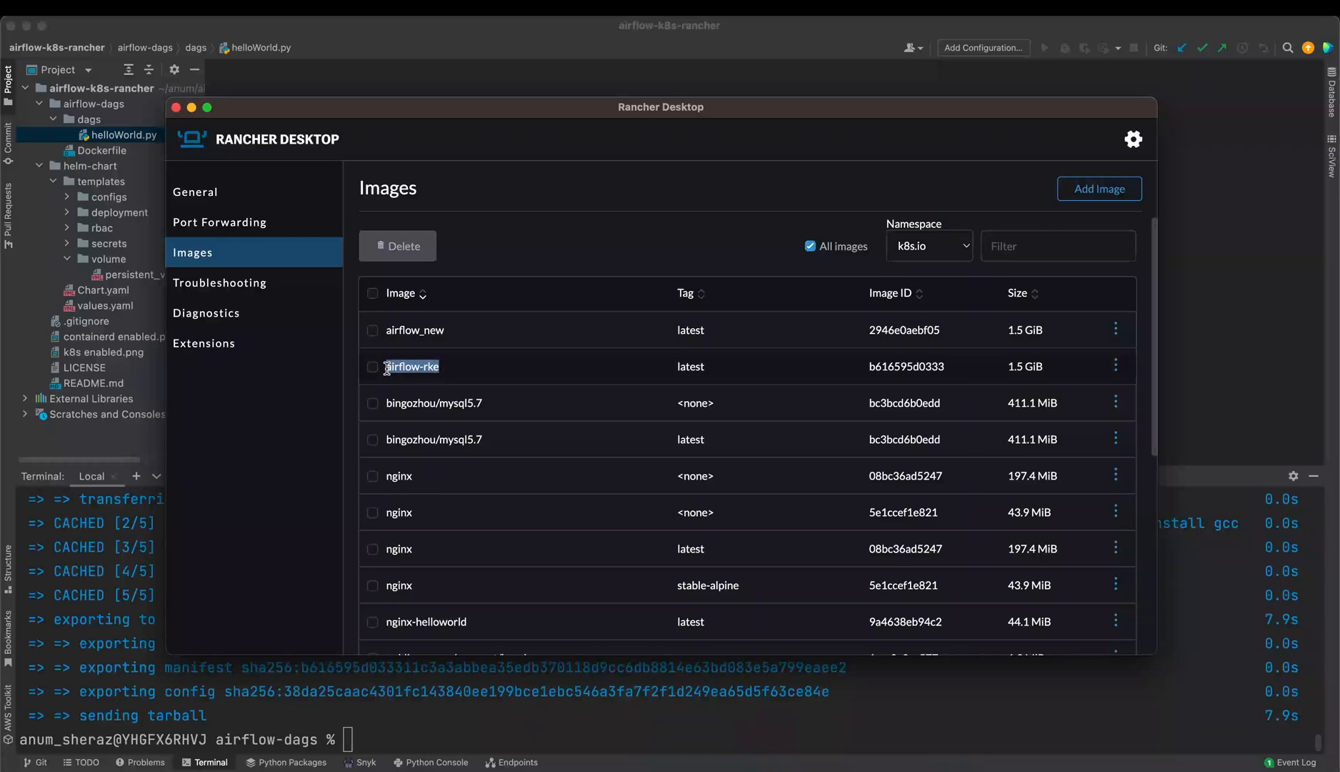
pyautogui.click(372, 366)
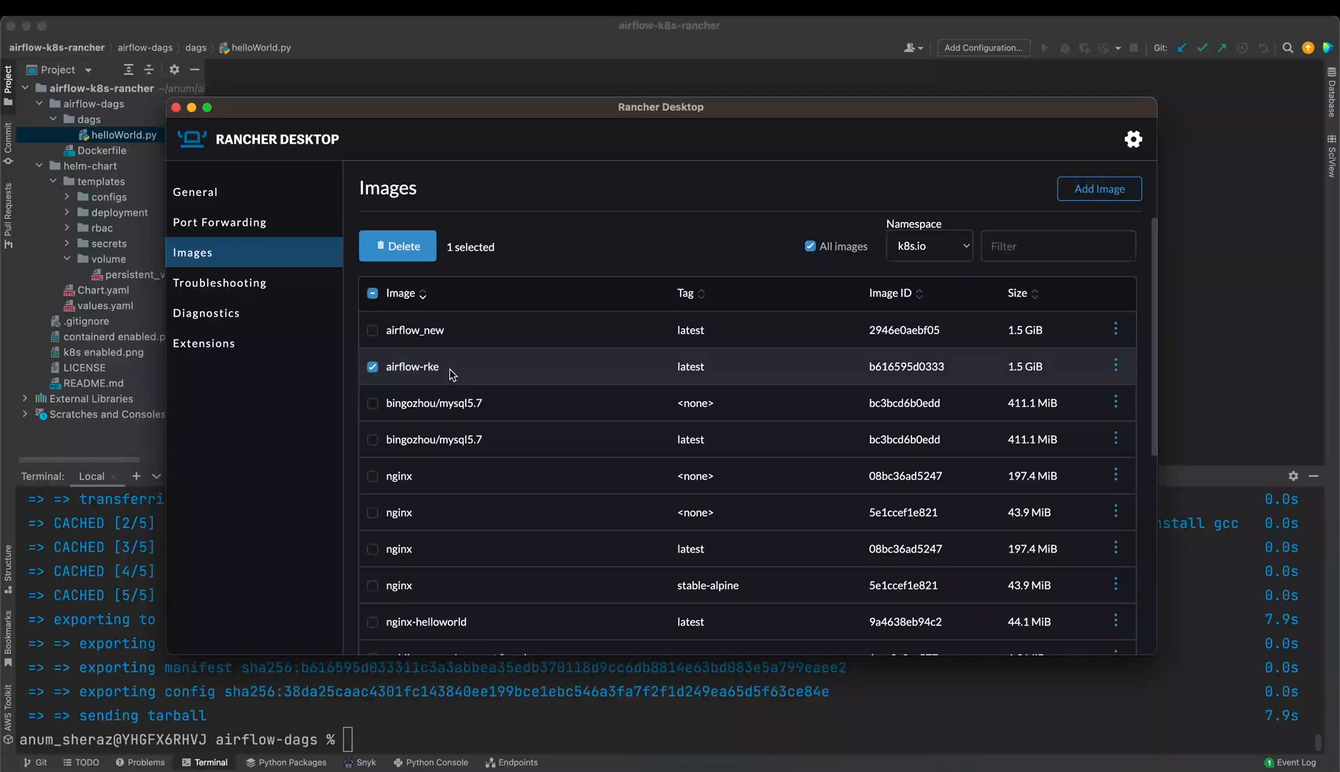
pyautogui.moveTo(457, 376)
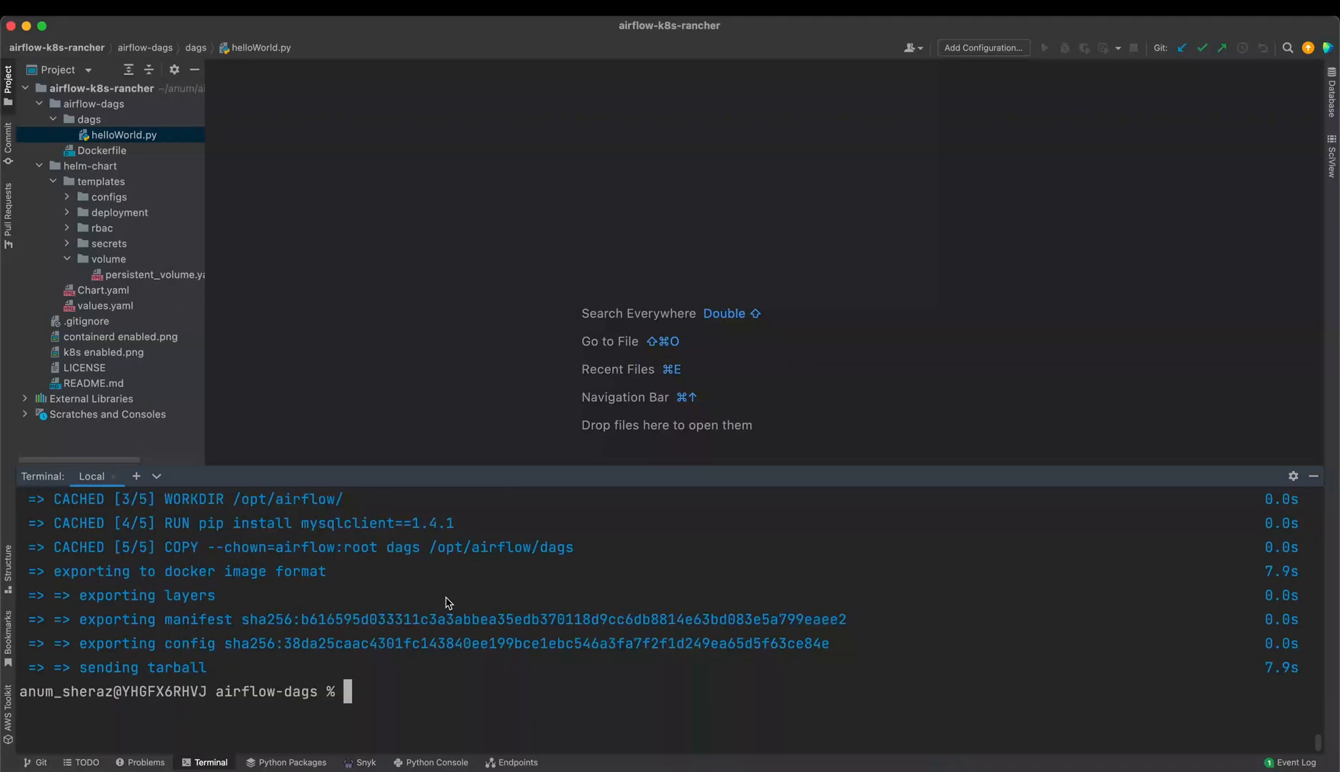
# From helm-chart, run helm upgrade --install airflow with values.yaml and image overrides
pyautogui.write('cd ../helm-chart/')
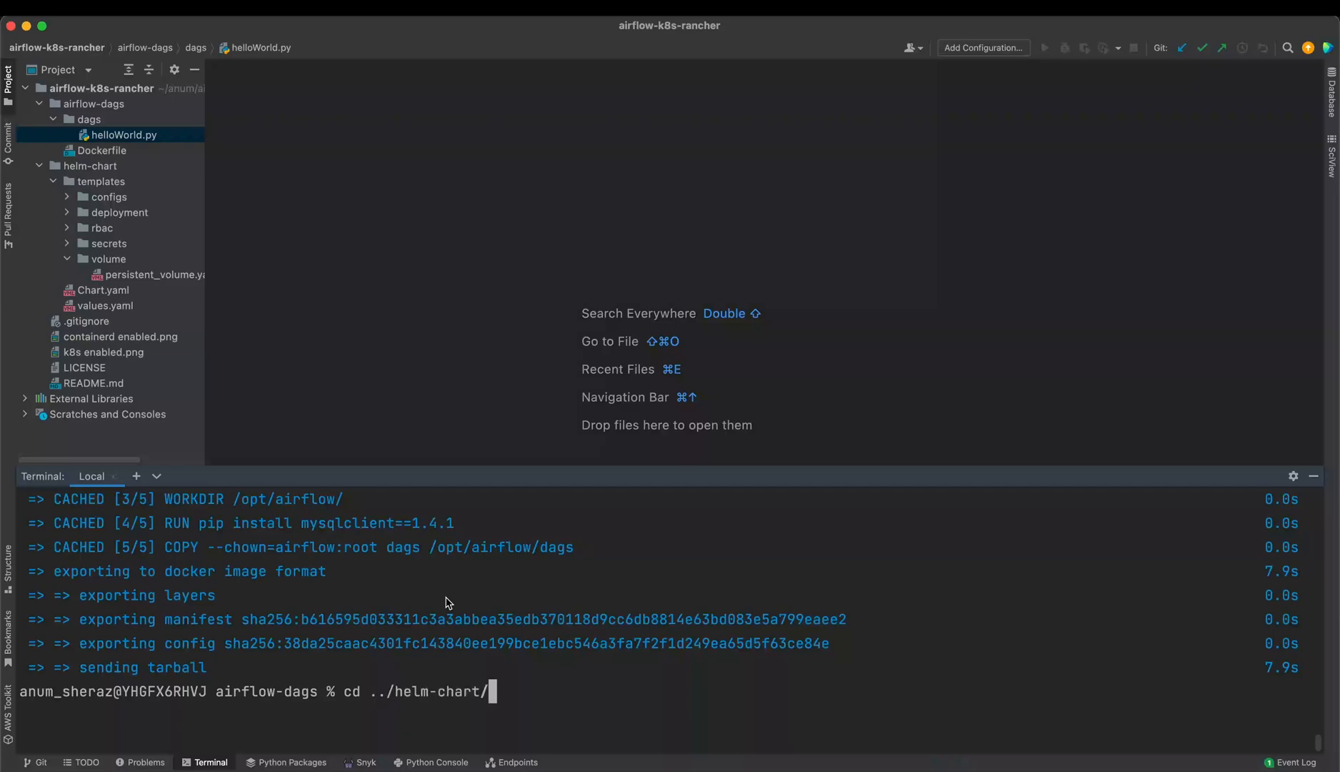
pyautogui.press('Return')
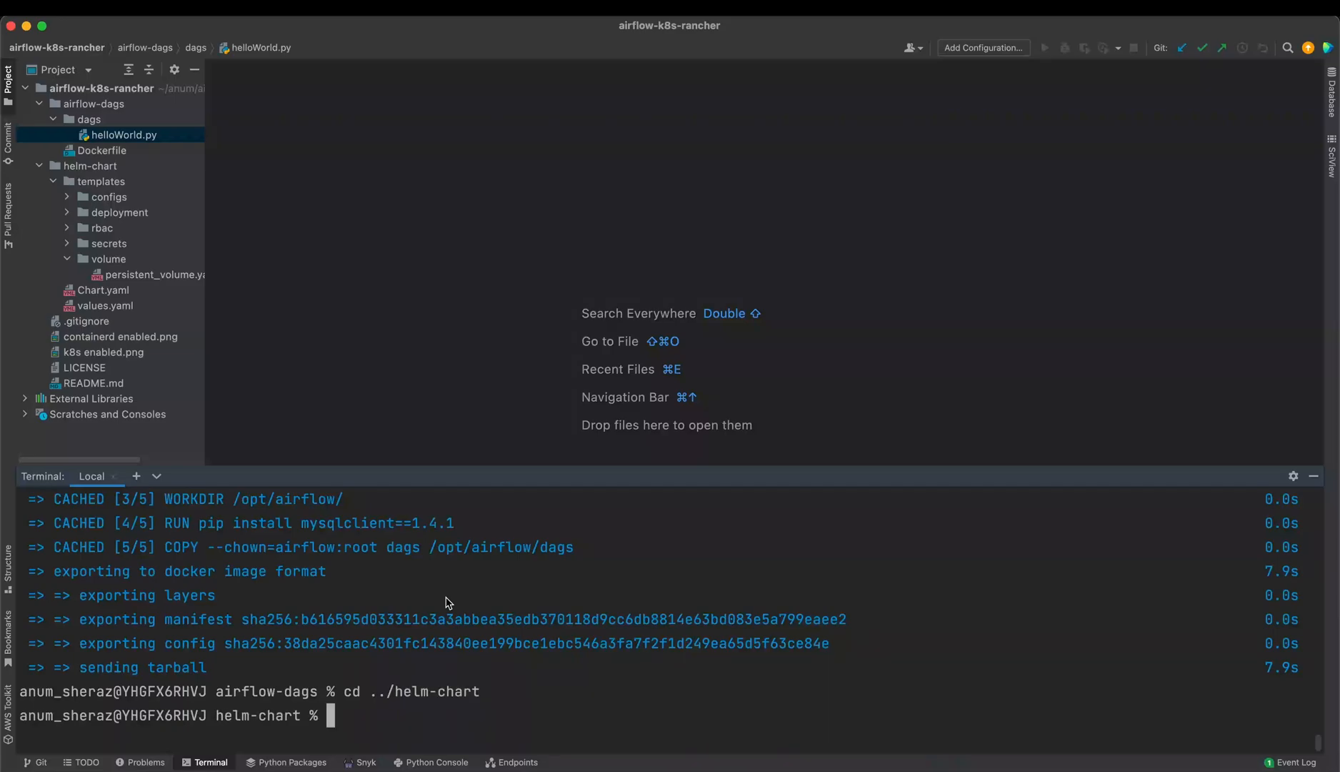
pyautogui.write('helm upgrade --install airflow . --values values.yaml --set airflow.dags_image.repository=airflow-rke --set airflow.dags_image.tag=latest --set airflow.dags_image.pull_policy=Never')
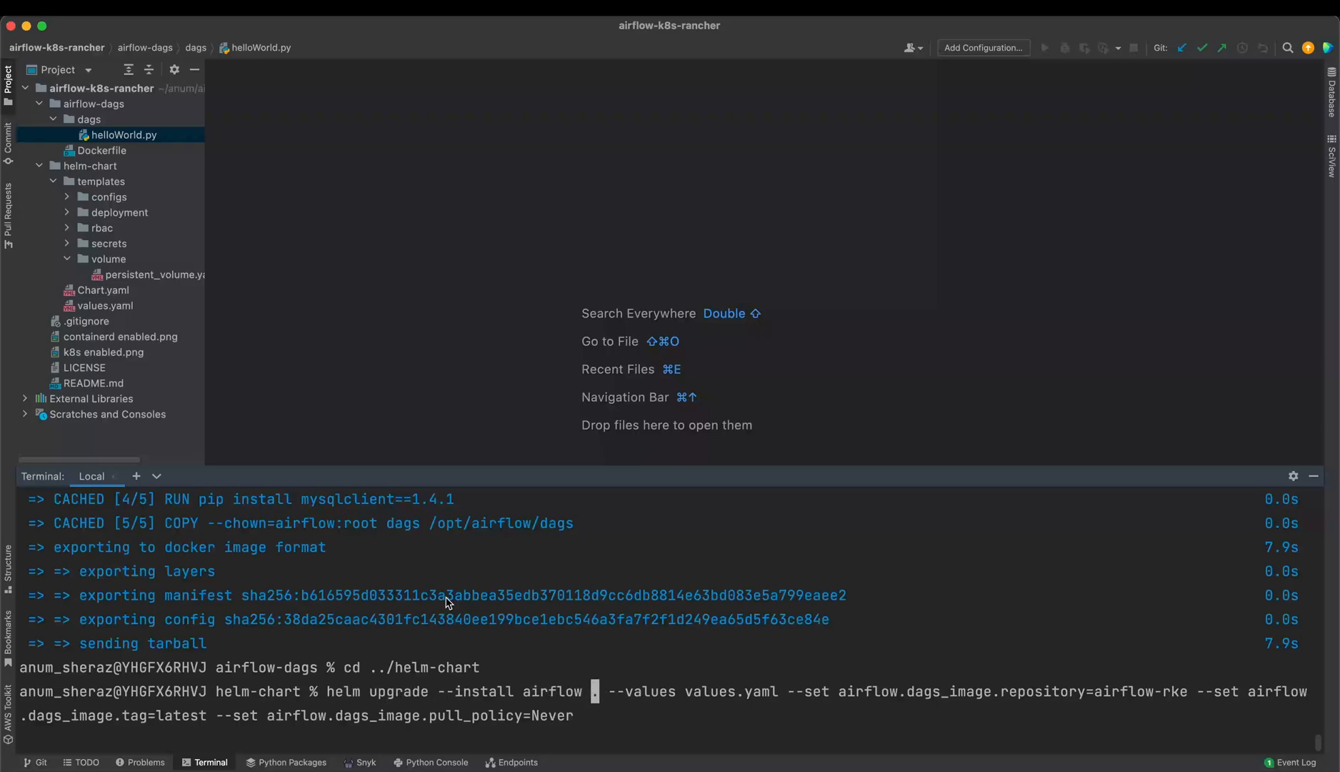
# Compare values.yaml dags image settings with the airflow-rke and pull_policy=Never overrides, then view README
pyautogui.click(53, 181)
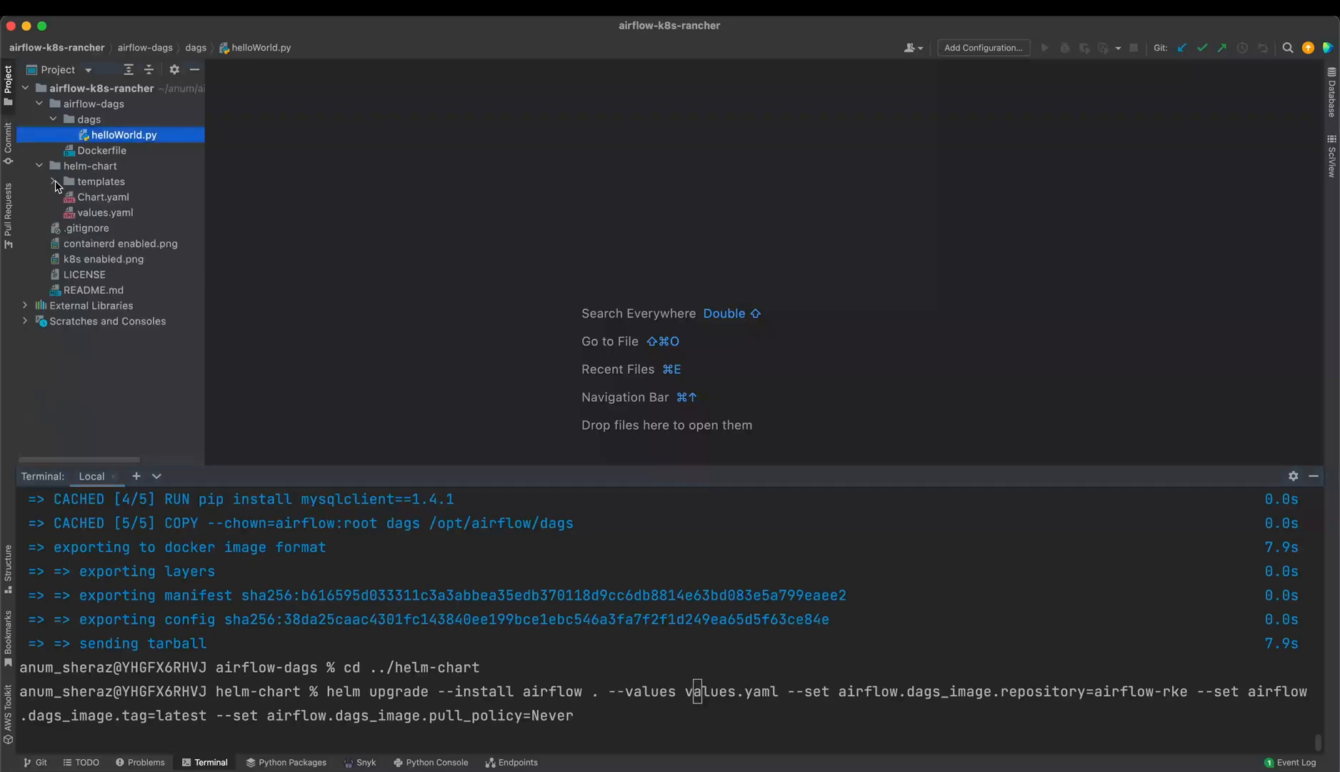
pyautogui.doubleClick(104, 213)
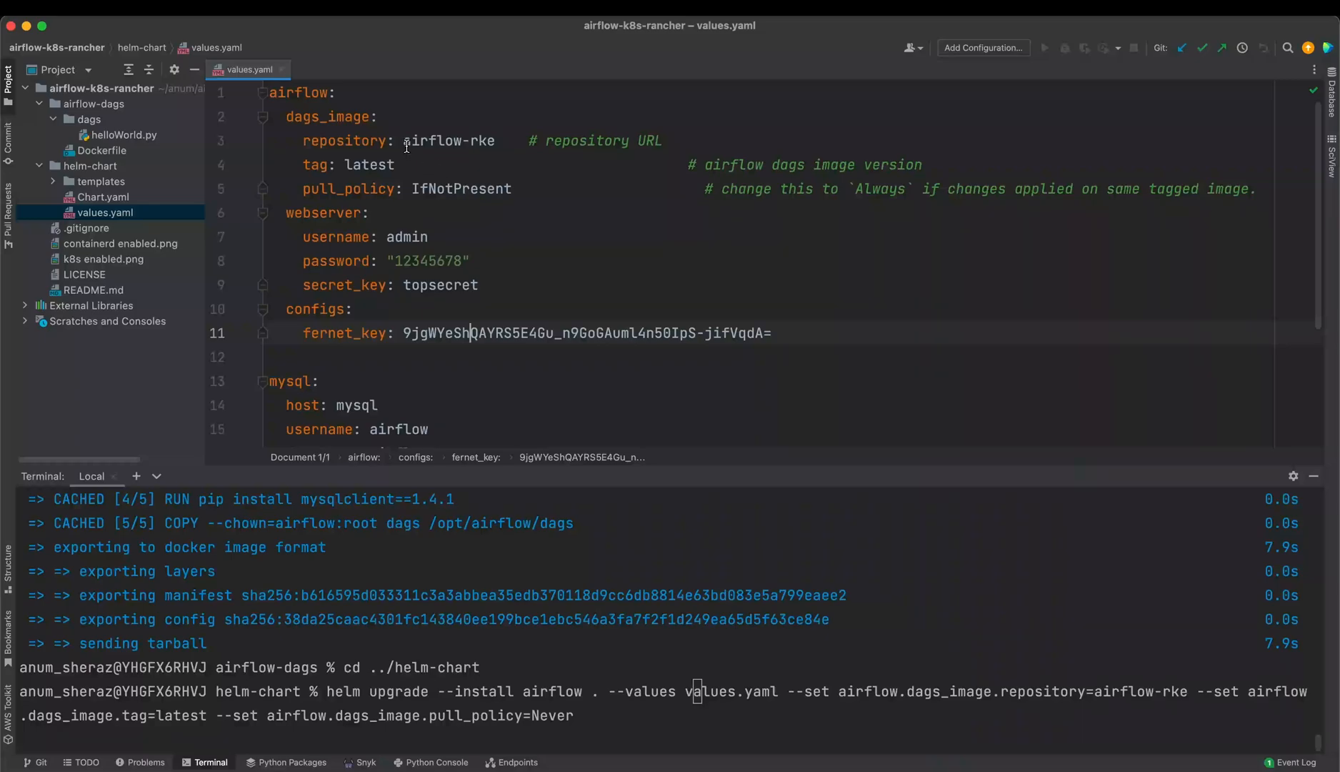
pyautogui.click(405, 140)
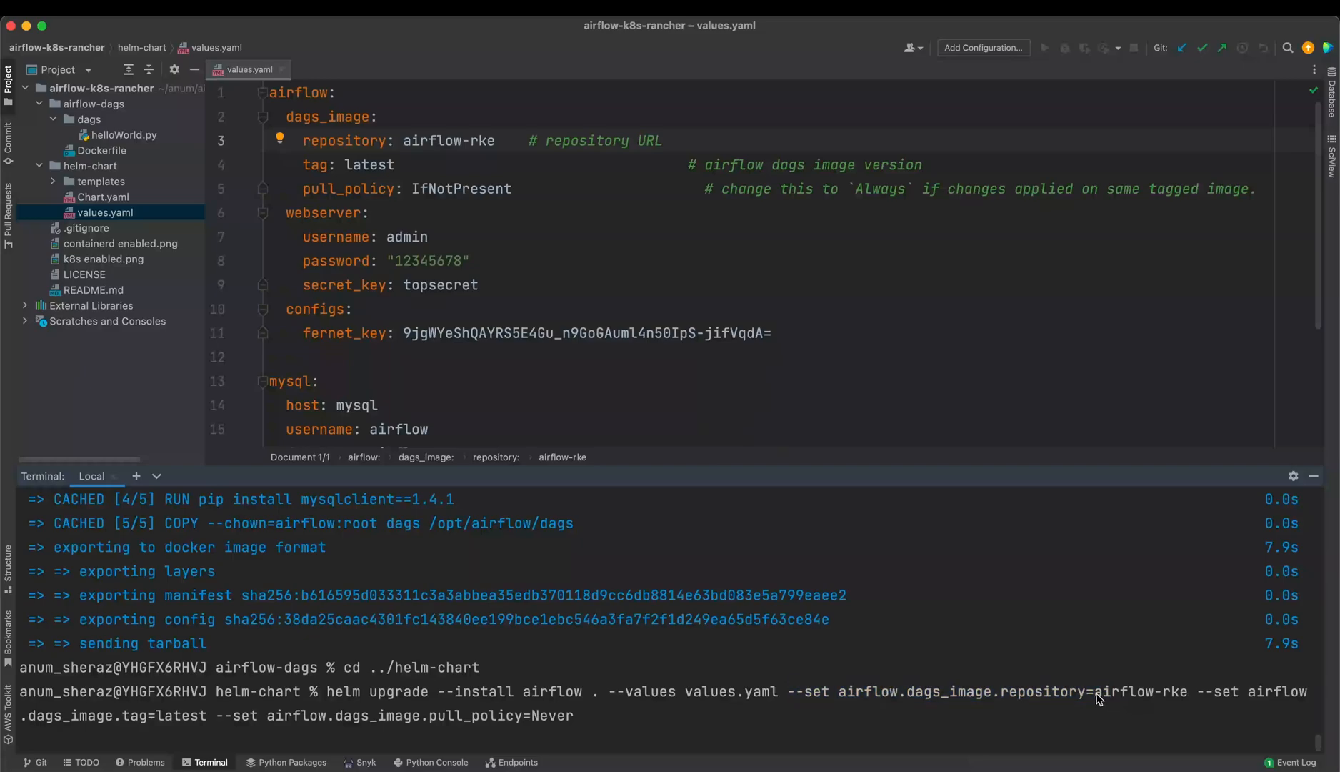
pyautogui.doubleClick(1148, 690)
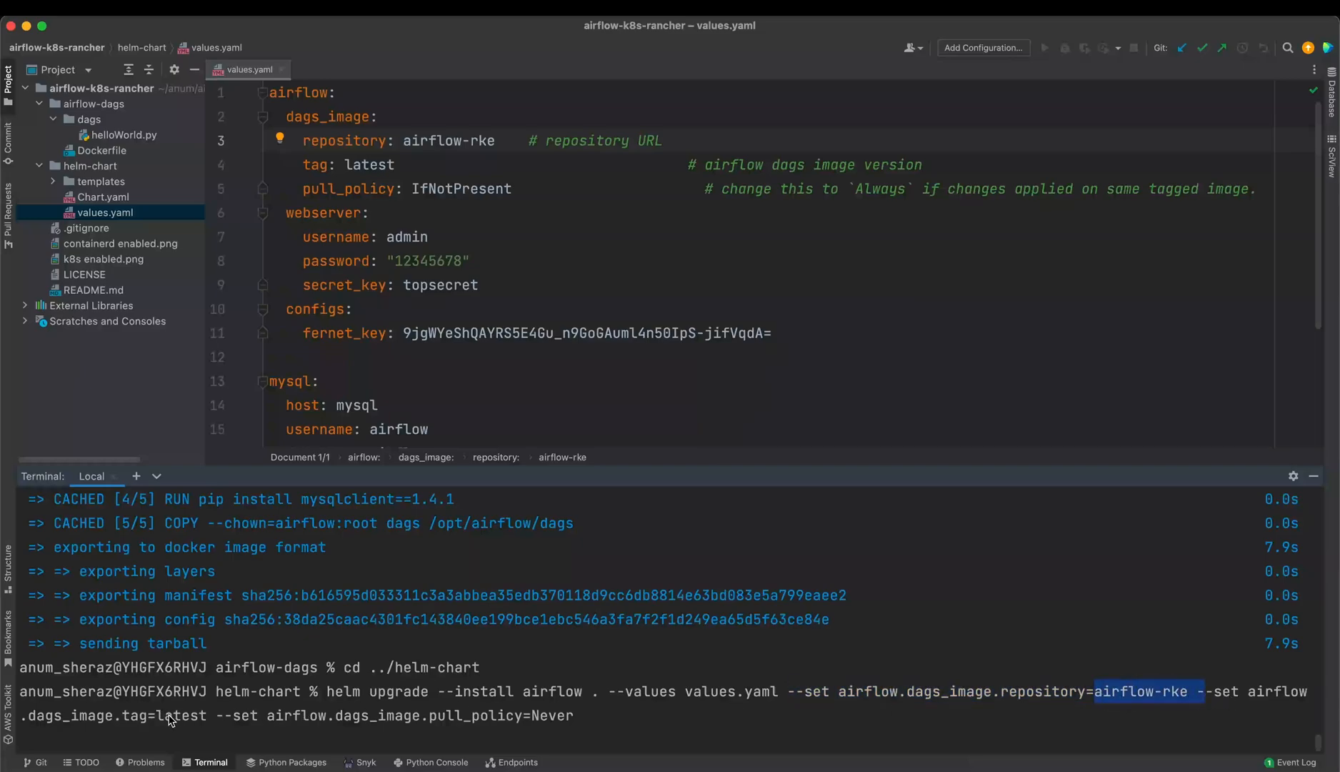
pyautogui.doubleClick(231, 715)
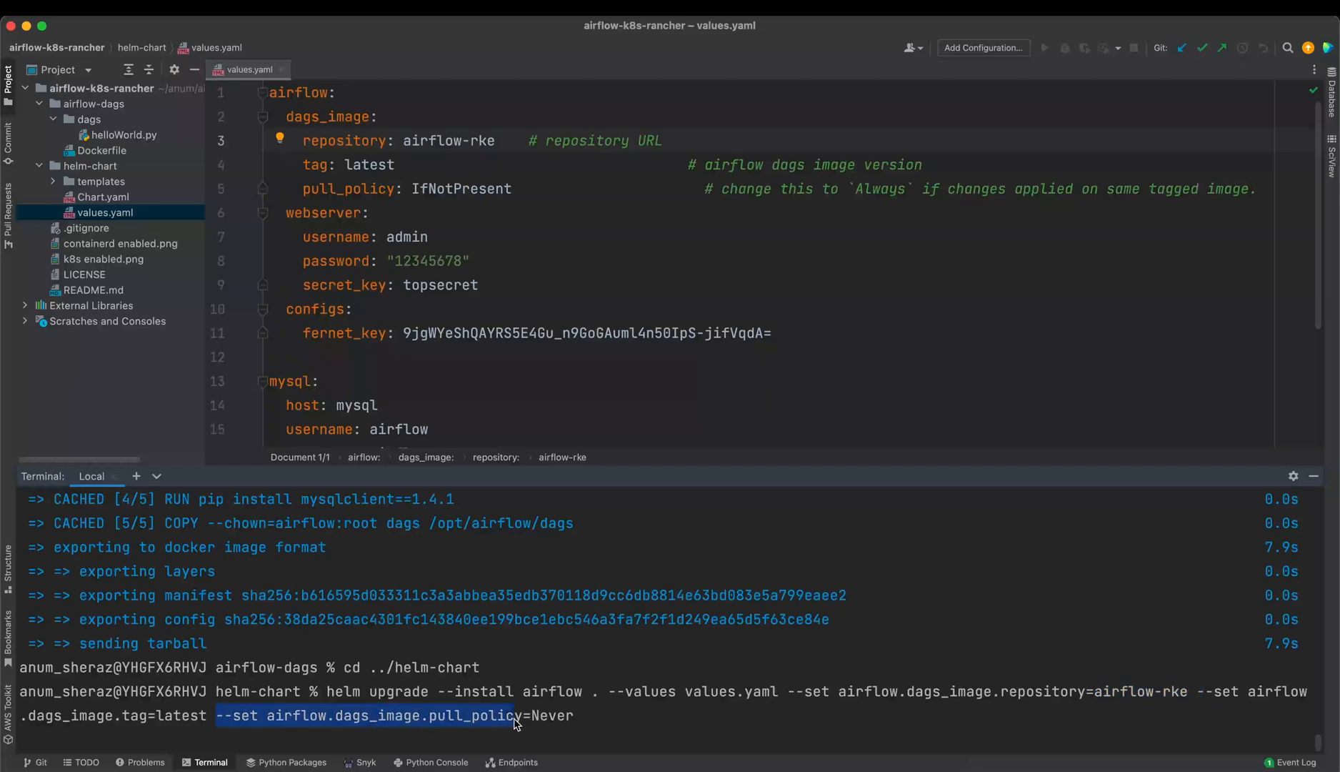
pyautogui.moveTo(221, 362)
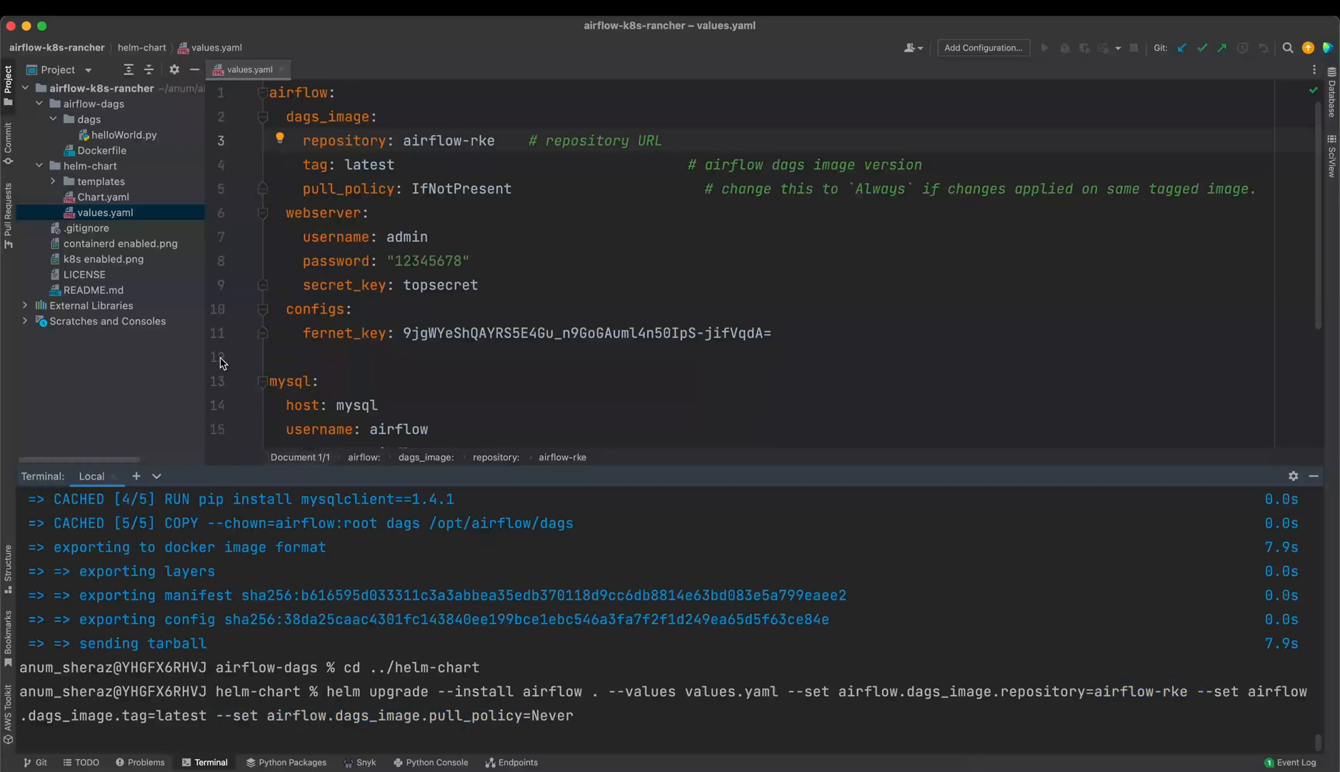
pyautogui.moveTo(118, 295)
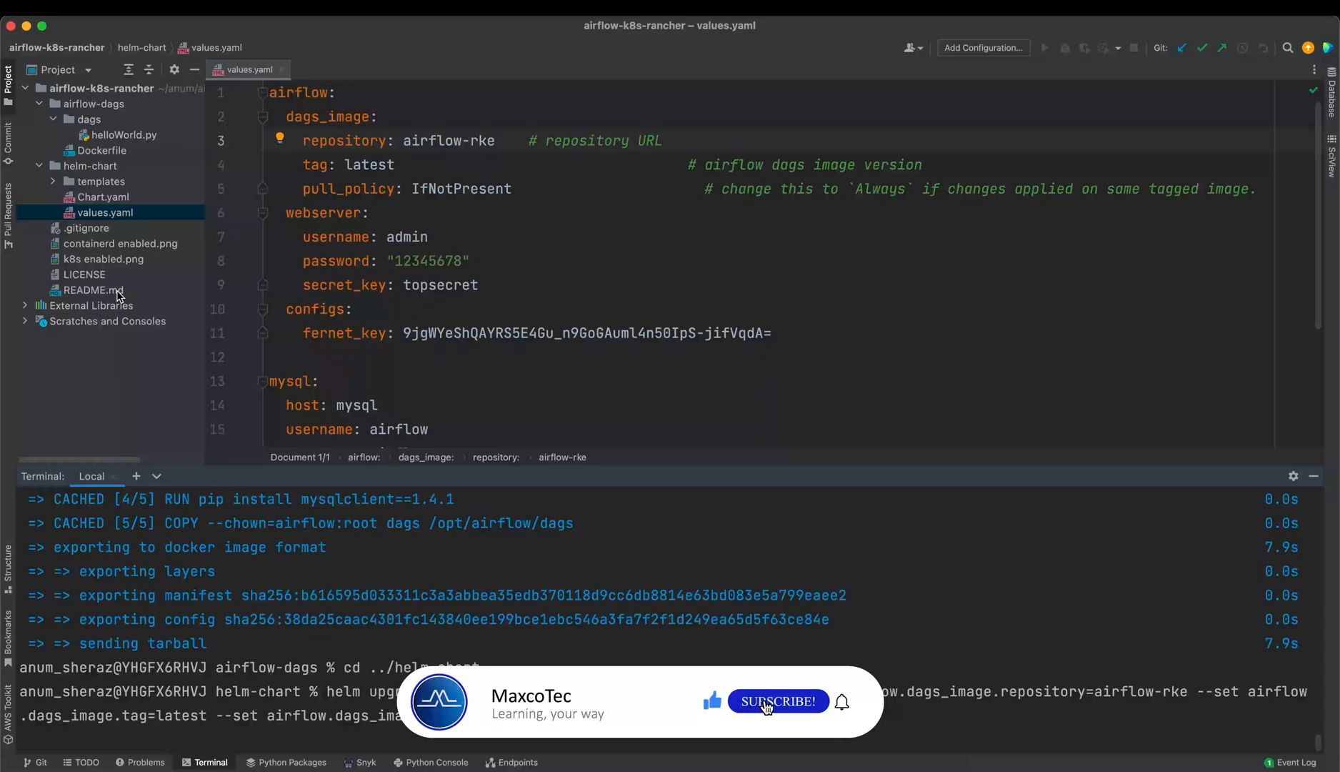
pyautogui.click(778, 701)
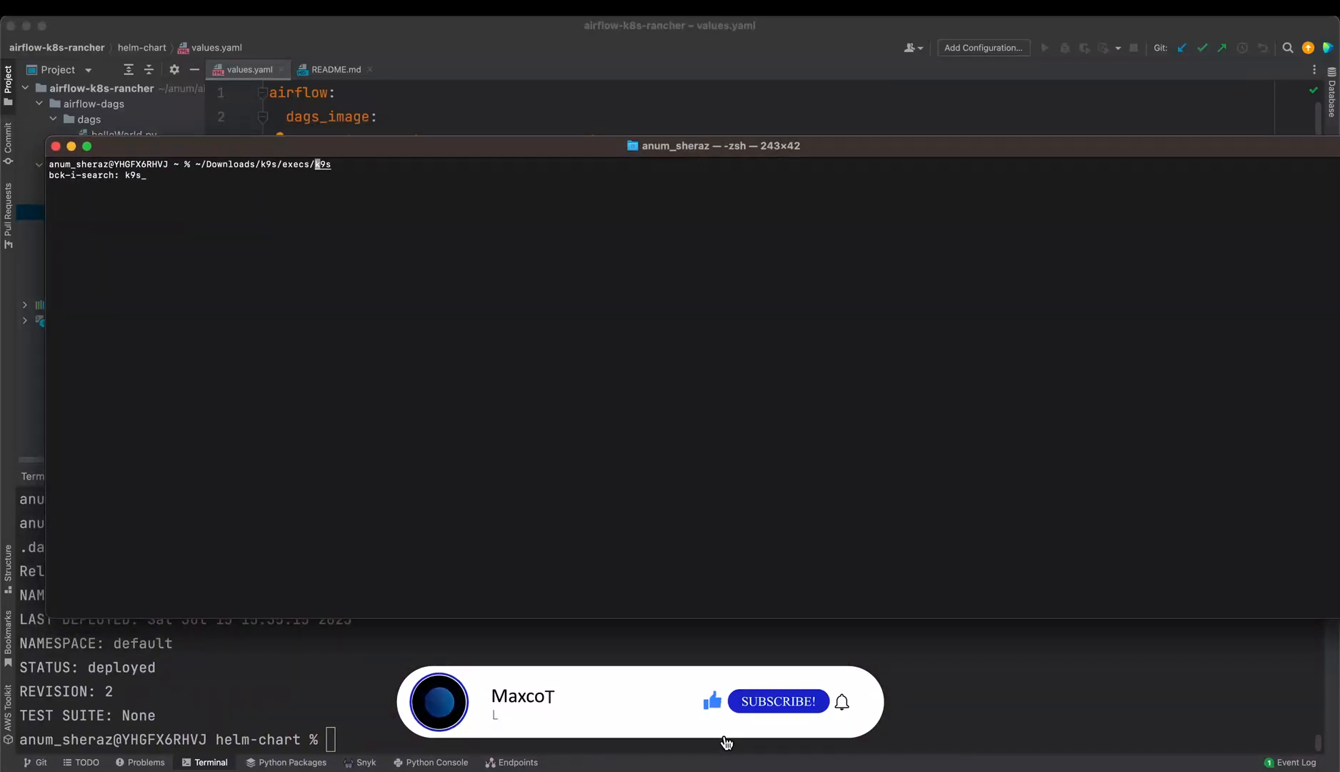
# In k9s, forward port 8080 to the airflow webserver pod and switch to Firefox
pyautogui.press('Return')
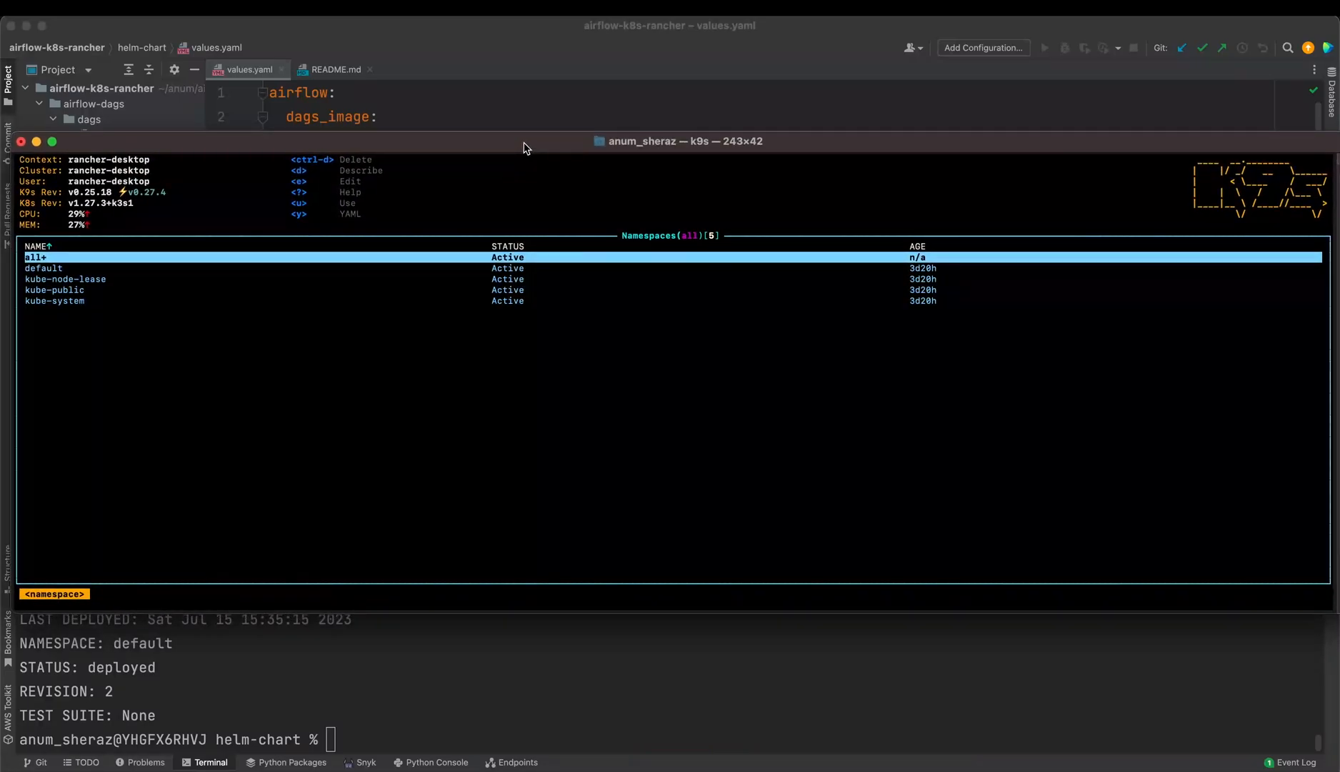
pyautogui.moveTo(279, 332)
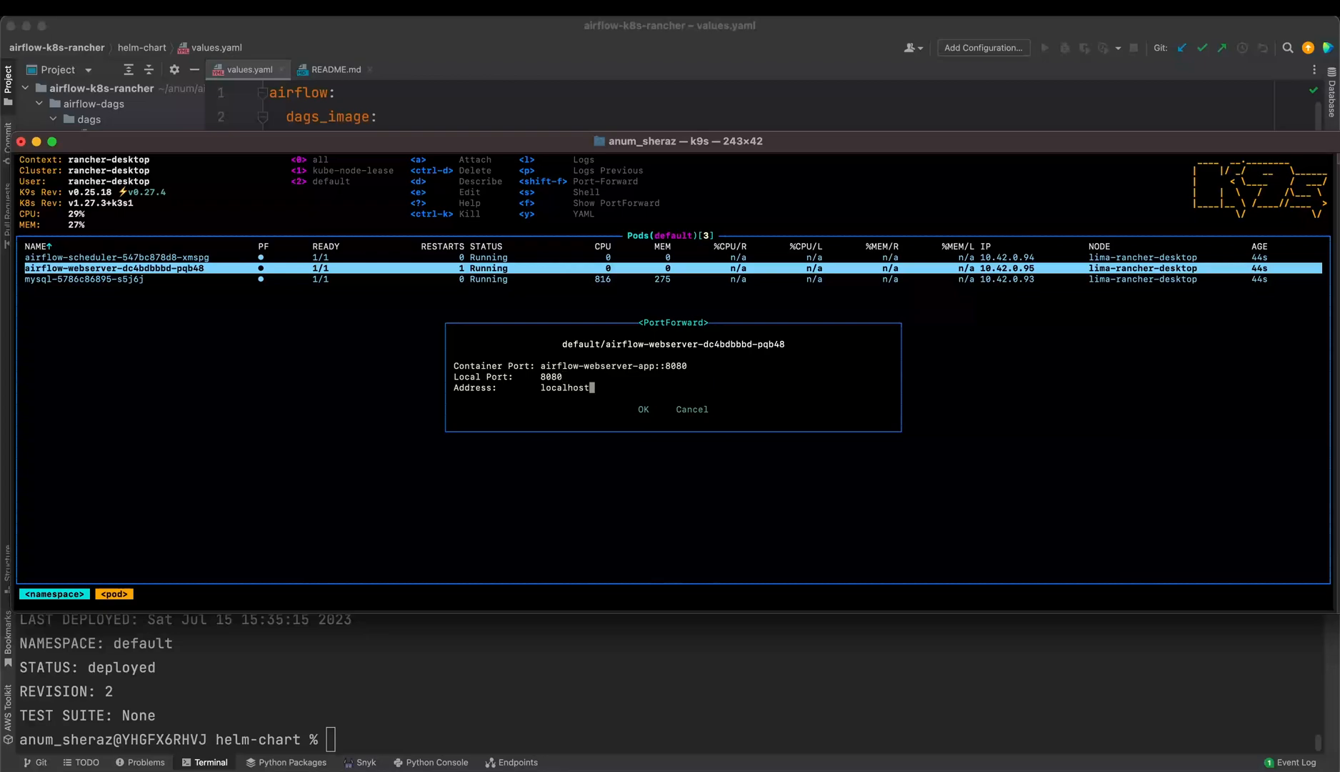
pyautogui.click(643, 409)
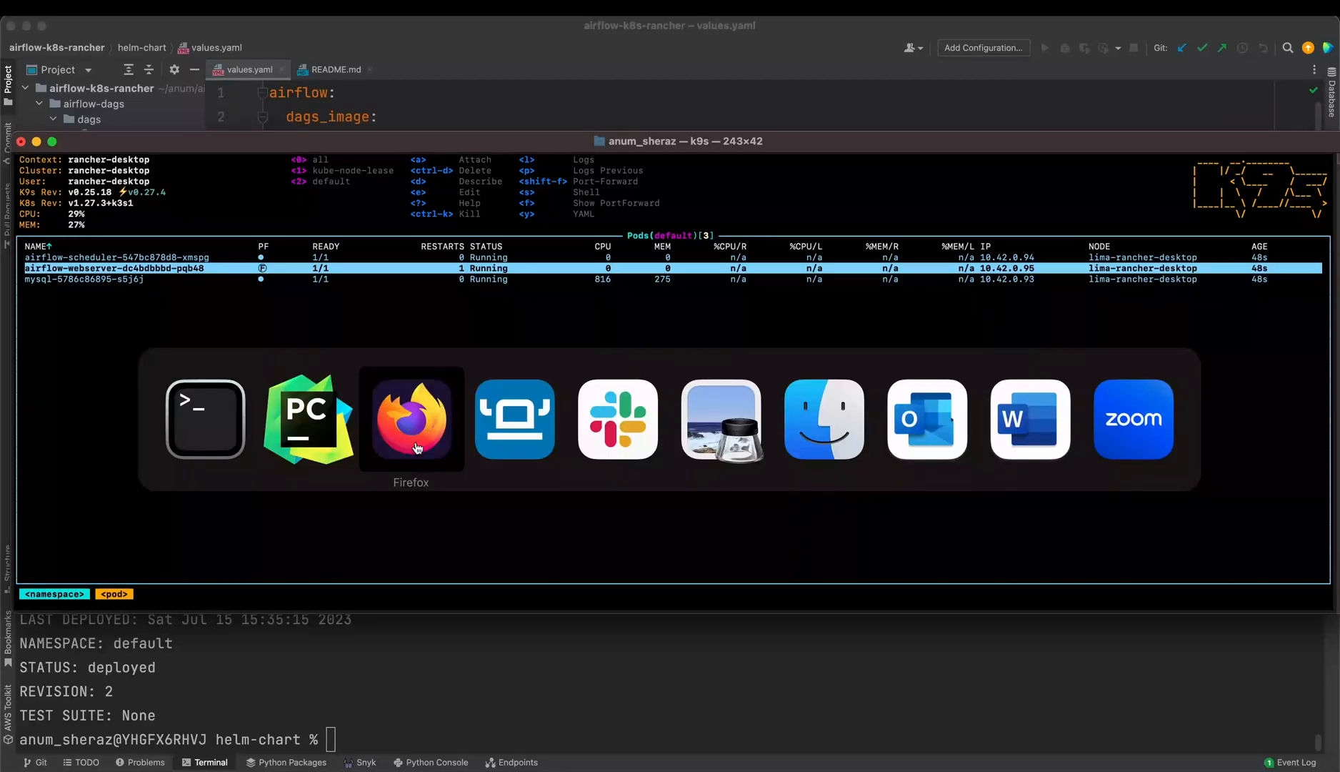
pyautogui.click(411, 419)
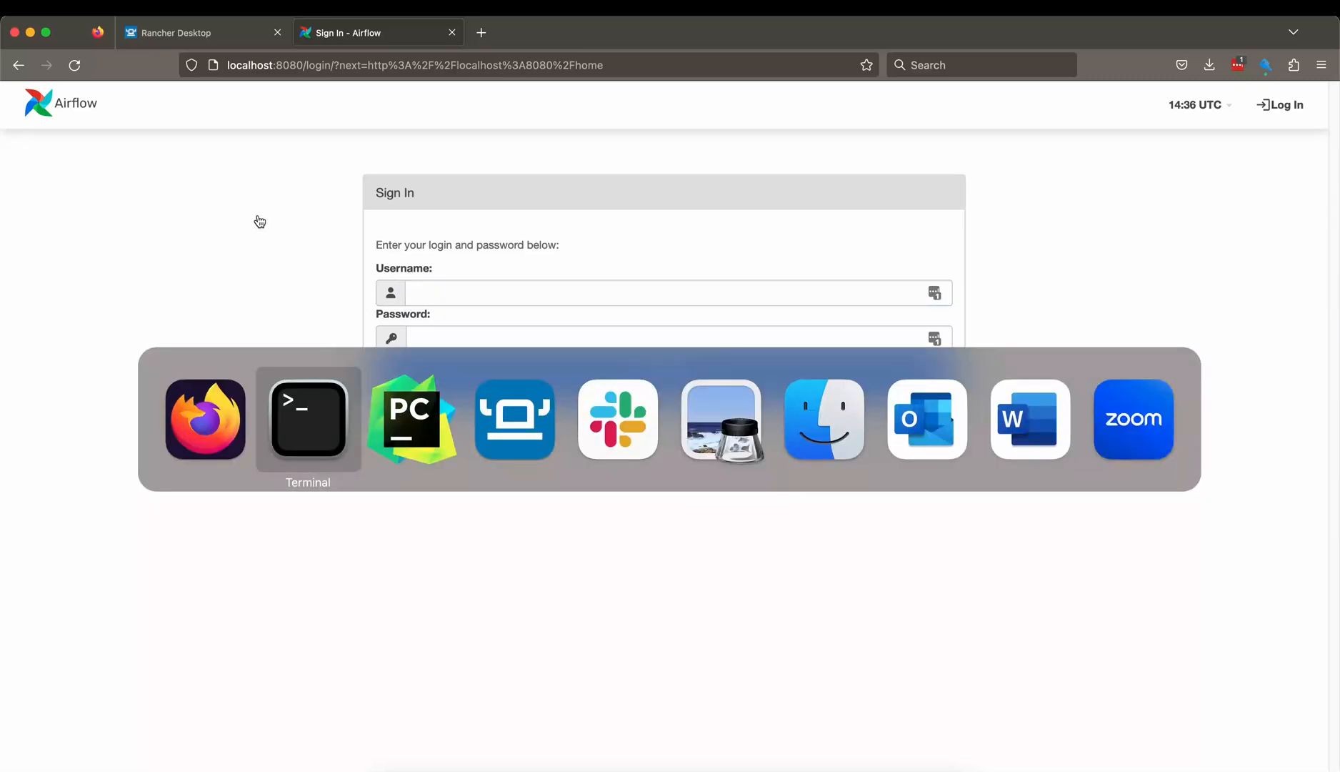
# Sign in to Airflow as admin using the credentials from values.yaml
pyautogui.click(411, 419)
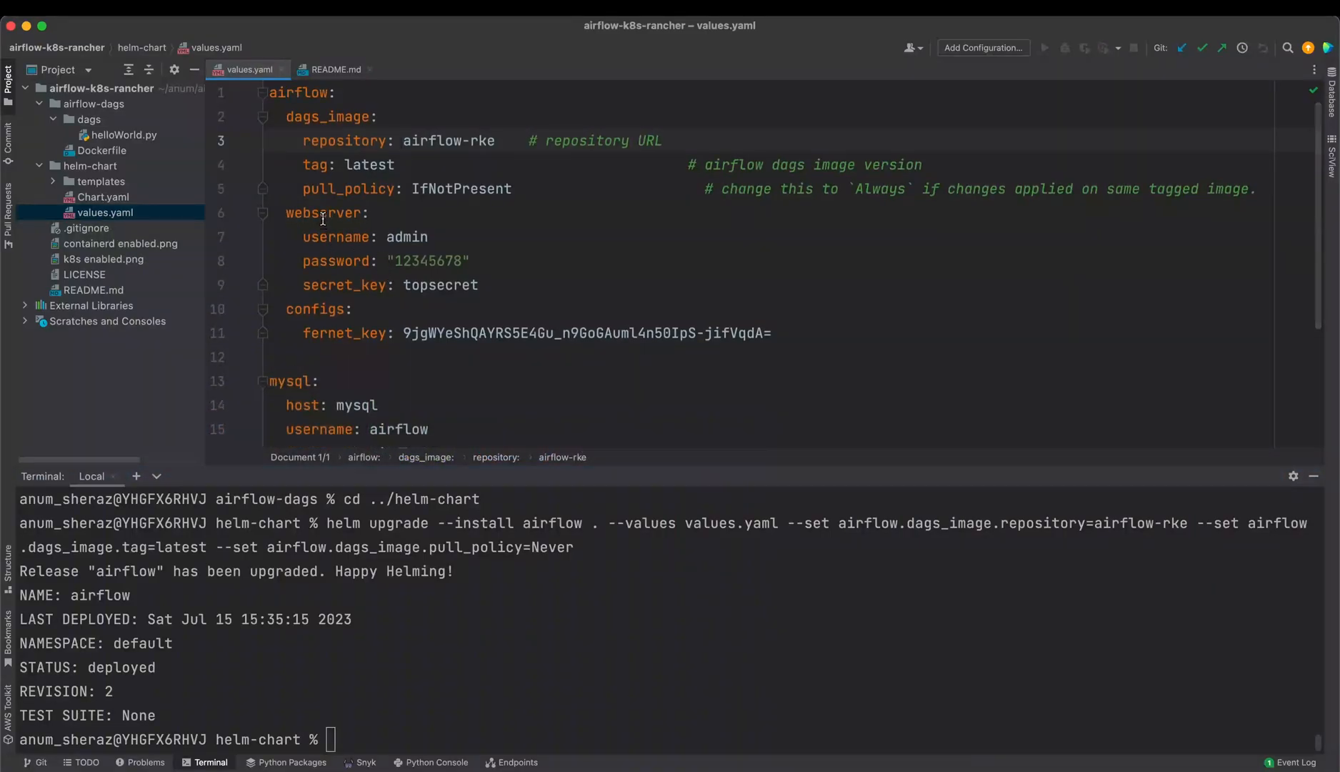
pyautogui.doubleClick(430, 261)
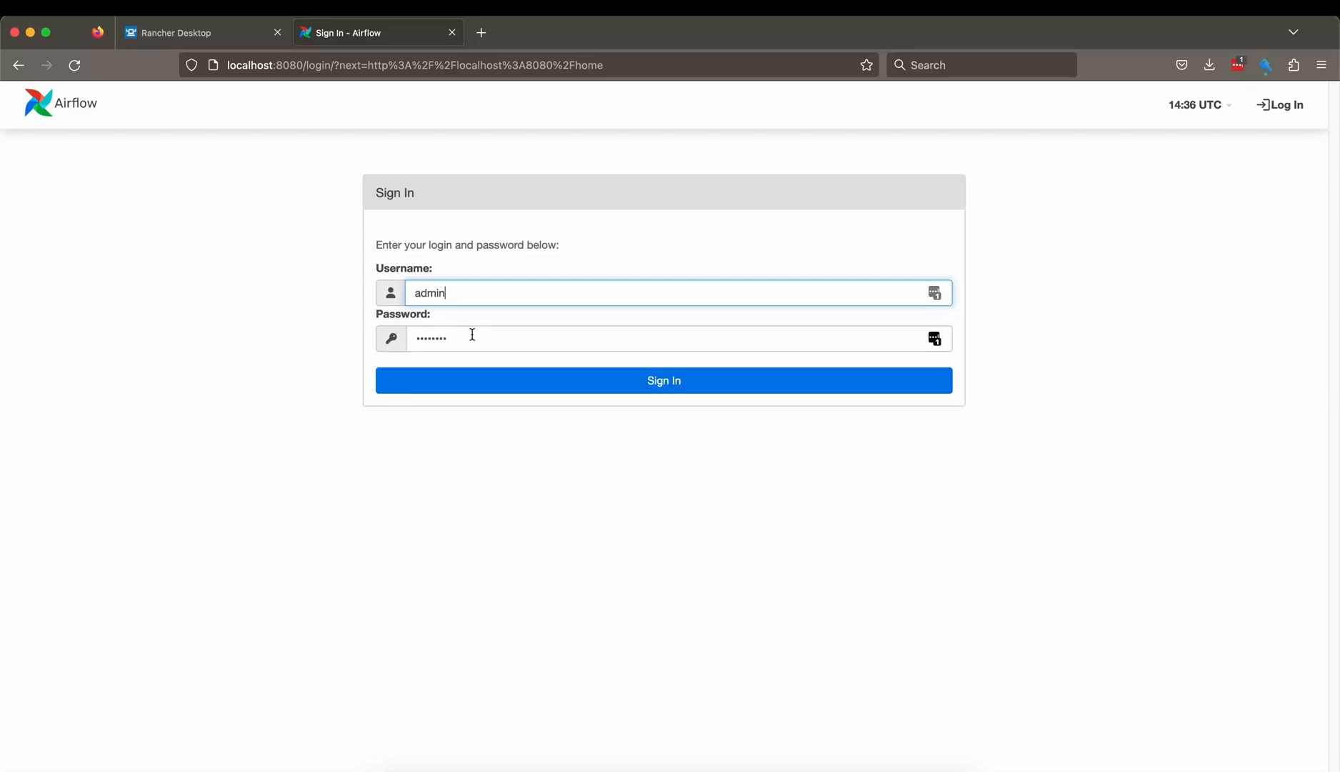
pyautogui.click(663, 380)
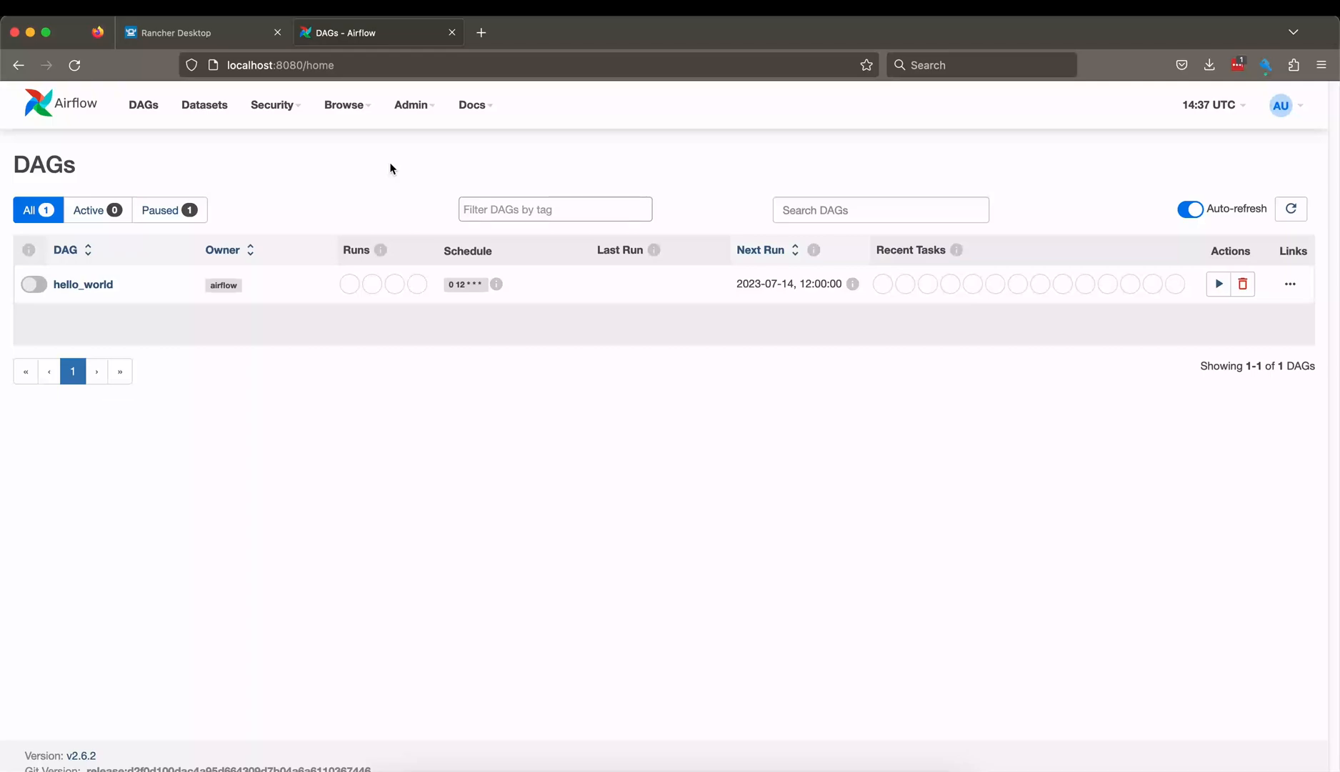
pyautogui.moveTo(83, 284)
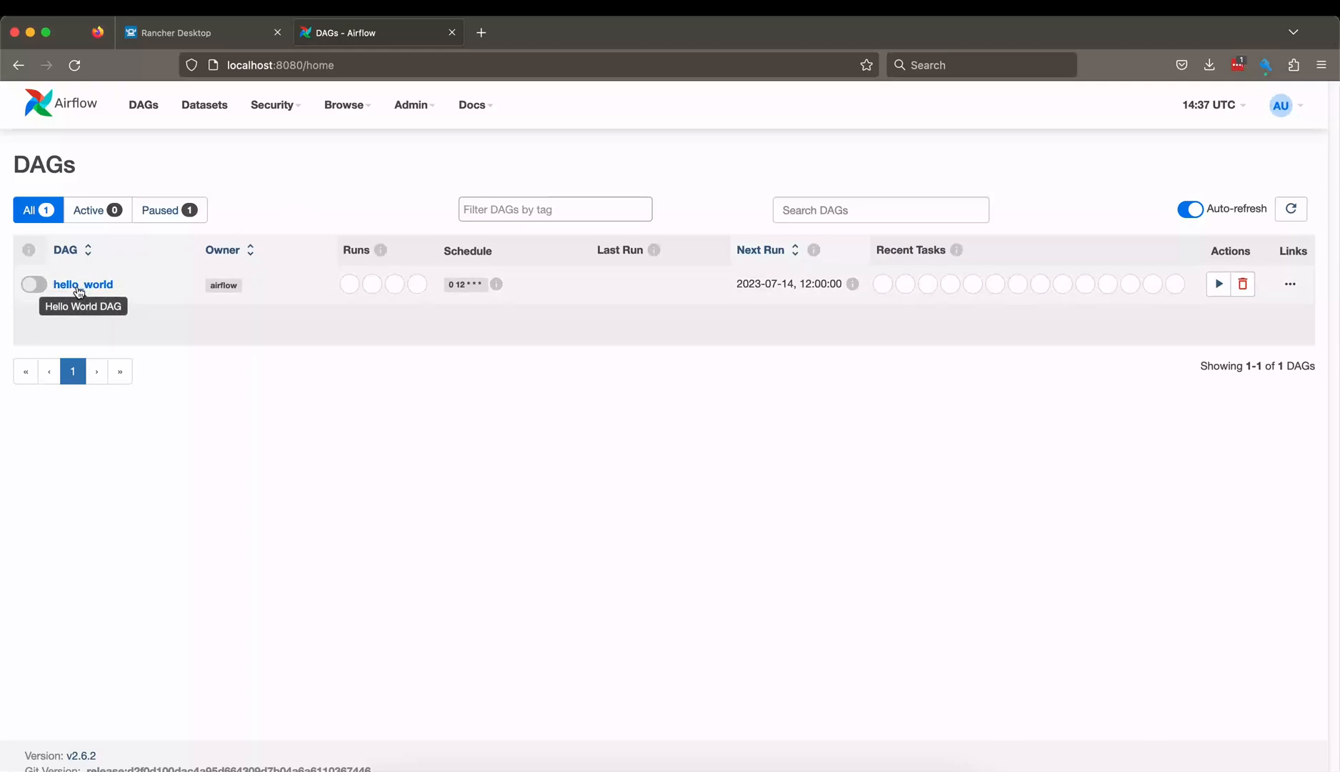
# Unpause hello_world and view the hello_k8s task log showing success
pyautogui.click(83, 285)
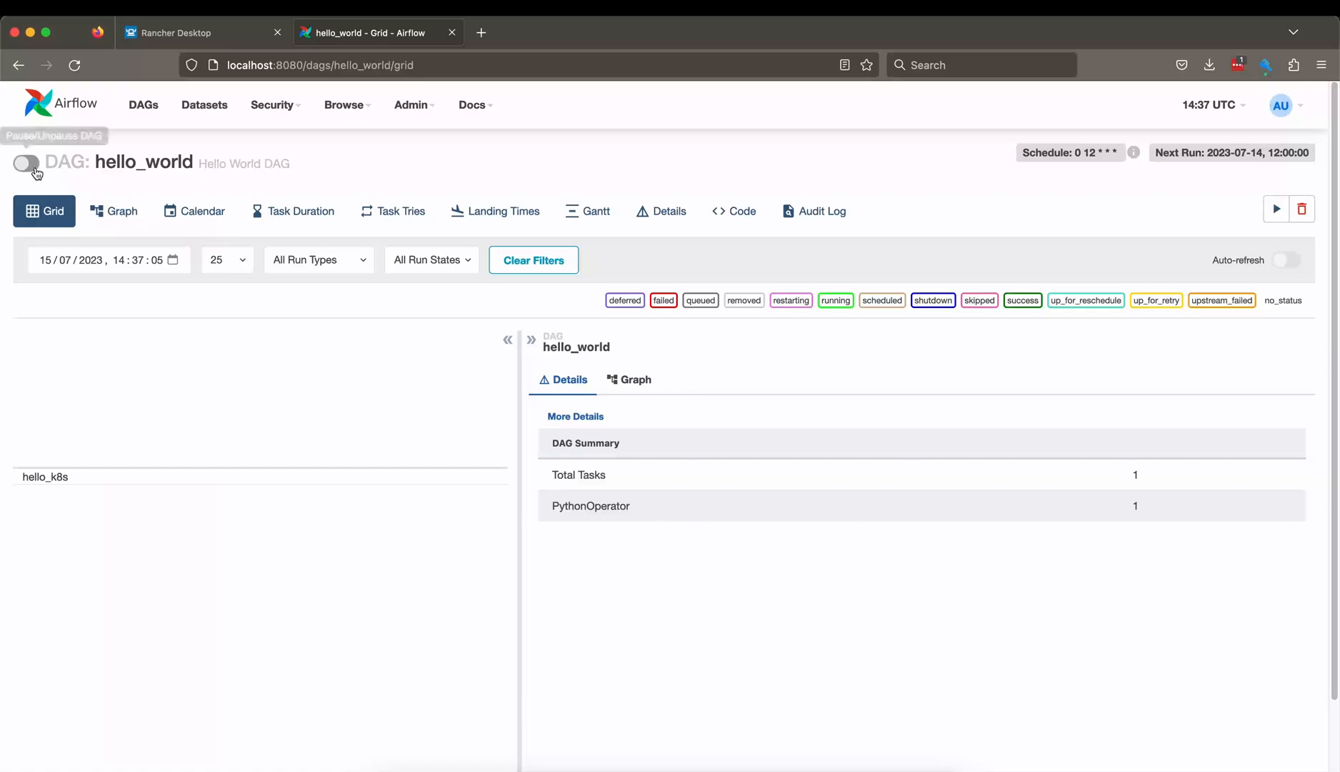
pyautogui.click(26, 163)
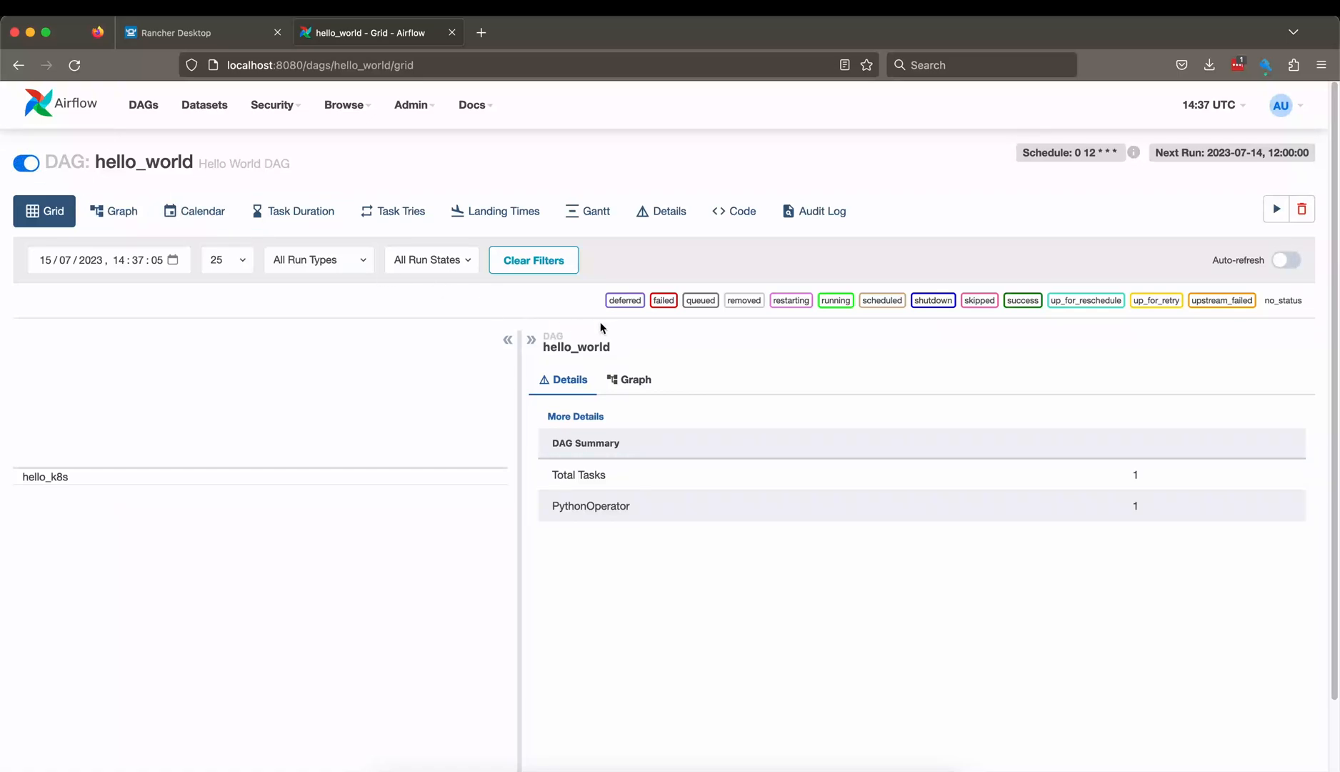
pyautogui.moveTo(1120, 280)
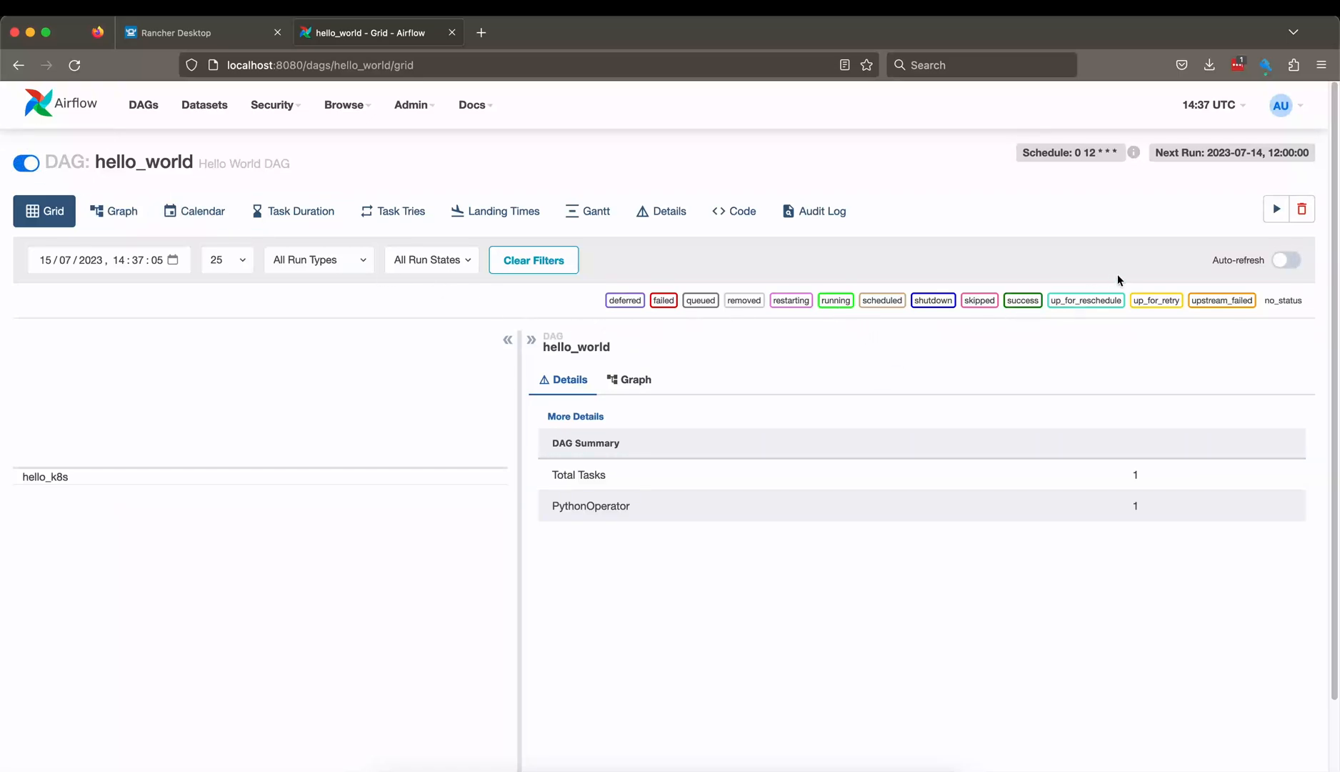
pyautogui.click(1285, 260)
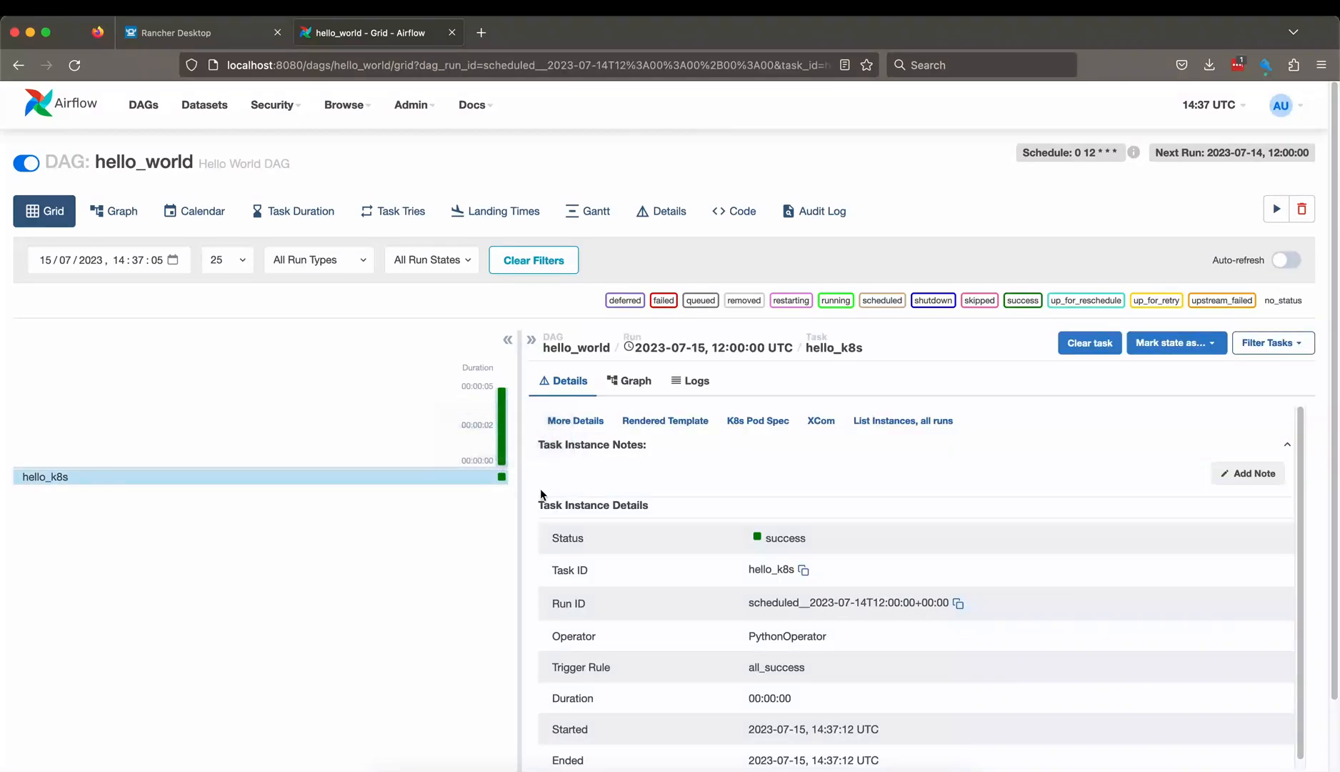
pyautogui.click(695, 380)
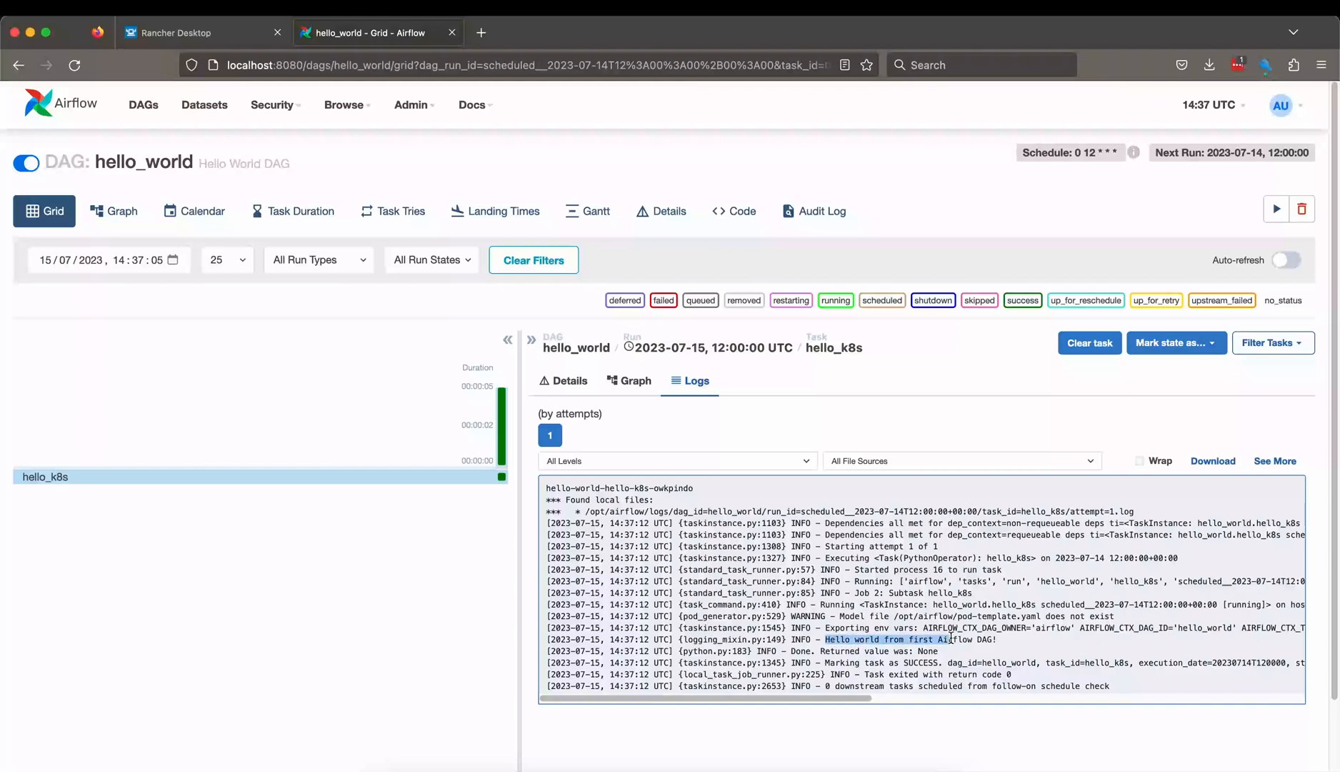
pyautogui.click(308, 419)
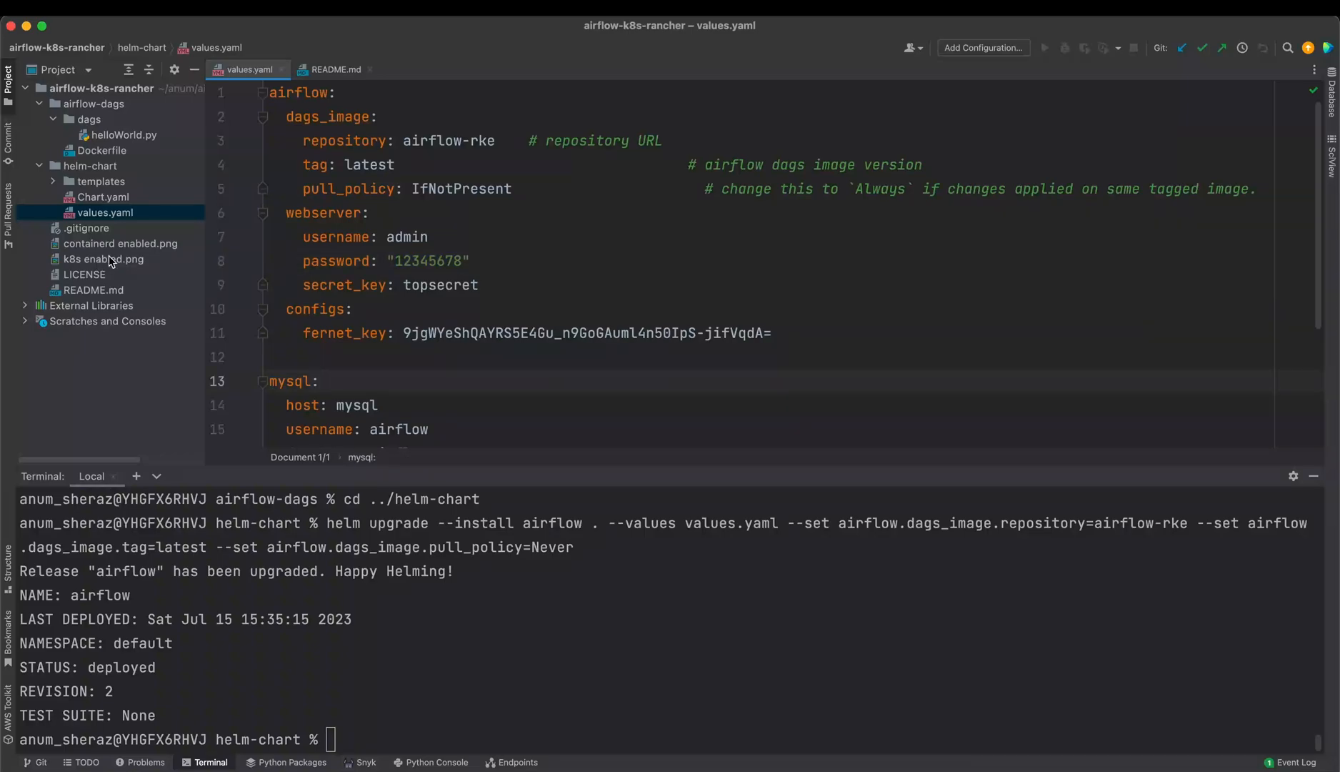
# In README.md's Common issues section, highlight the pull_policy setting and its Never value
pyautogui.click(335, 69)
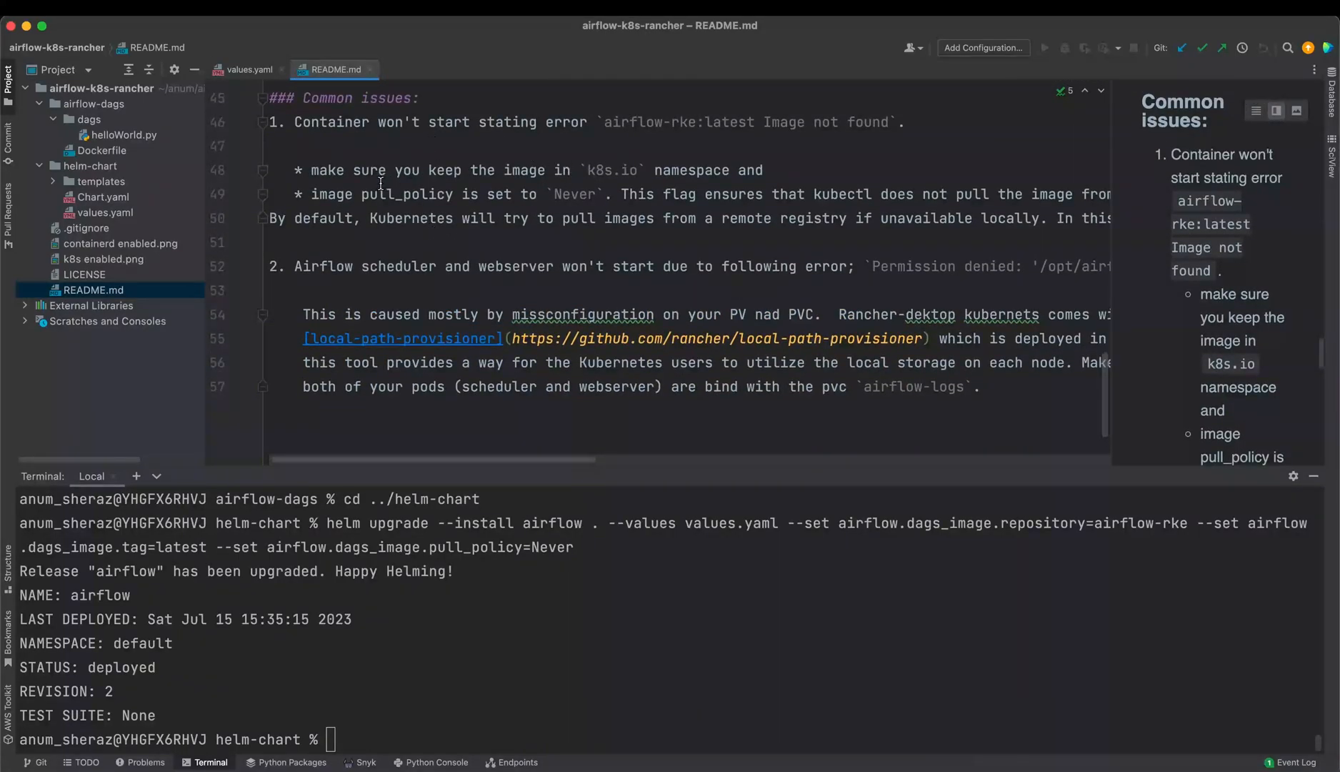
pyautogui.moveTo(628, 139)
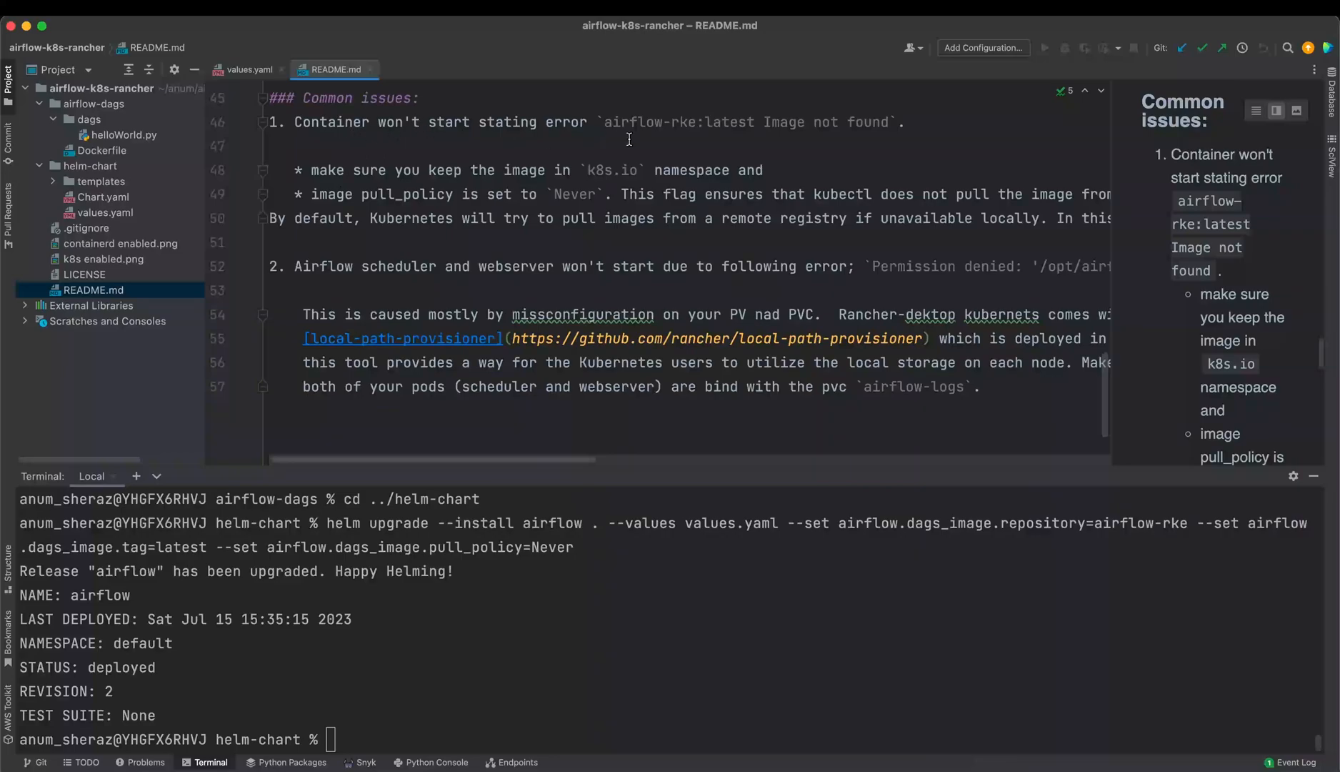
pyautogui.scroll(3)
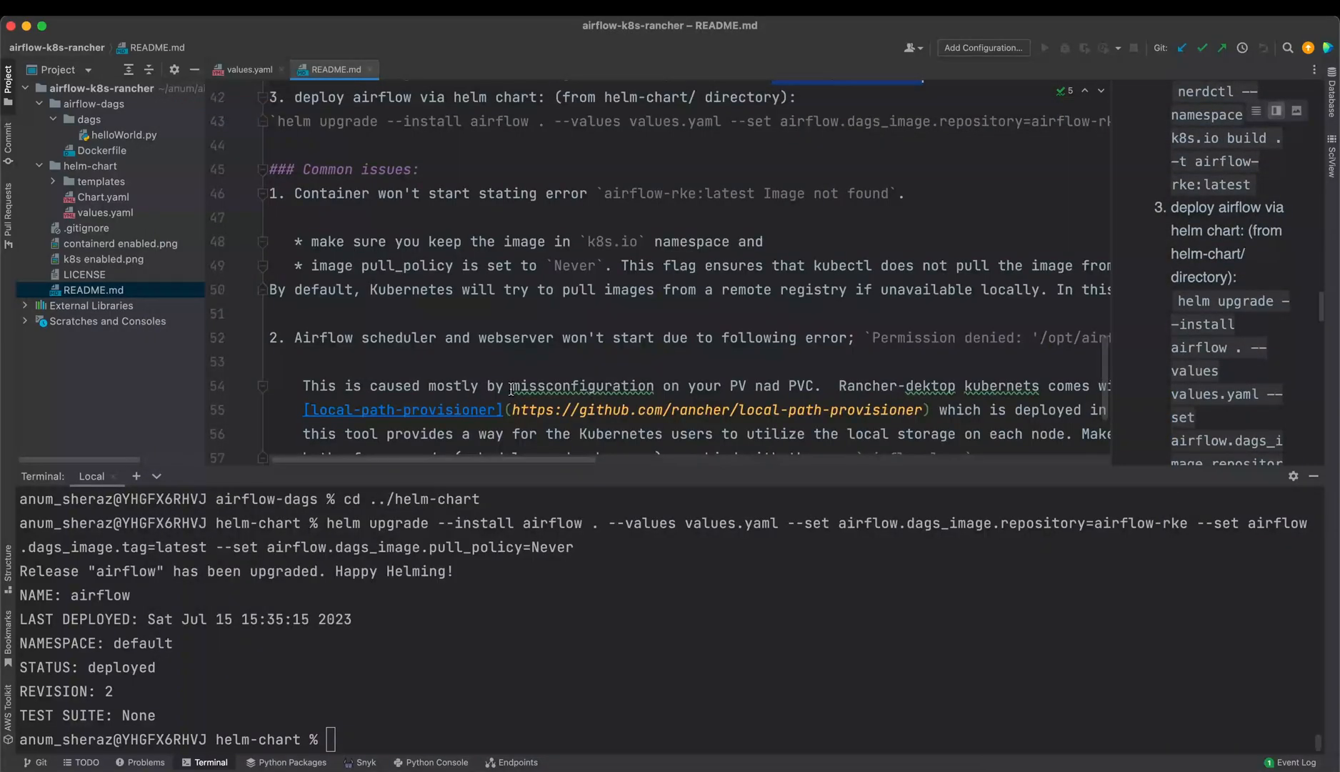
pyautogui.doubleClick(407, 221)
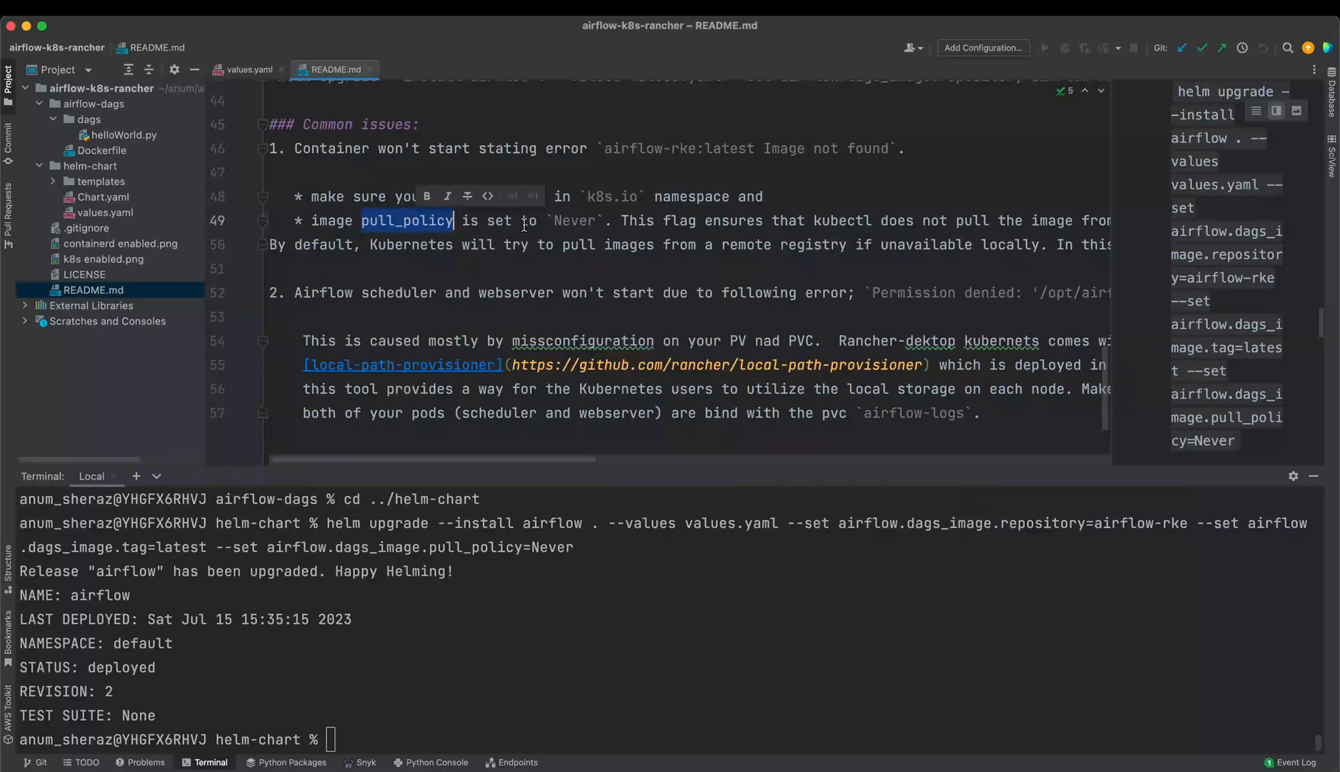
pyautogui.doubleClick(574, 221)
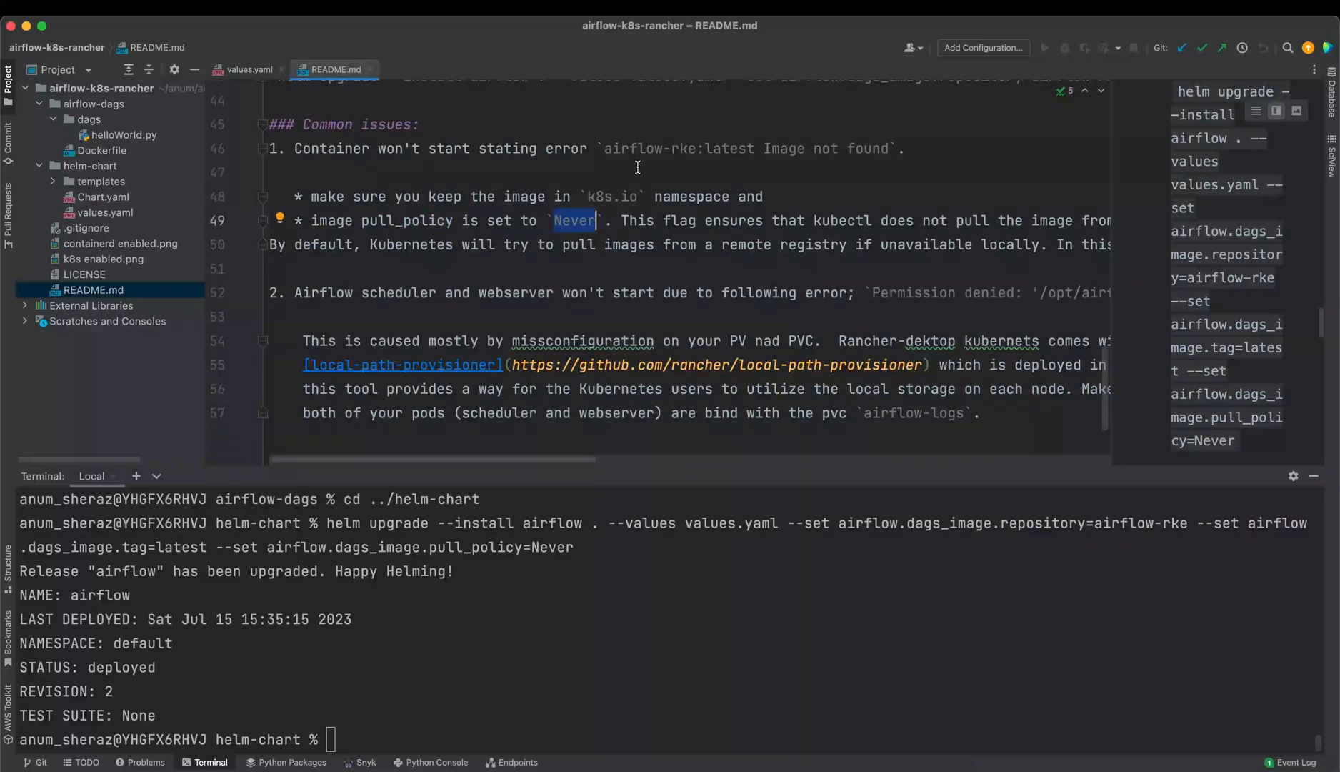
pyautogui.click(272, 172)
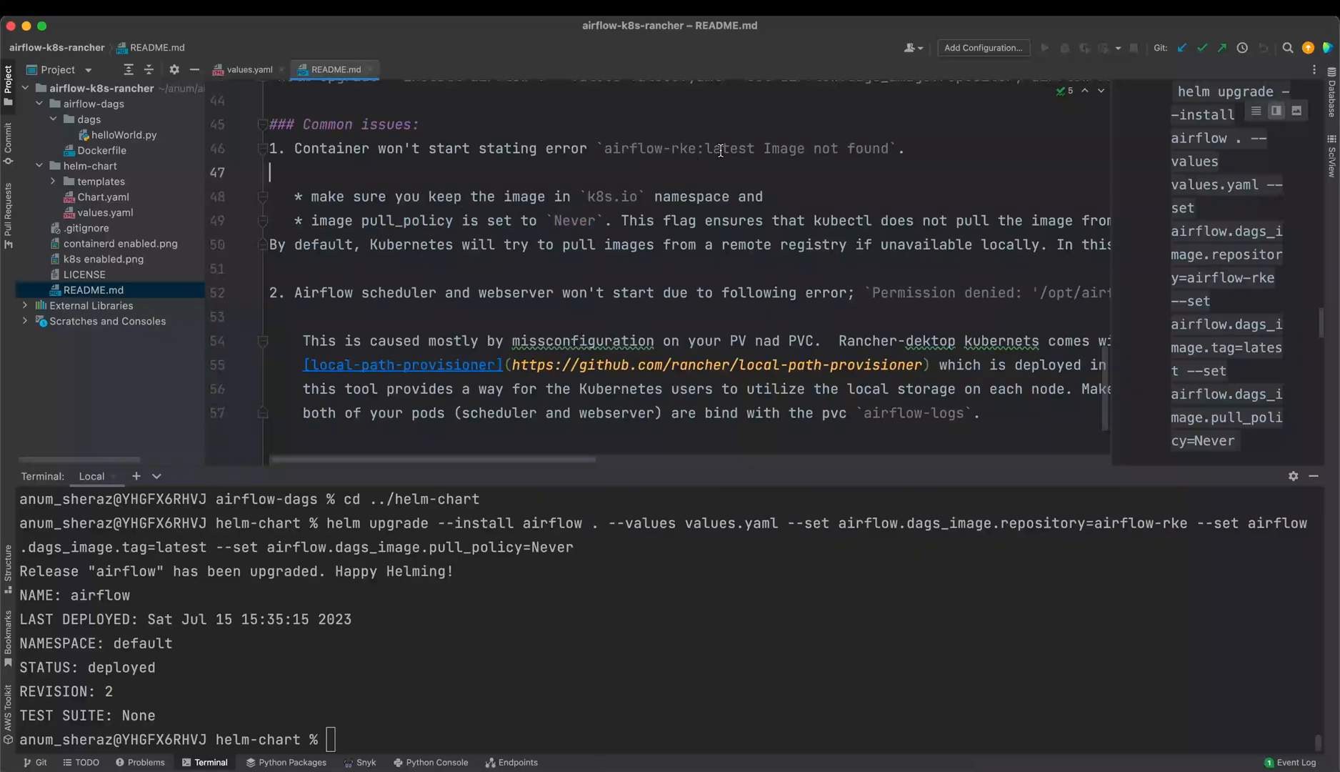
pyautogui.moveTo(359, 244)
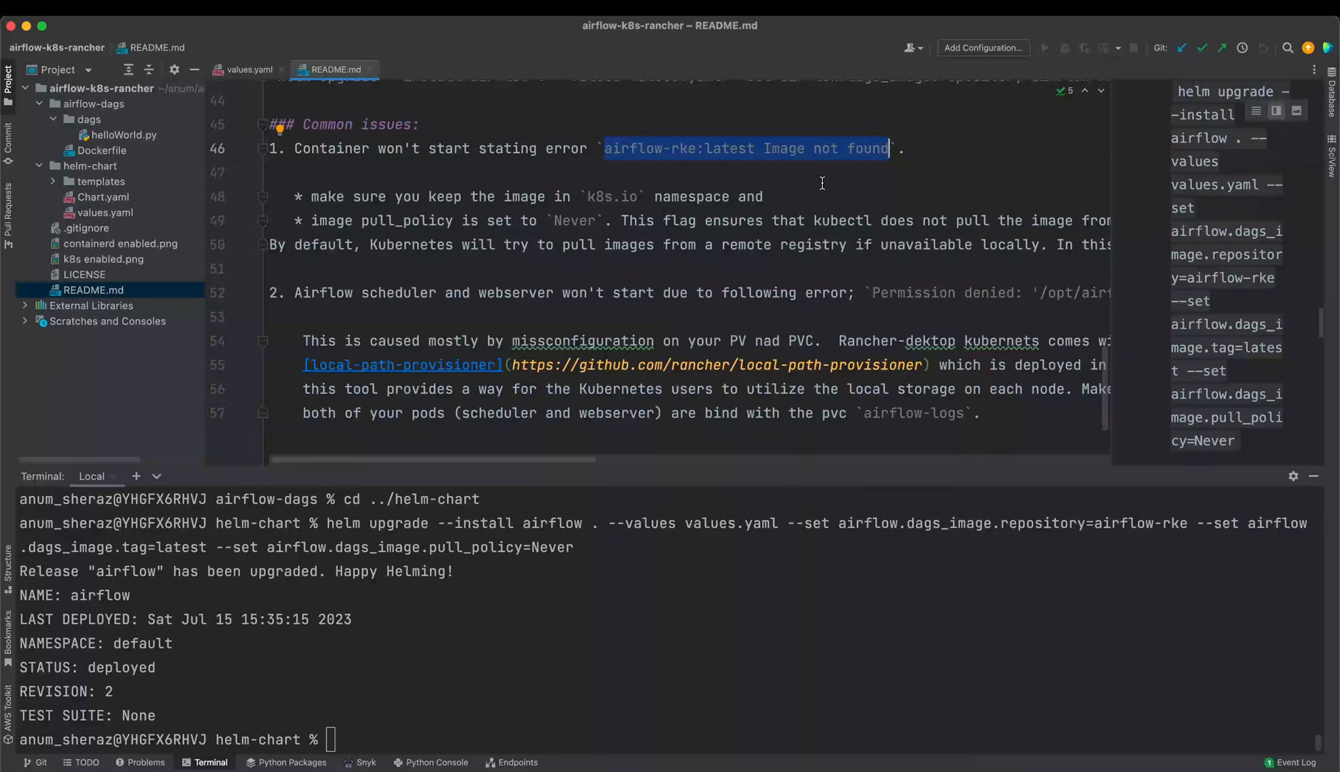
pyautogui.moveTo(861, 299)
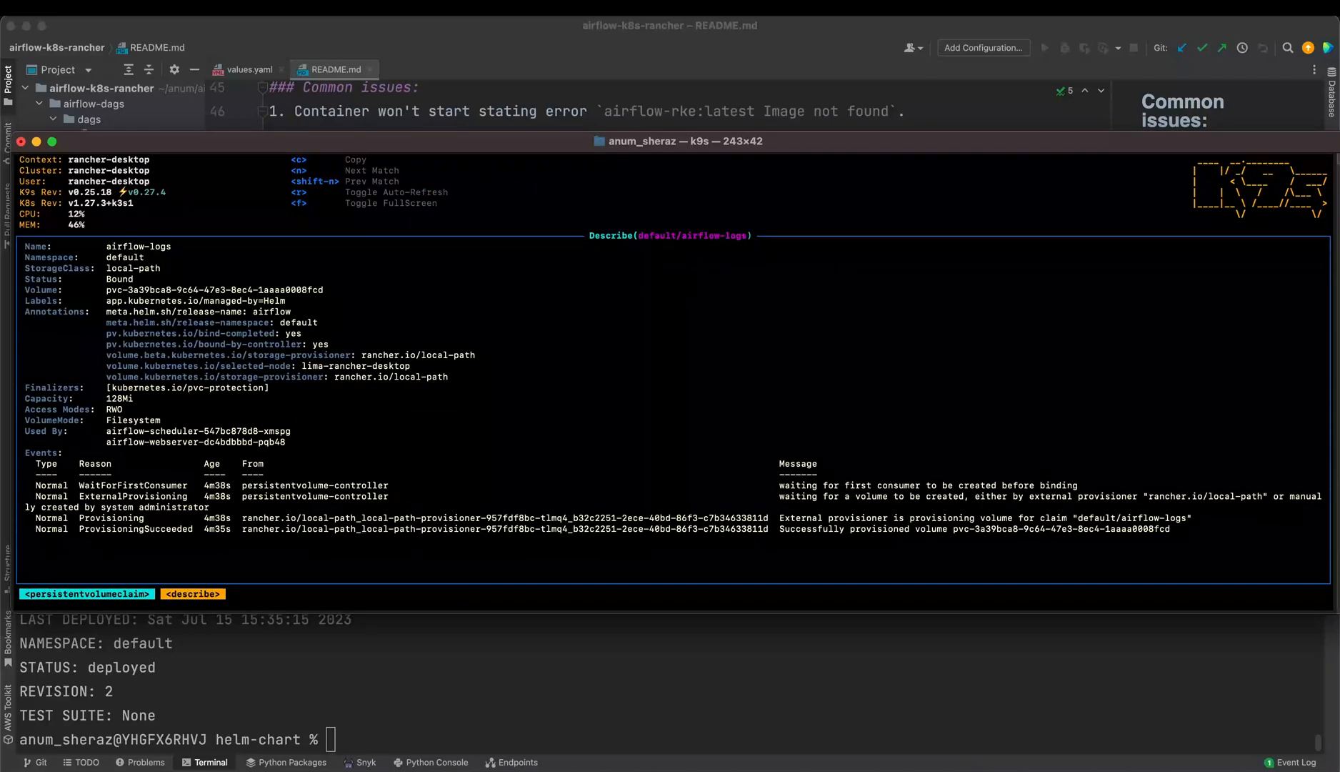
pyautogui.moveTo(129, 460)
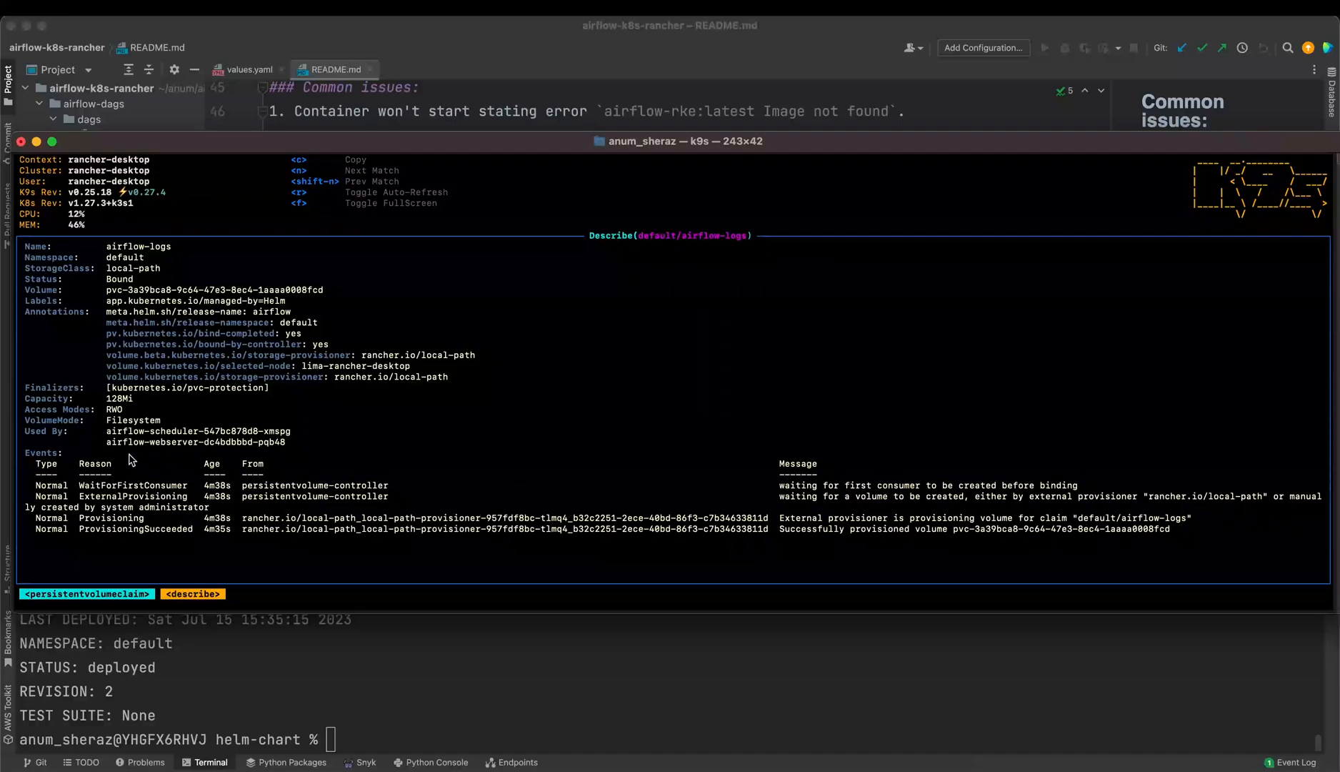
pyautogui.moveTo(111, 447)
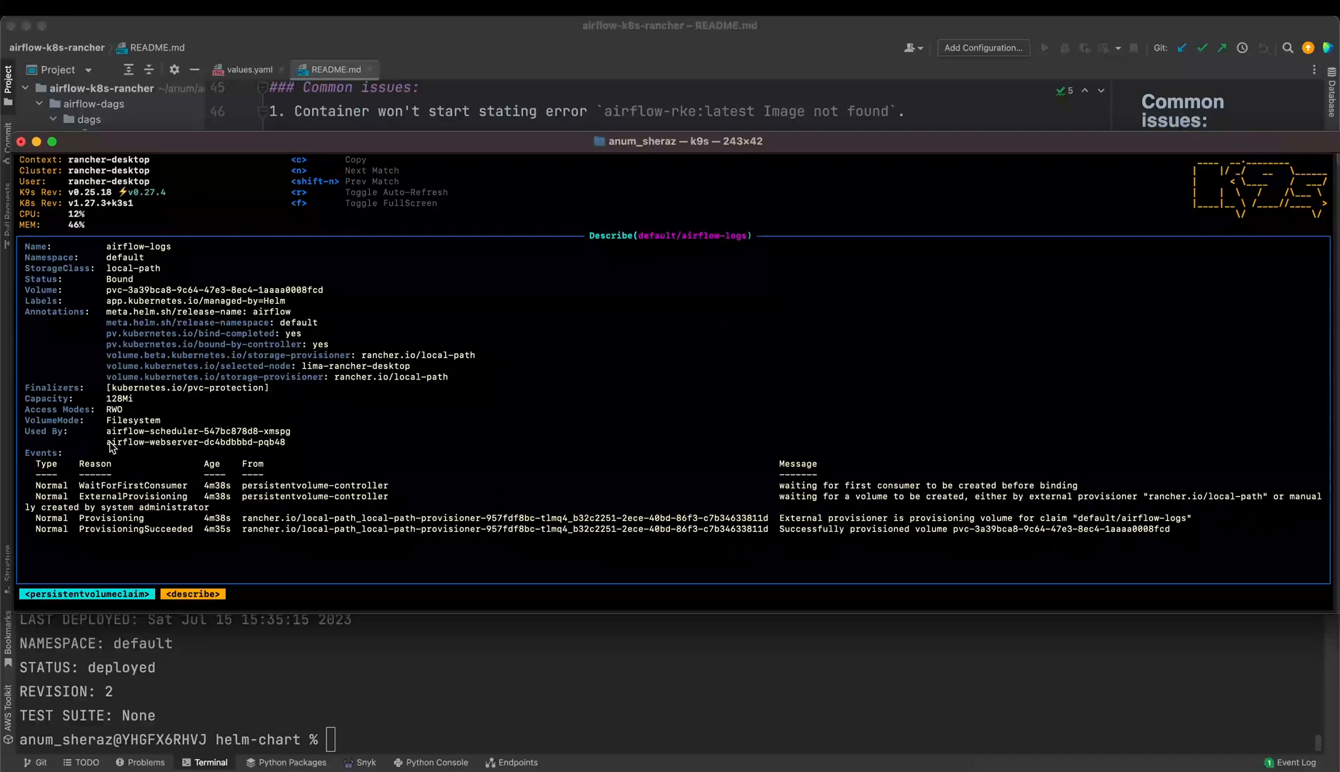
pyautogui.moveTo(784, 538)
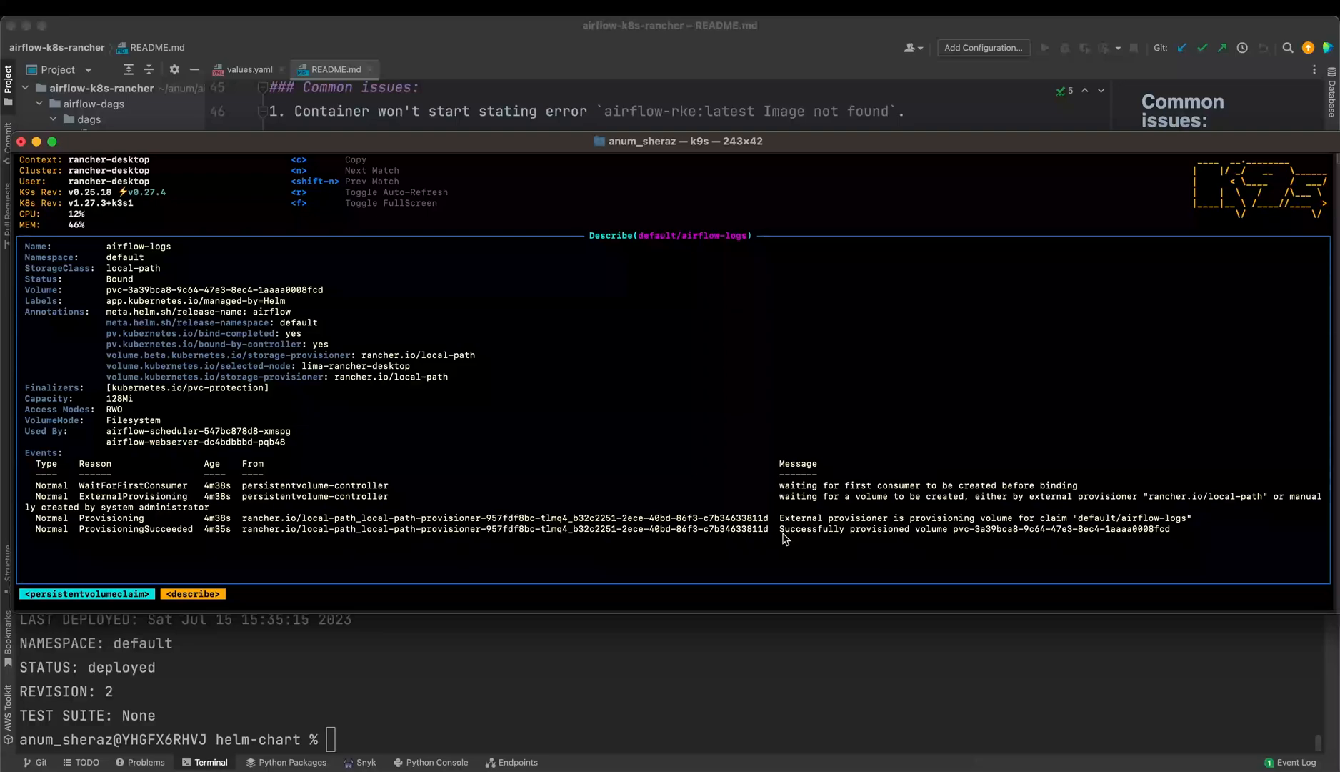